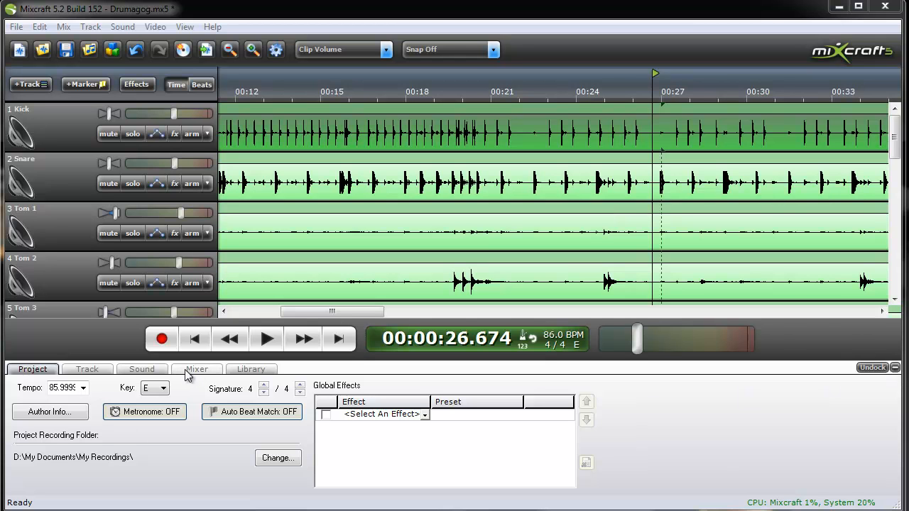
# Step: Solo the Kick track, move the loop start to about 0:22, and audition the loop
pyautogui.click(197, 368)
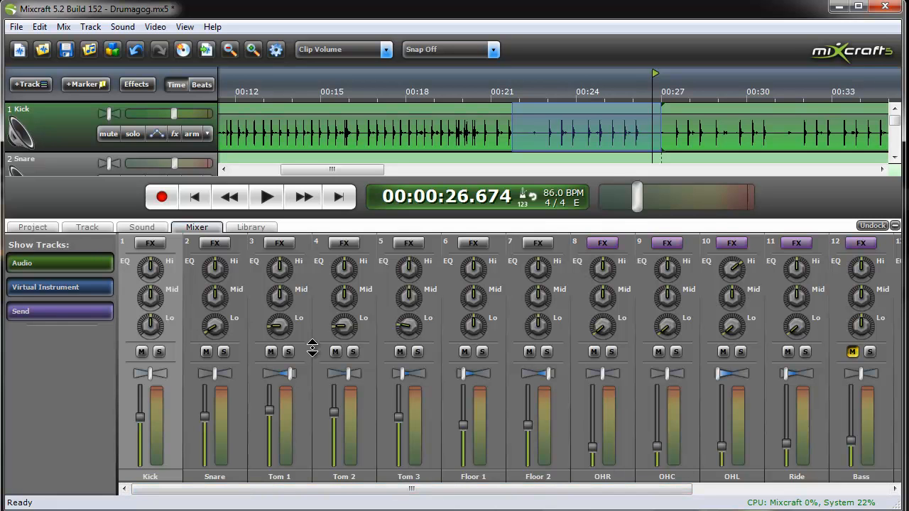
pyautogui.moveTo(32, 227)
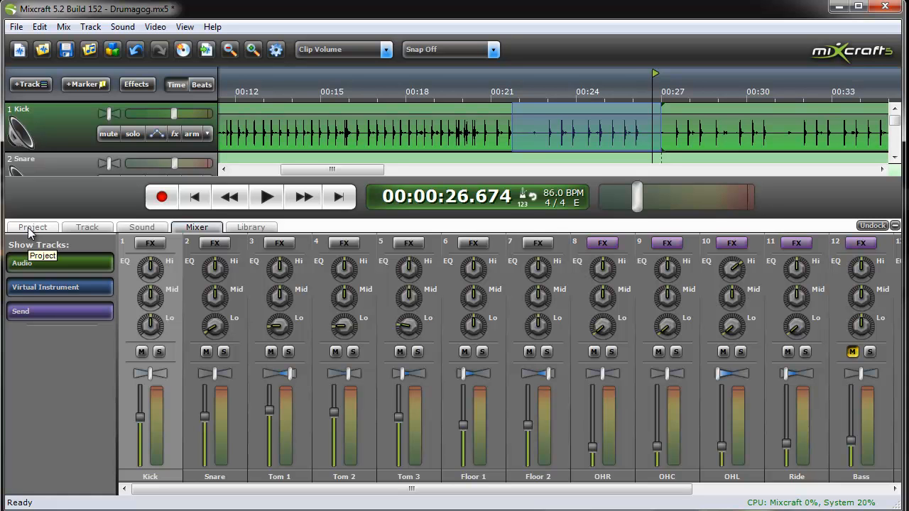
pyautogui.moveTo(117, 312)
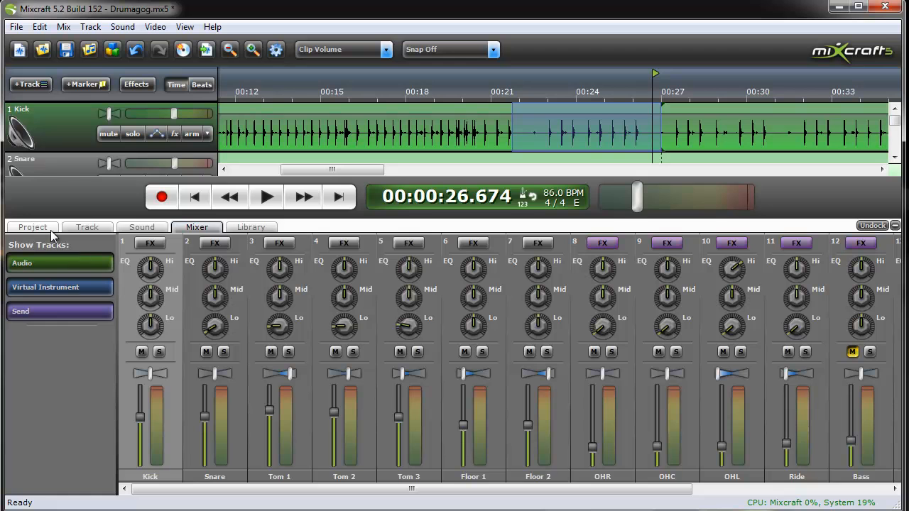
pyautogui.click(32, 226)
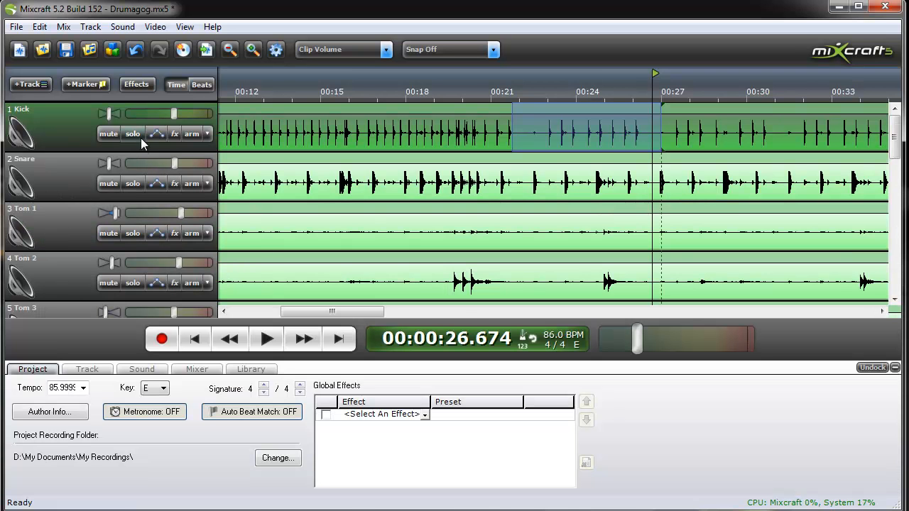
pyautogui.click(133, 133)
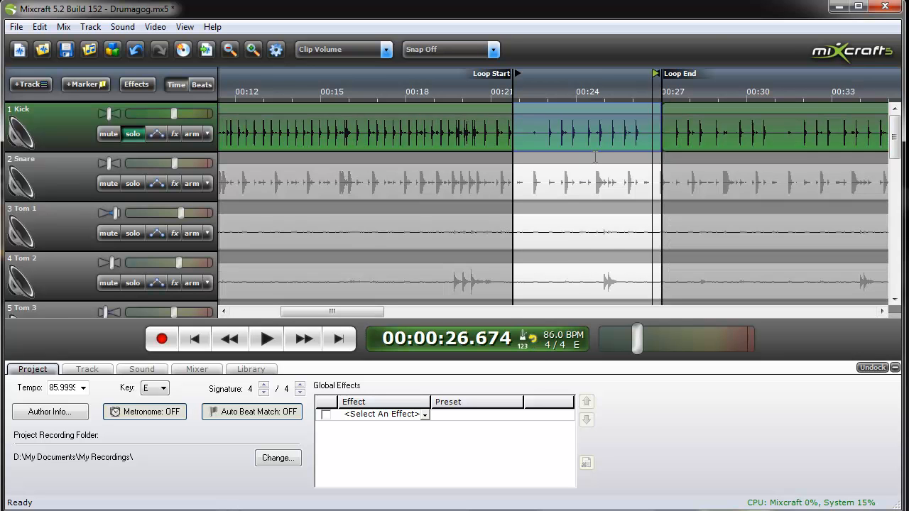
pyautogui.moveTo(511, 73); pyautogui.dragTo(529, 73)
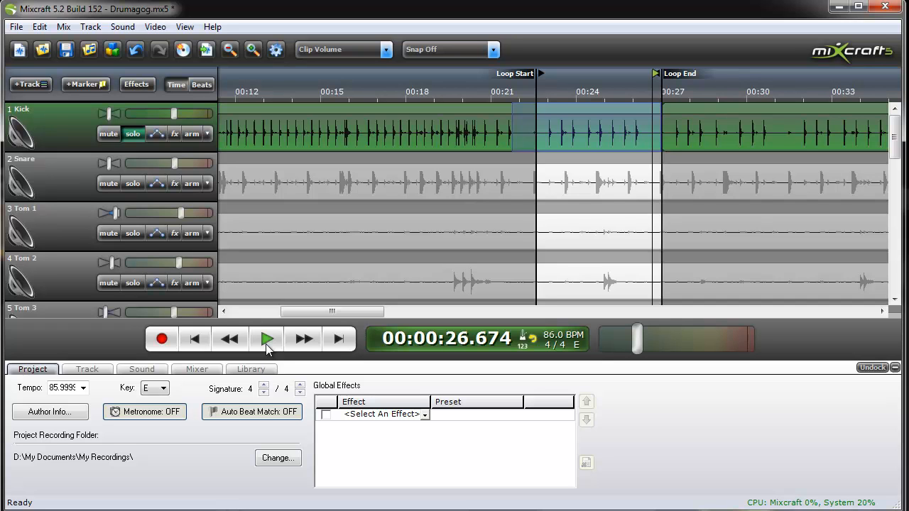
pyautogui.click(266, 338)
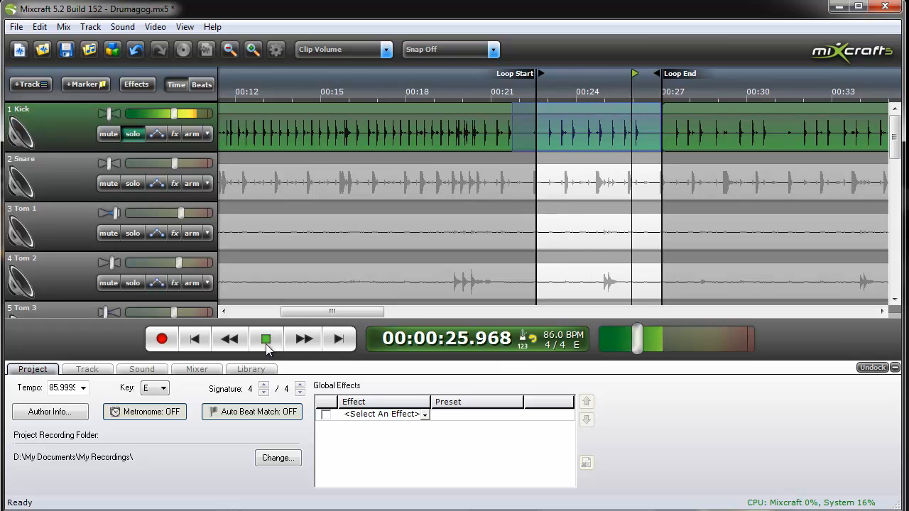
pyautogui.click(265, 339)
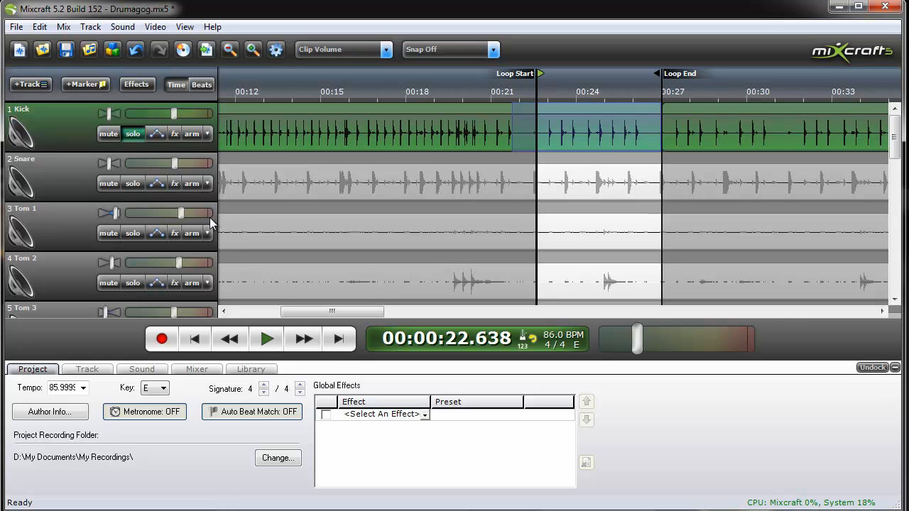
# Step: Open Drumagog on the Kick track and load Lud1B.gog from Bass Drums > Farview Kicks
pyautogui.click(174, 133)
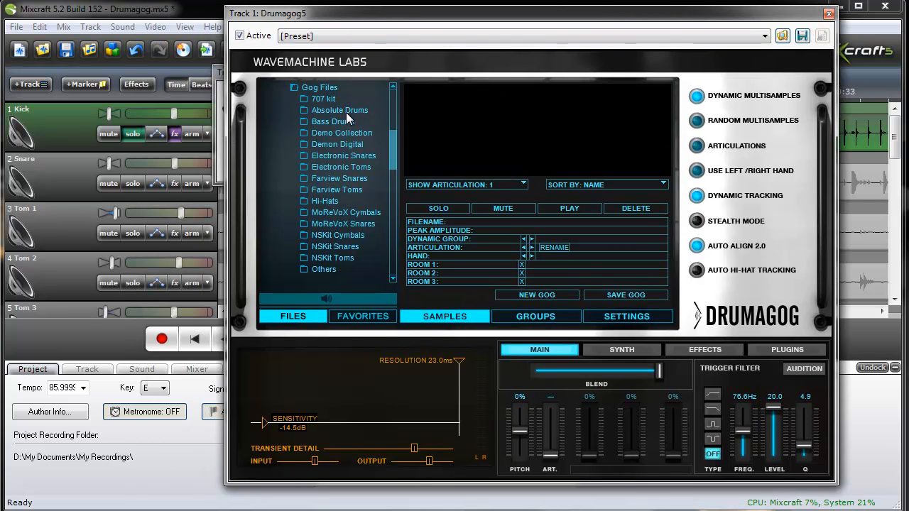
pyautogui.moveTo(343, 226)
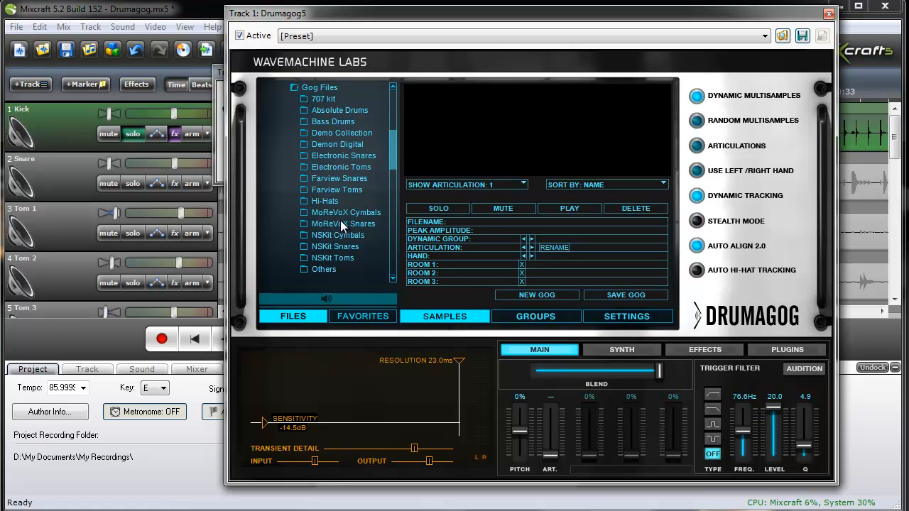
pyautogui.moveTo(362, 212)
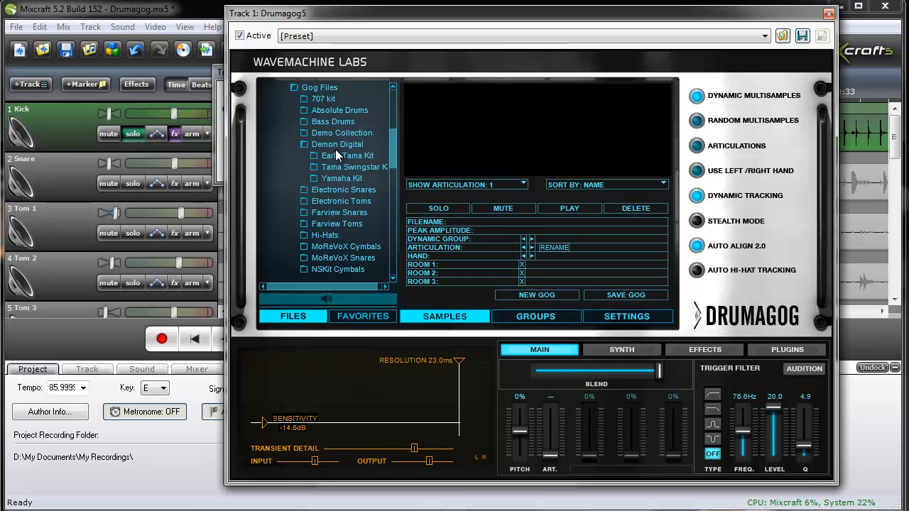
pyautogui.click(303, 144)
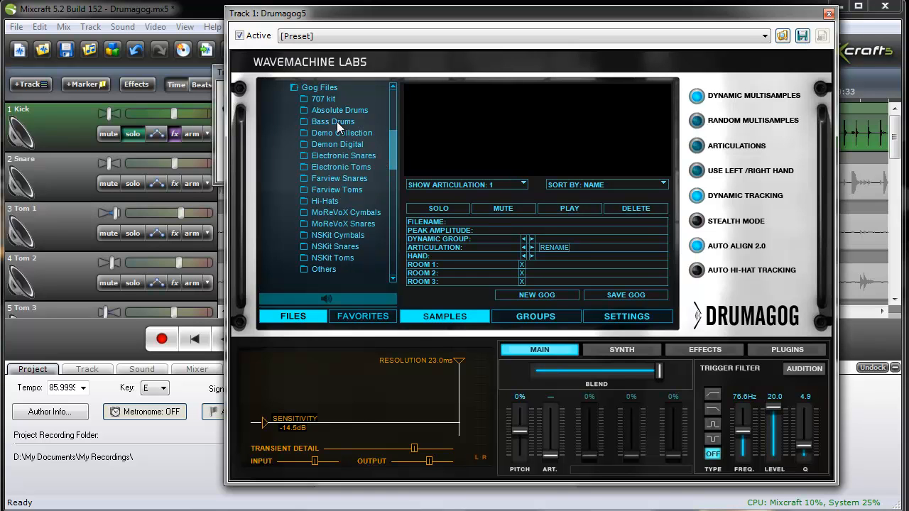
pyautogui.click(304, 122)
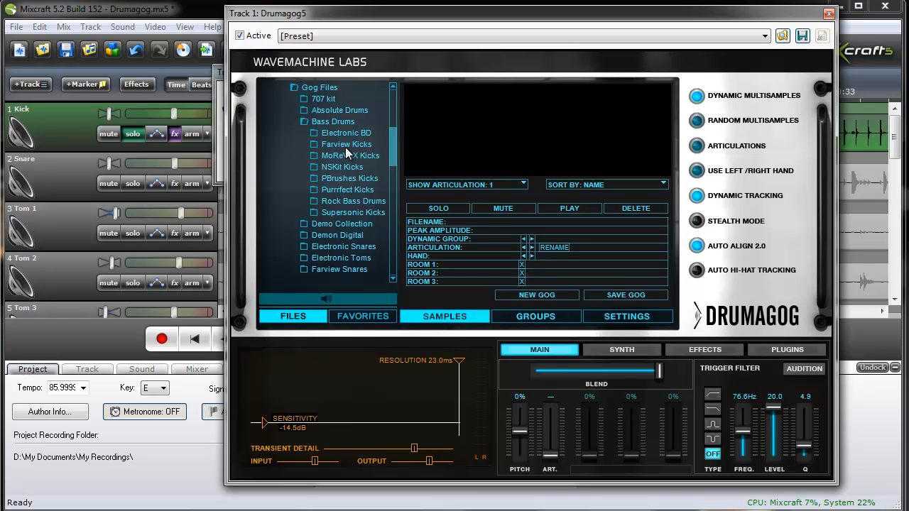
pyautogui.click(346, 144)
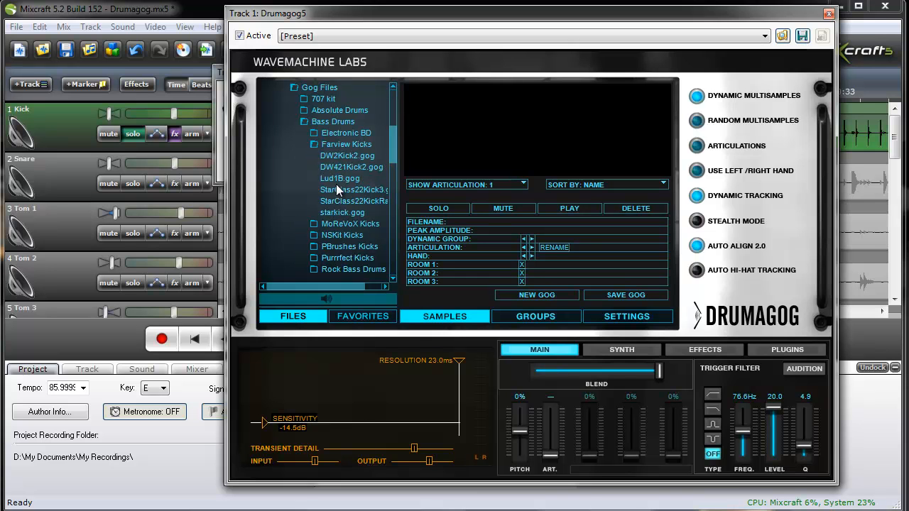
pyautogui.click(339, 178)
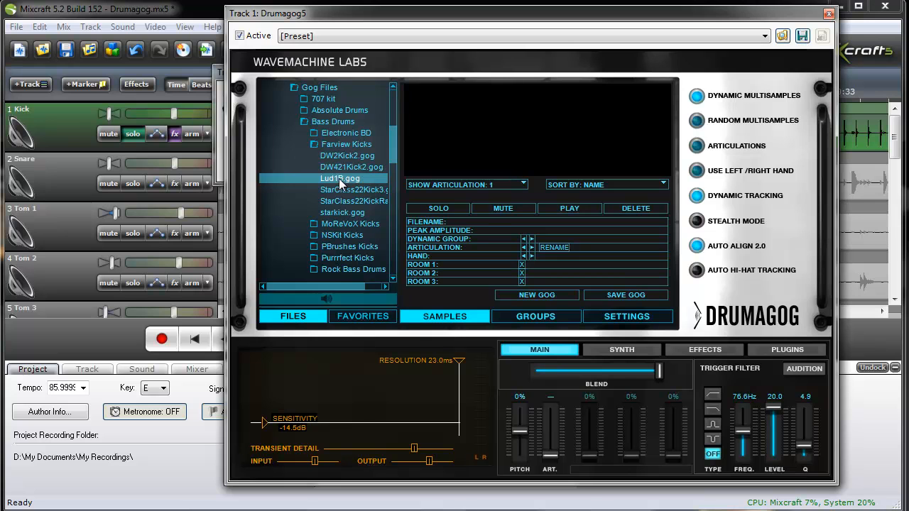
pyautogui.click(340, 178)
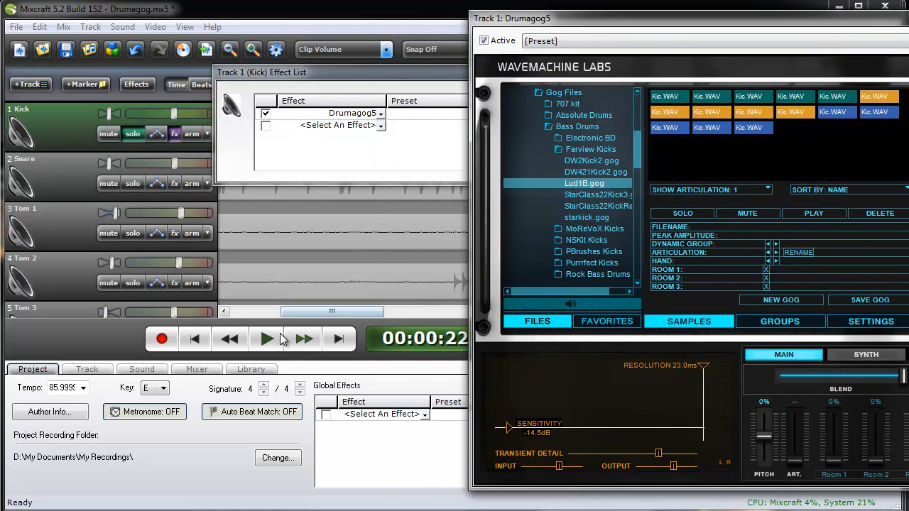
pyautogui.click(267, 338)
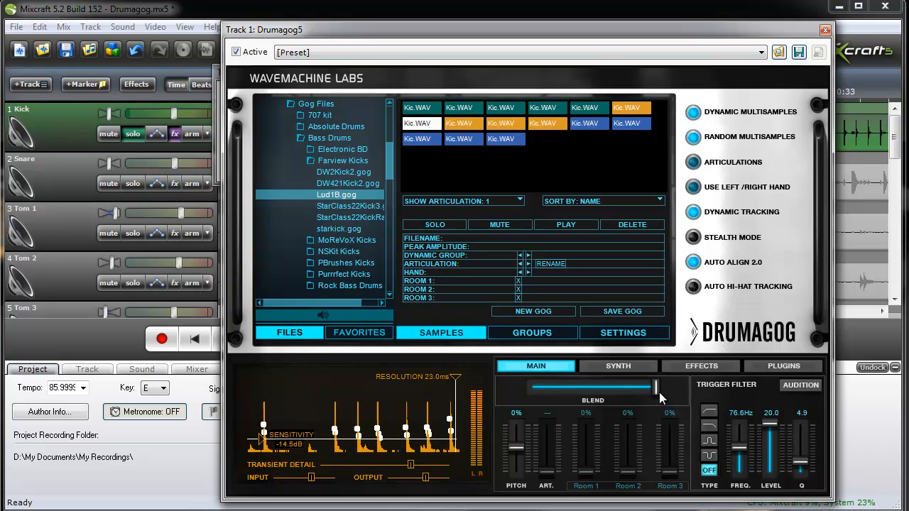
pyautogui.moveTo(657, 387); pyautogui.dragTo(529, 387)
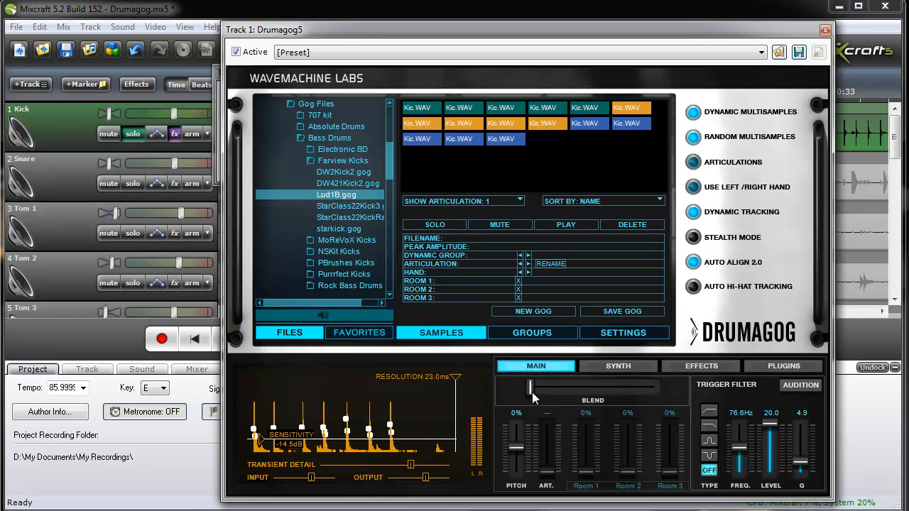
pyautogui.moveTo(531, 388); pyautogui.dragTo(653, 388)
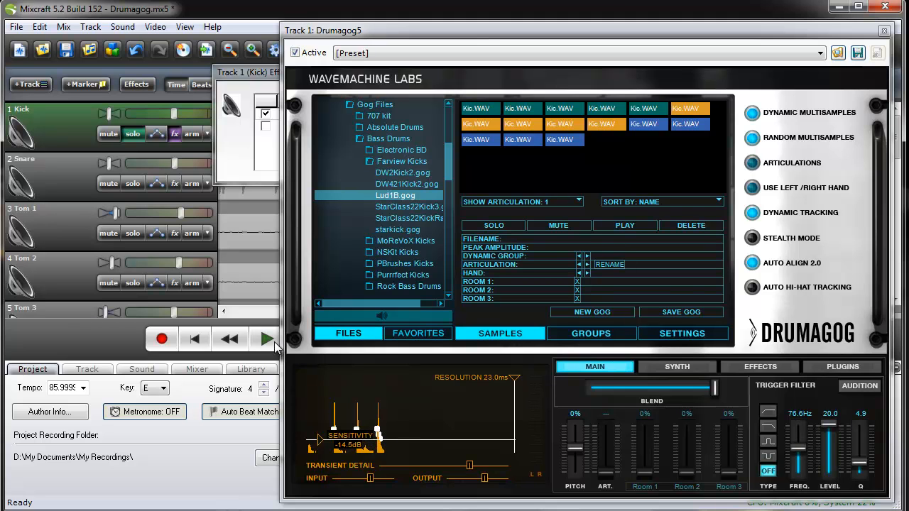
# Step: Play the kick loop and set trigger sensitivity to -10.5 dB and resolution to 306.9 ms
pyautogui.click(267, 338)
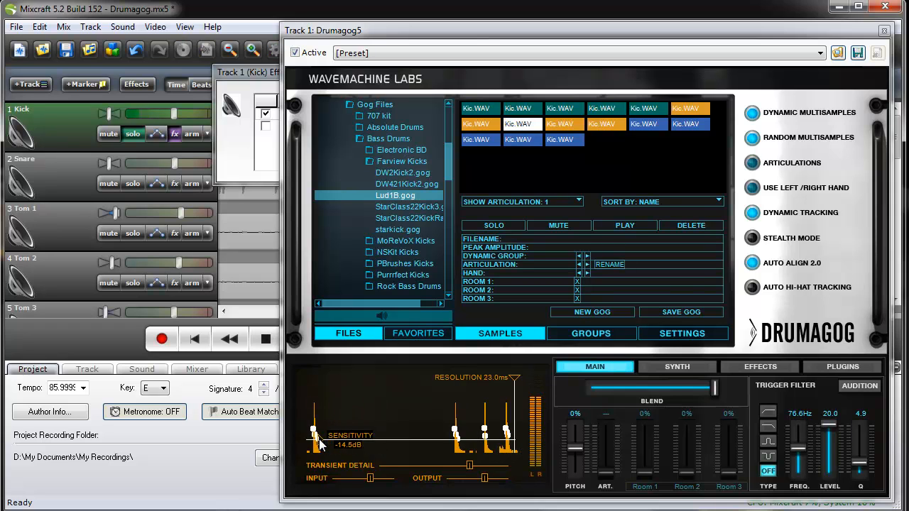
pyautogui.moveTo(313, 440); pyautogui.dragTo(318, 431)
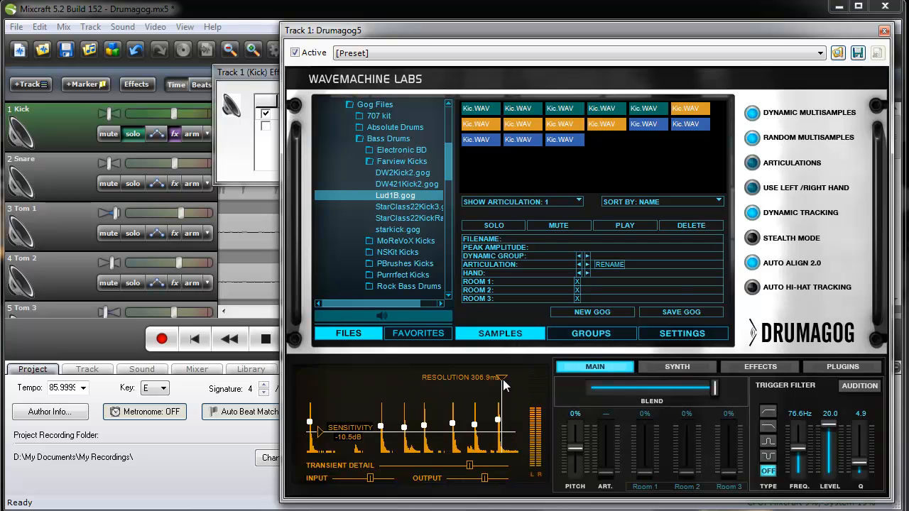
pyautogui.click(560, 139)
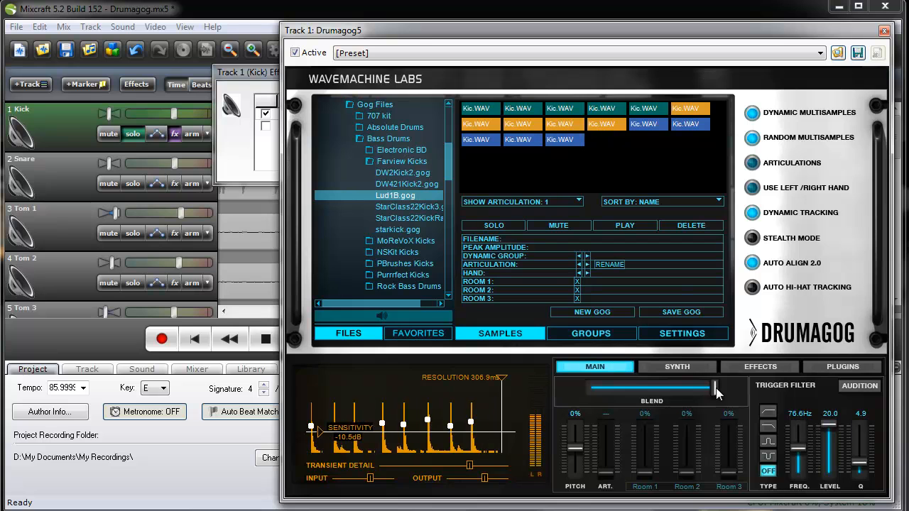
# Step: Test the Blend slider toward the original kick, return to full replacement, and stop playback
pyautogui.moveTo(716, 389); pyautogui.dragTo(596, 390)
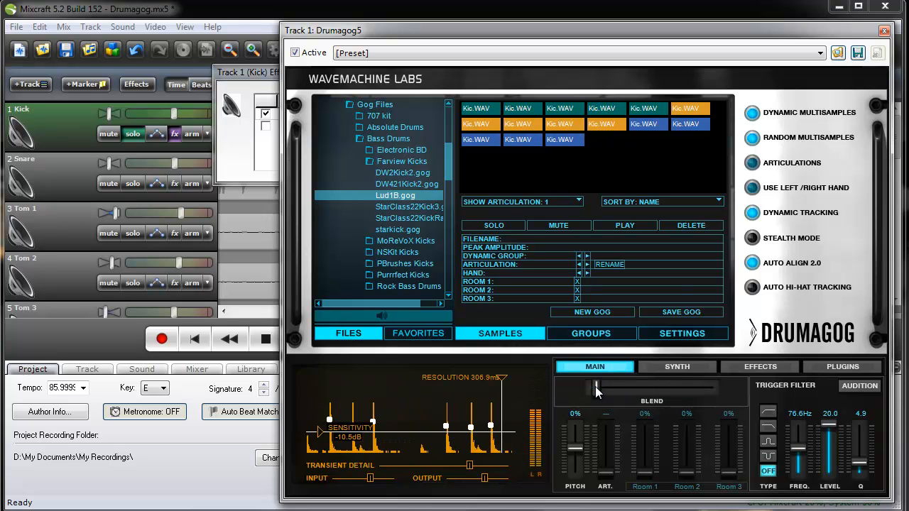
pyautogui.moveTo(596, 389); pyautogui.dragTo(653, 389)
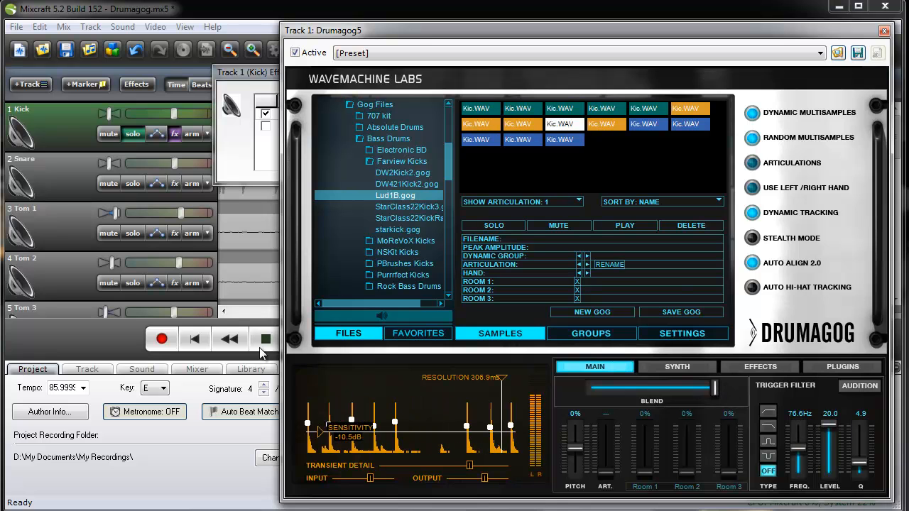
pyautogui.click(264, 338)
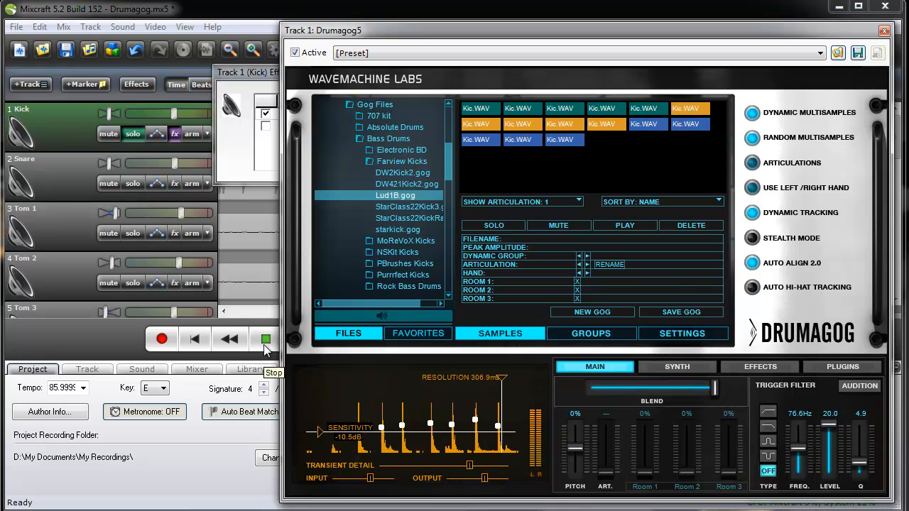
pyautogui.click(604, 124)
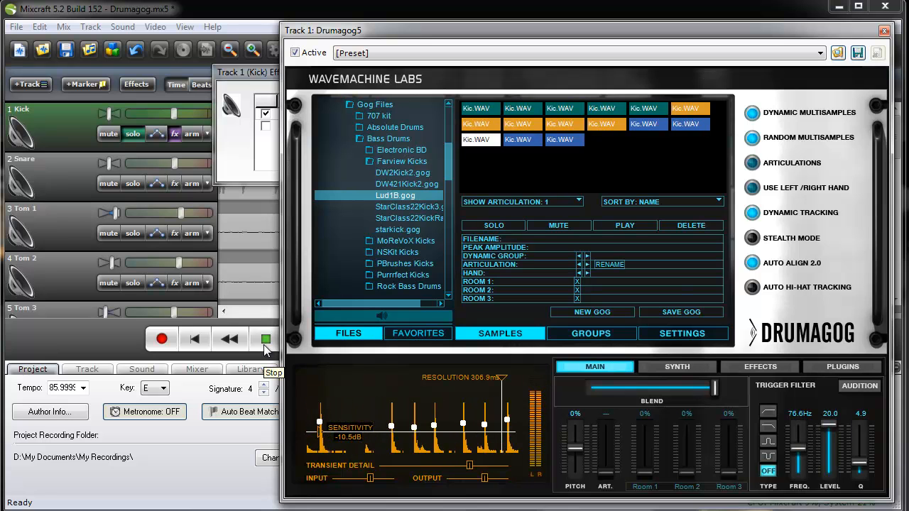
pyautogui.click(265, 338)
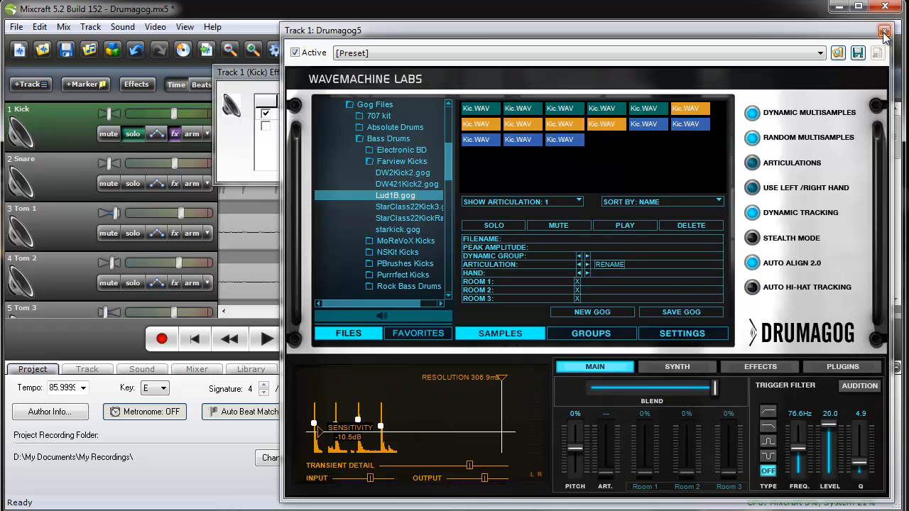
# Step: Solo the Snare track, insert Drumagog5 on it, and open its editor
pyautogui.click(883, 34)
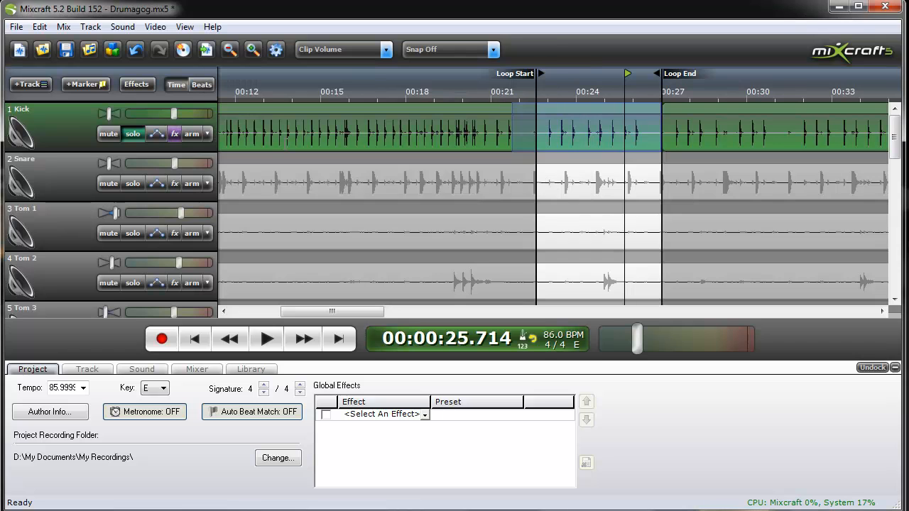
pyautogui.click(132, 183)
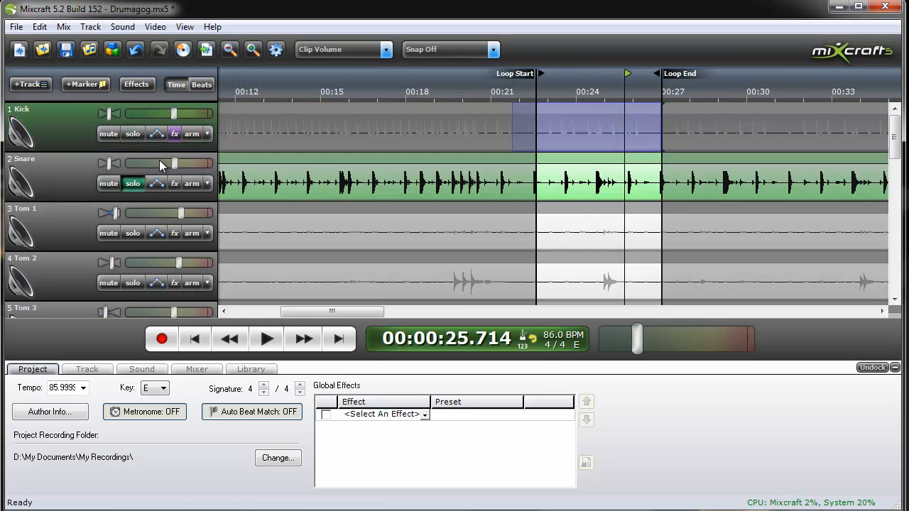
pyautogui.click(174, 183)
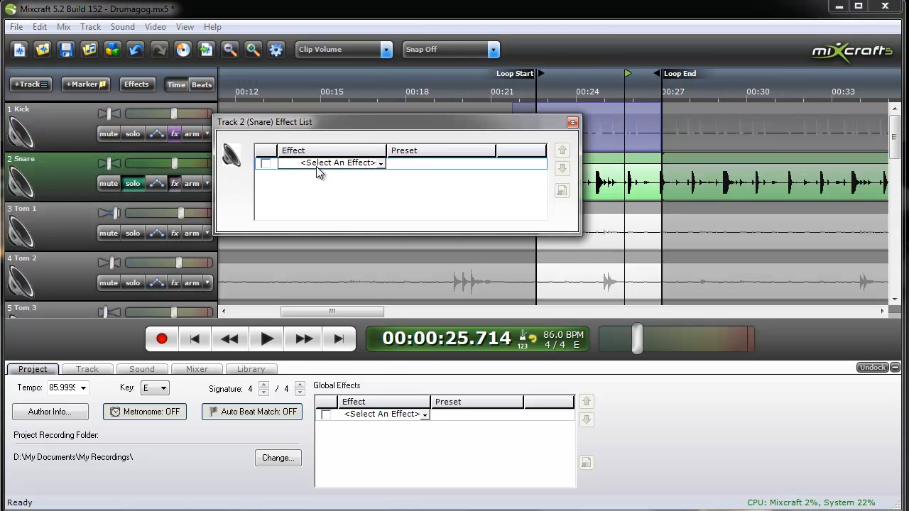
pyautogui.click(341, 163)
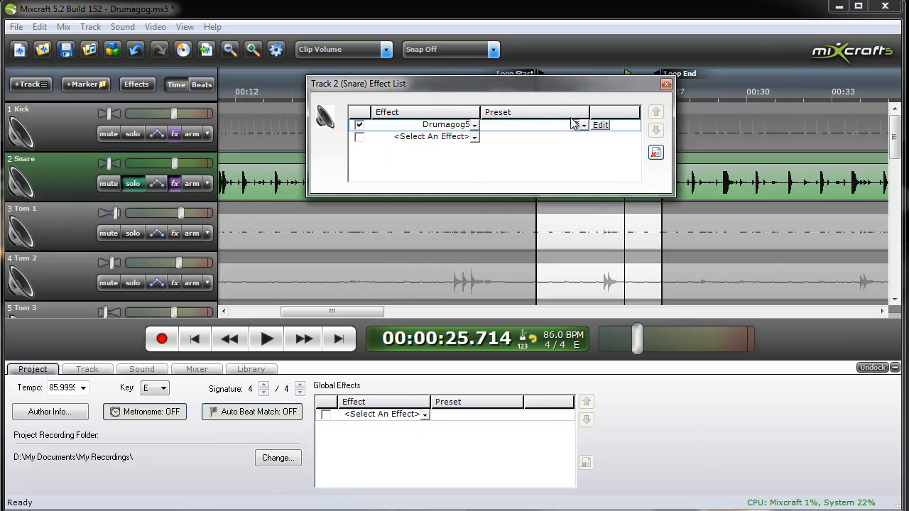
pyautogui.click(599, 125)
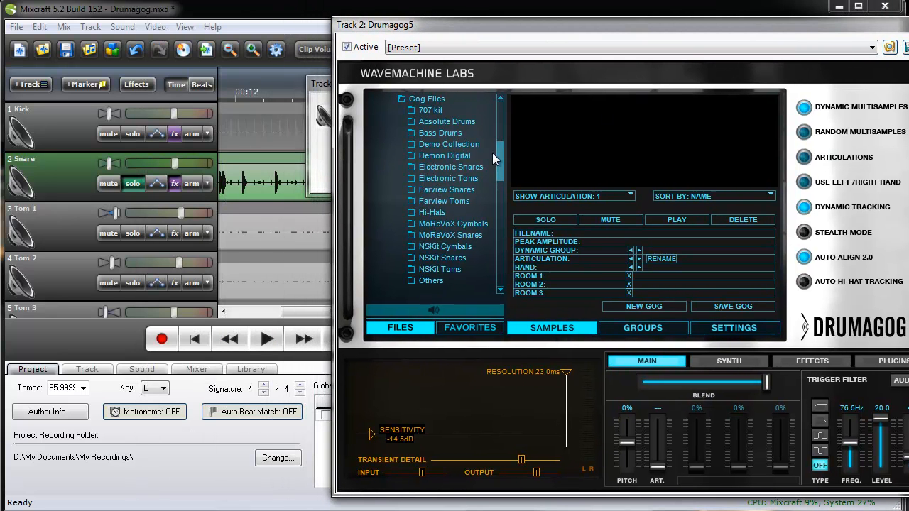
# Step: Start playback and audition the DWSnareOff.gog snare set
pyautogui.scroll(-3)
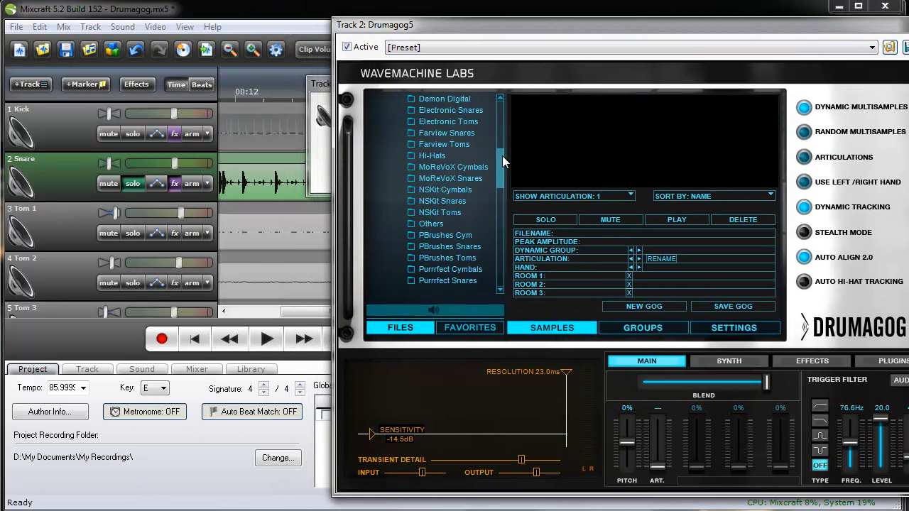
pyautogui.scroll(-3)
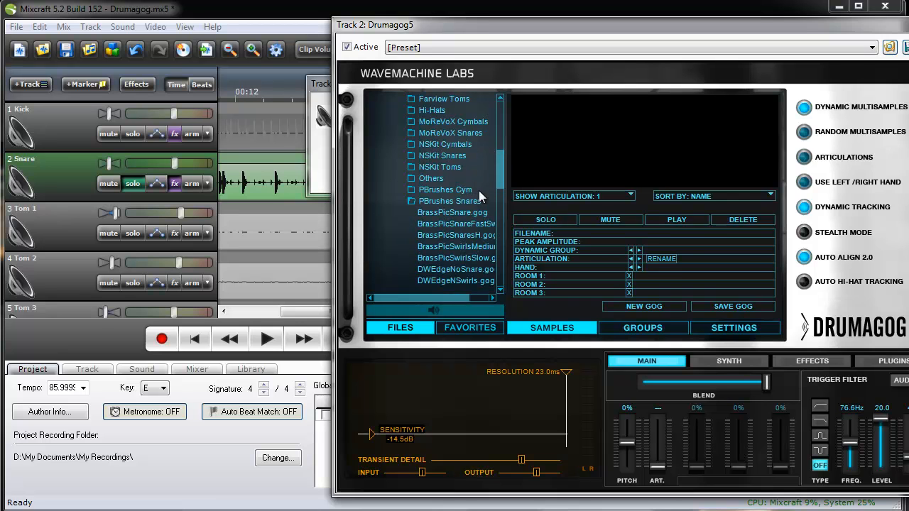
pyautogui.scroll(-3)
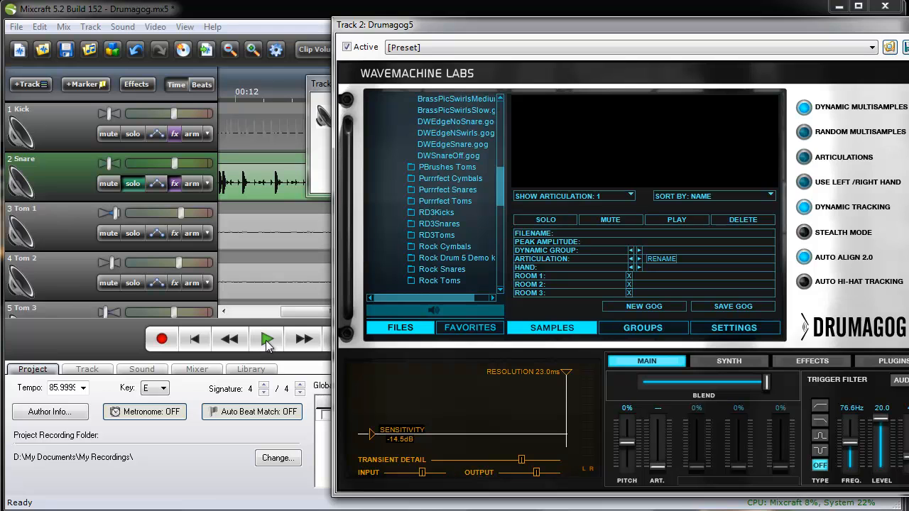
pyautogui.moveTo(268, 338)
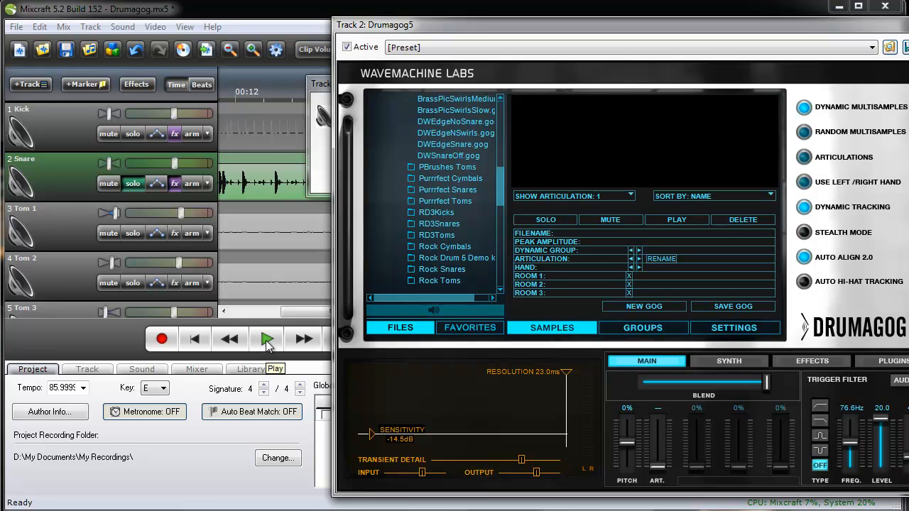
pyautogui.click(266, 338)
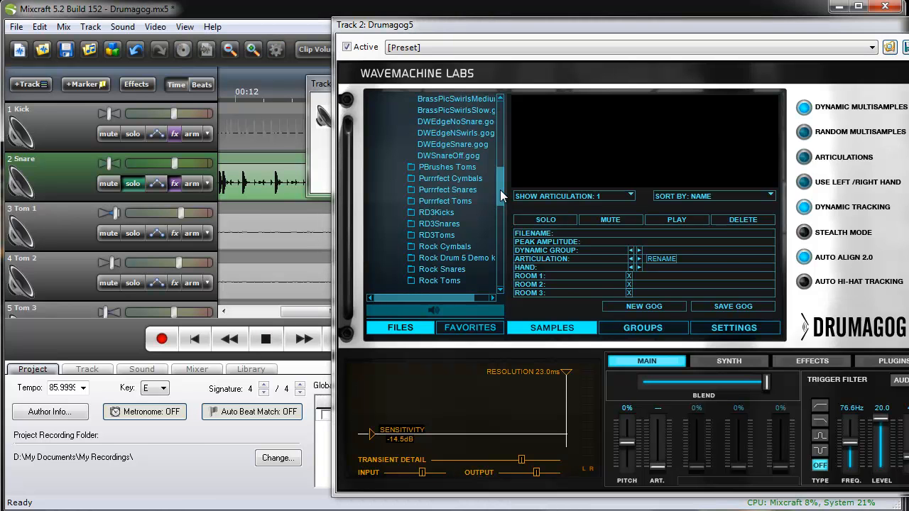
pyautogui.scroll(3)
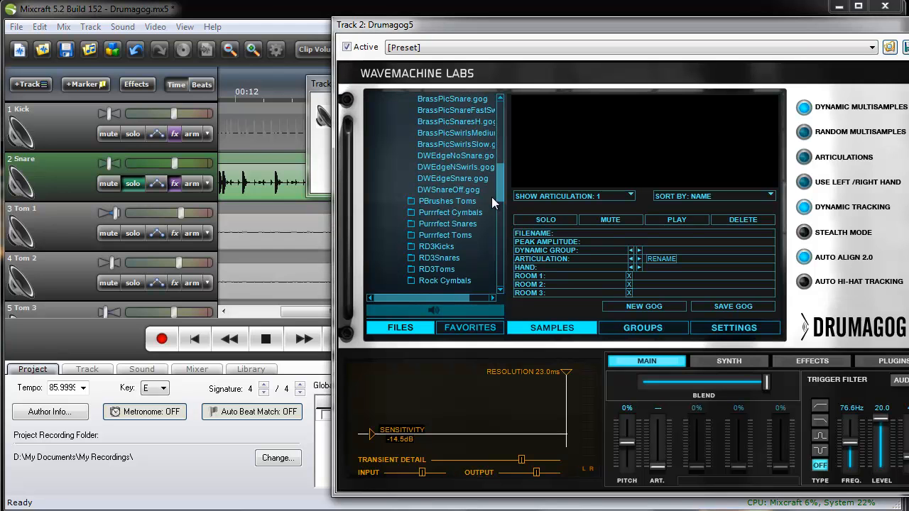
pyautogui.click(448, 189)
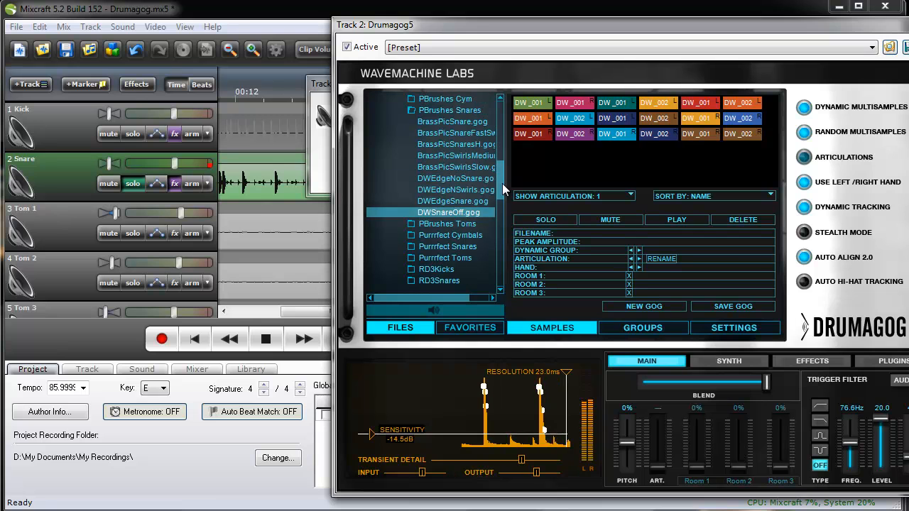
# Step: Try BrassPicSwirlsSlow and BrassPicSnare, then load AmbLudcow.gog from RD3Snares
pyautogui.click(456, 167)
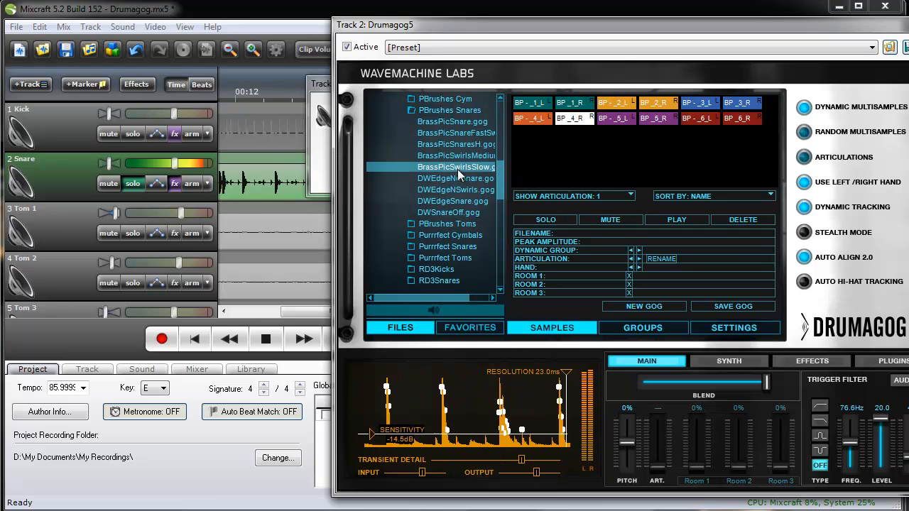
pyautogui.click(454, 121)
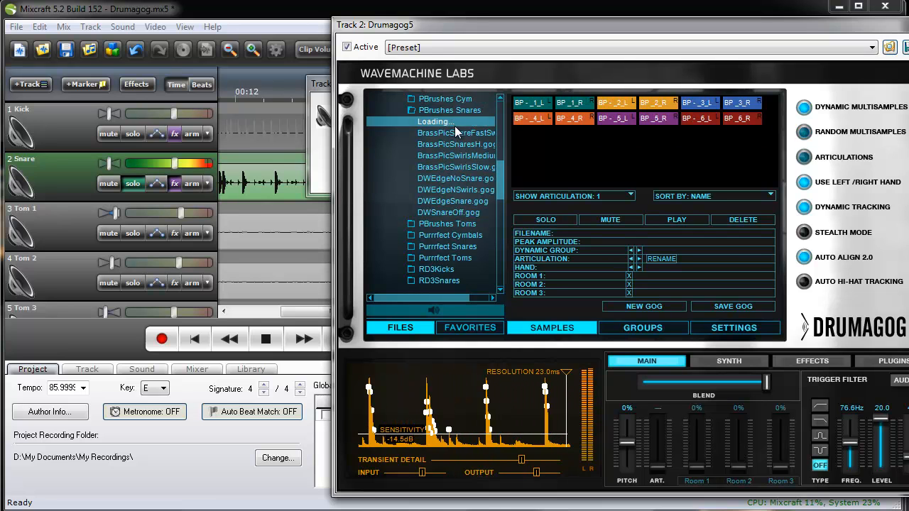
pyautogui.click(453, 121)
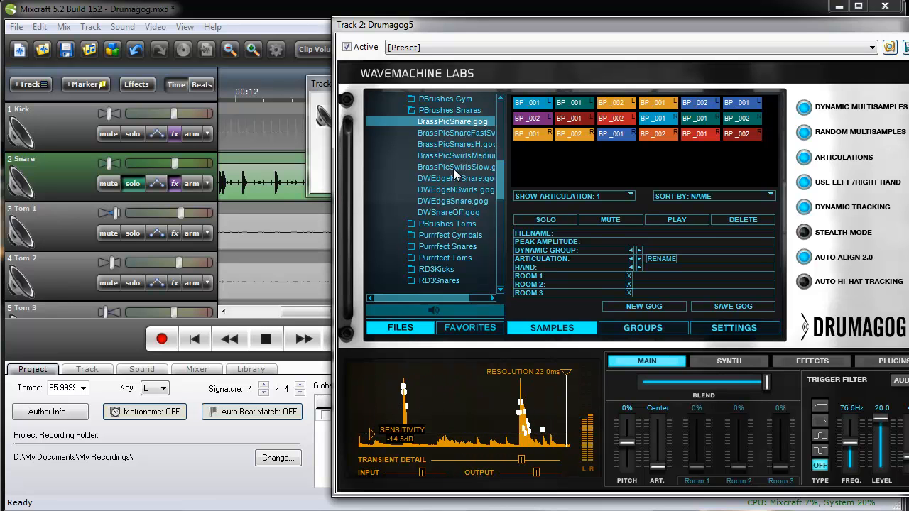
pyautogui.scroll(-3)
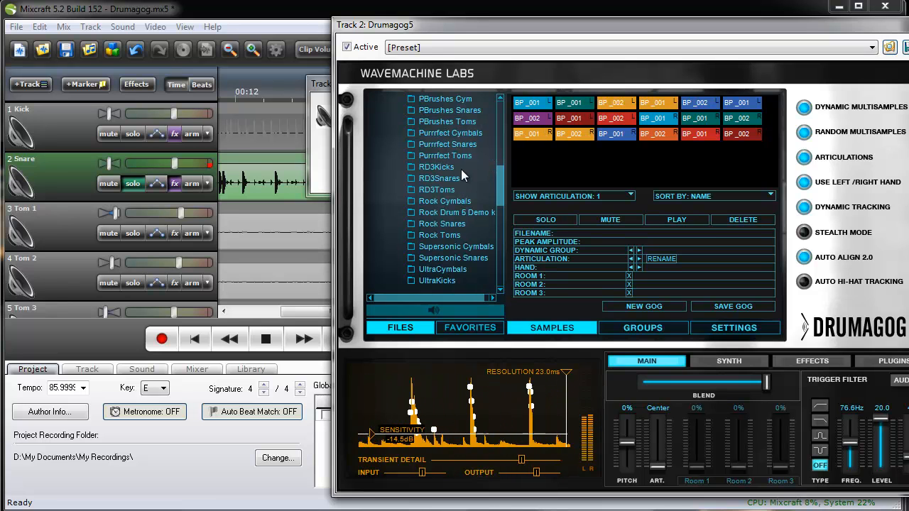
pyautogui.click(453, 189)
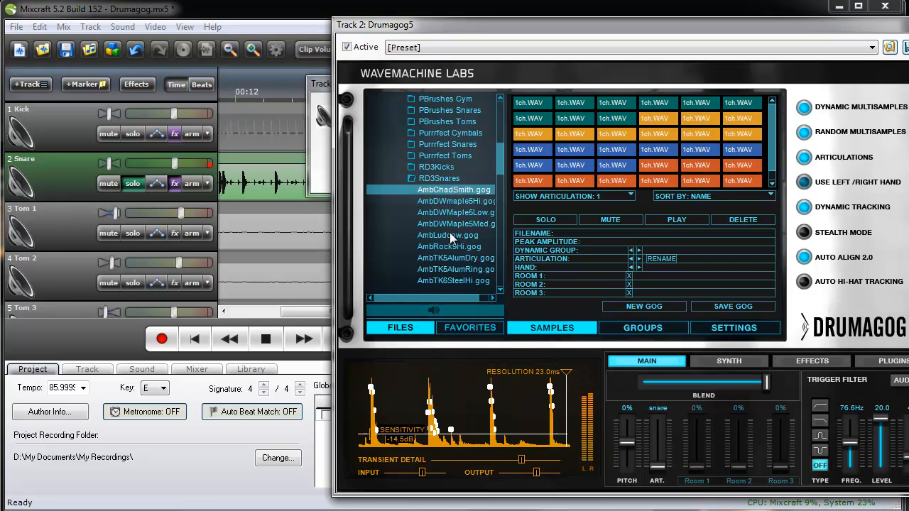
pyautogui.click(446, 235)
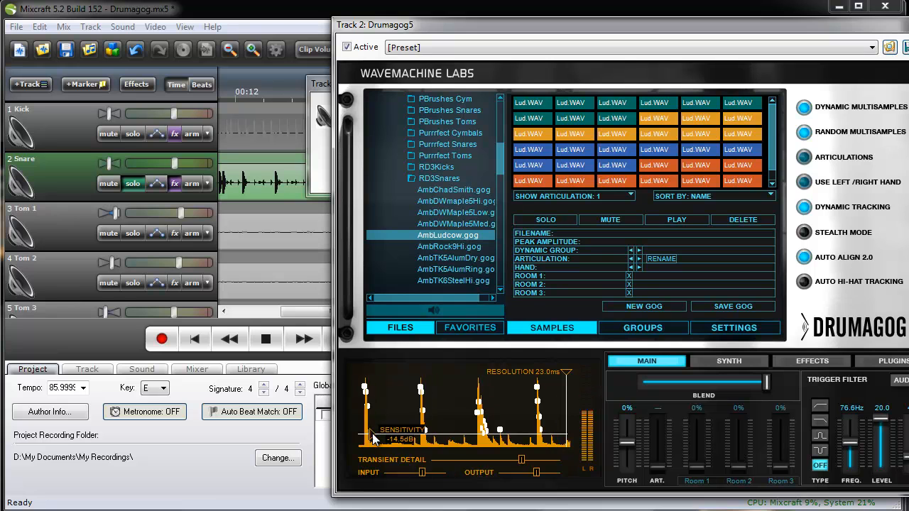
# Step: Raise snare sensitivity to -3.0 dB at 530.7 ms resolution, then audition the original-sound blend
pyautogui.moveTo(374, 435); pyautogui.dragTo(374, 416)
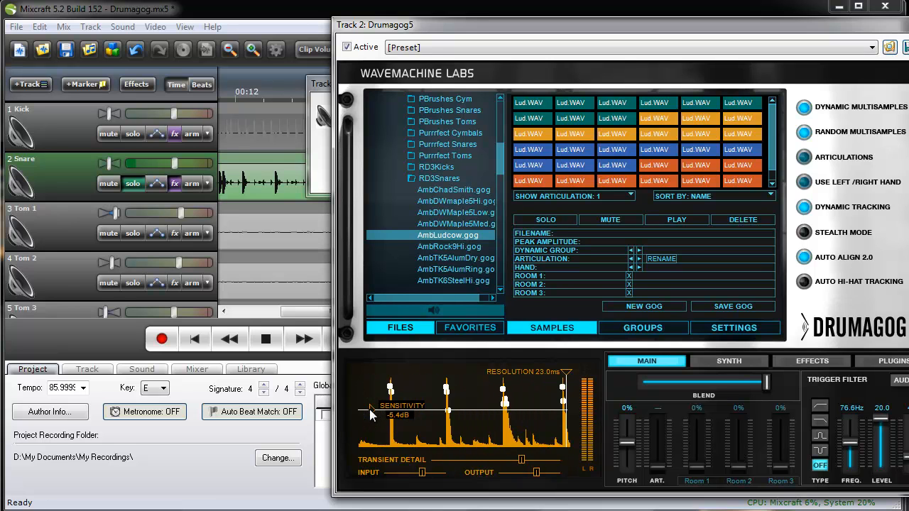
pyautogui.moveTo(370, 416); pyautogui.dragTo(370, 396)
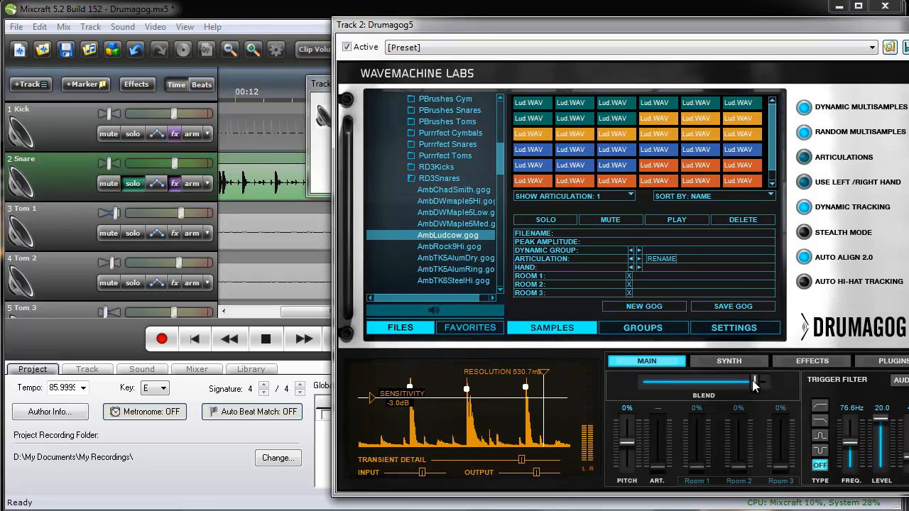
pyautogui.moveTo(752, 382); pyautogui.dragTo(637, 381)
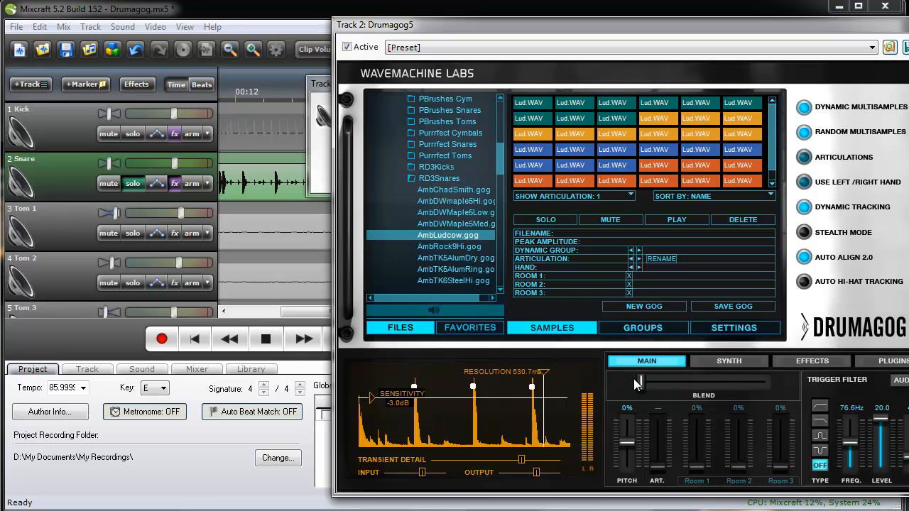
pyautogui.click(265, 339)
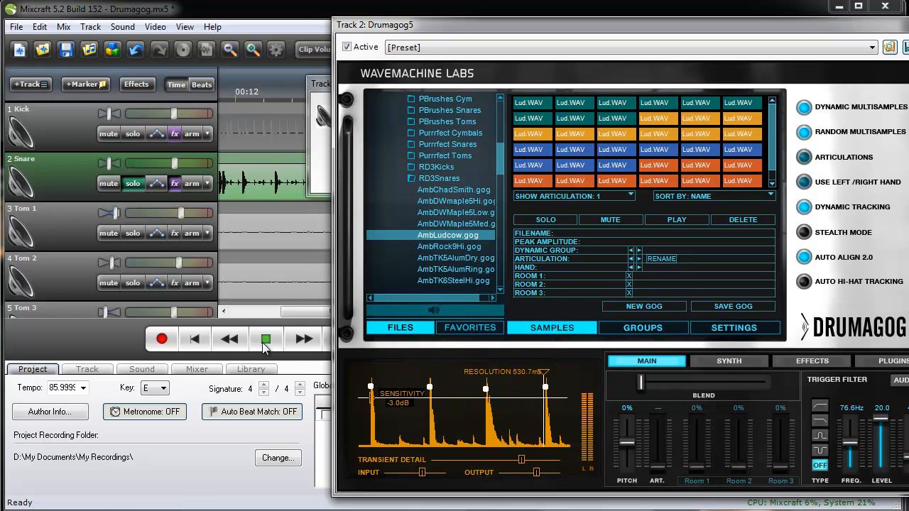
pyautogui.click(265, 339)
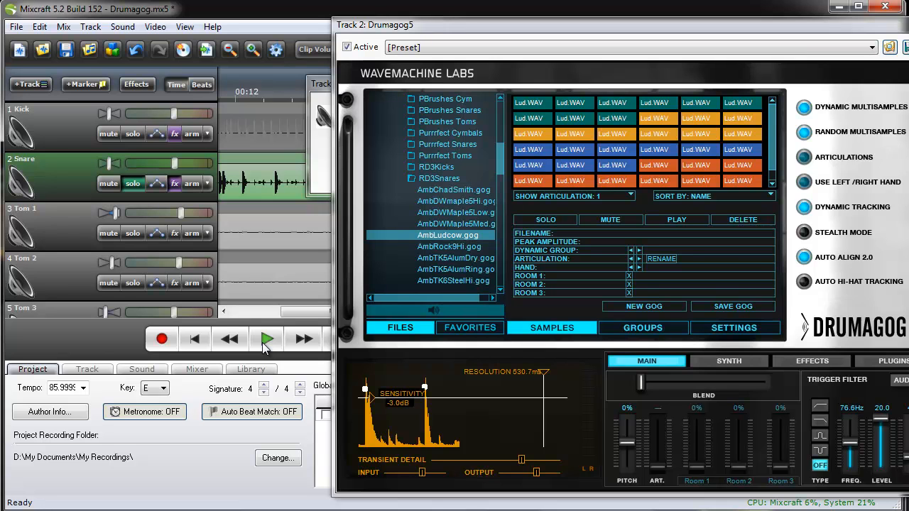
# Step: Replay and blend fully back to the replacement snare sound, then stop
pyautogui.click(266, 339)
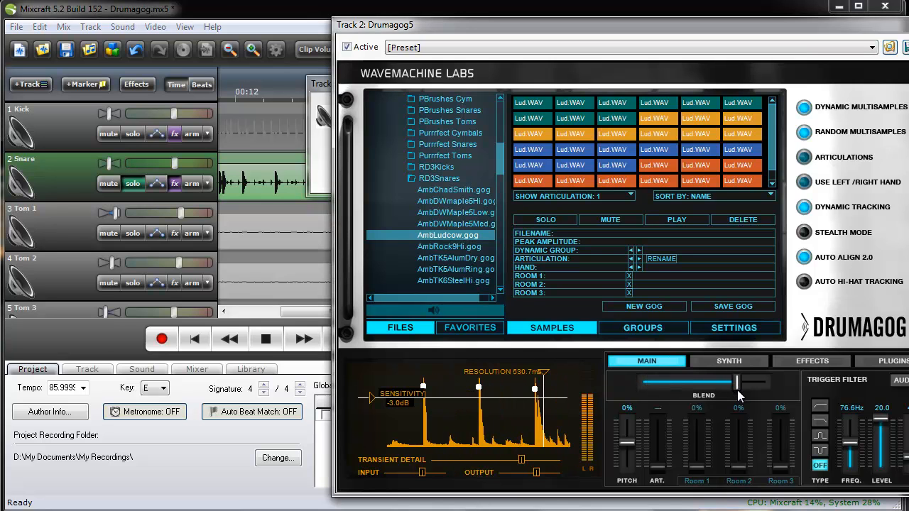
pyautogui.moveTo(735, 383); pyautogui.dragTo(766, 384)
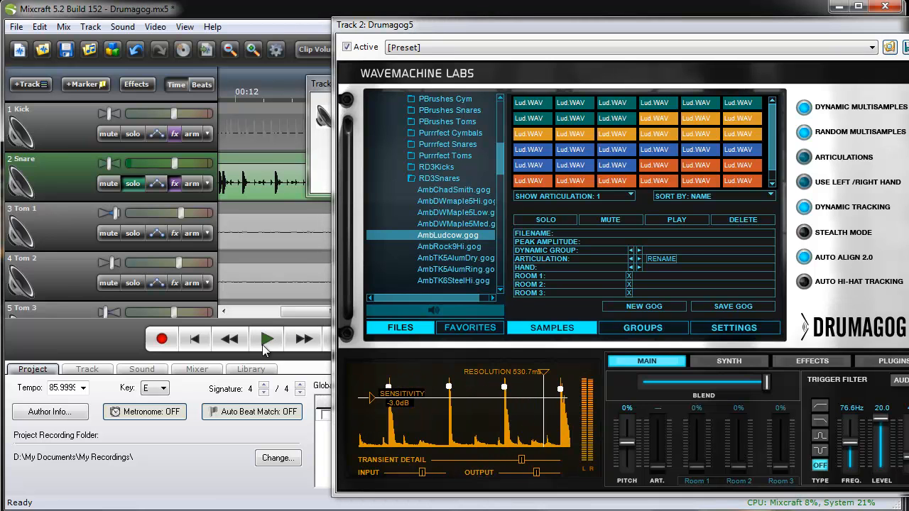
pyautogui.click(266, 339)
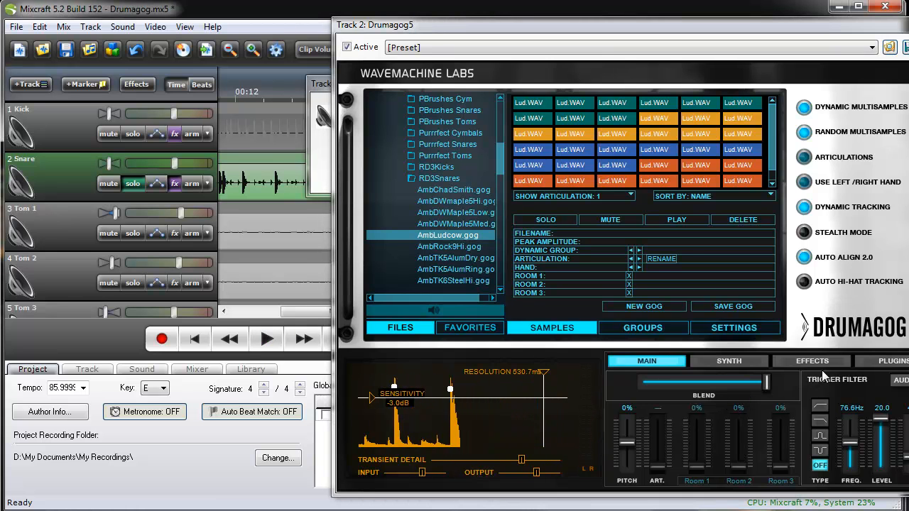
# Step: Select Deep Hall as Drumagog's convolution reverb impulse
pyautogui.click(811, 361)
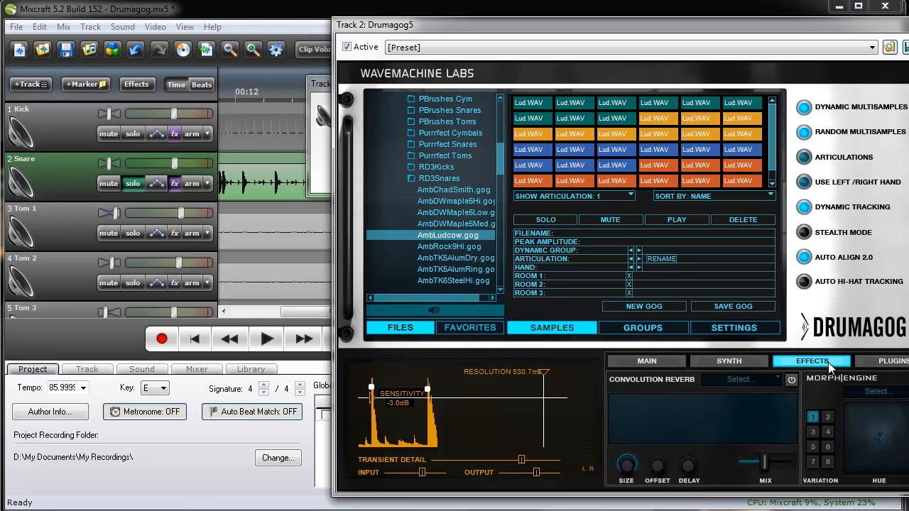
pyautogui.click(791, 379)
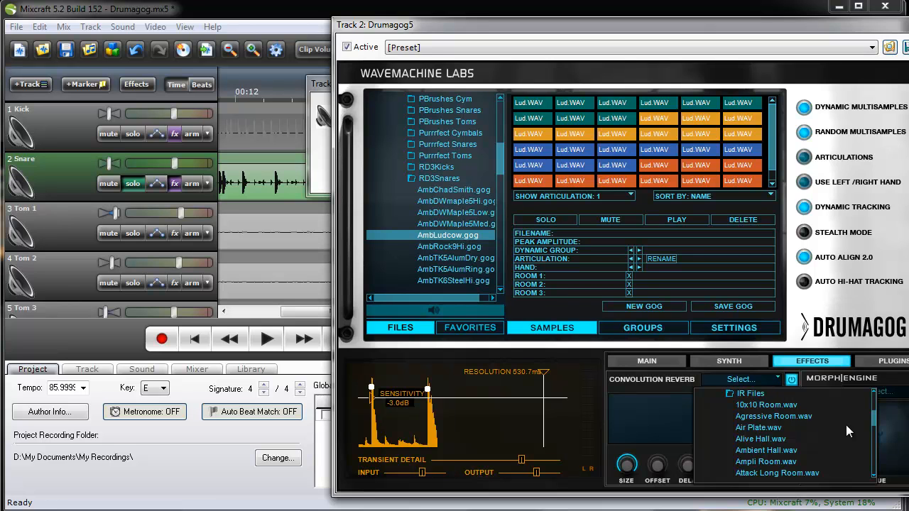
pyautogui.scroll(-3)
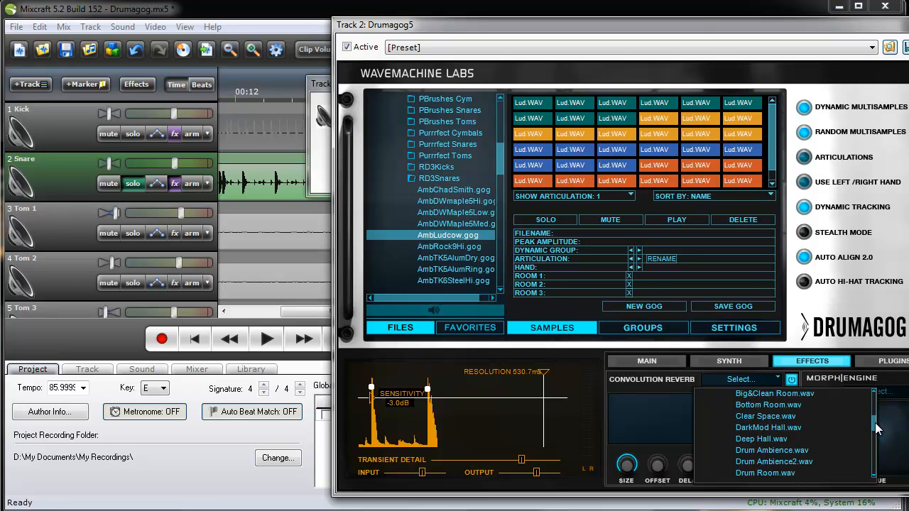
pyautogui.scroll(-3)
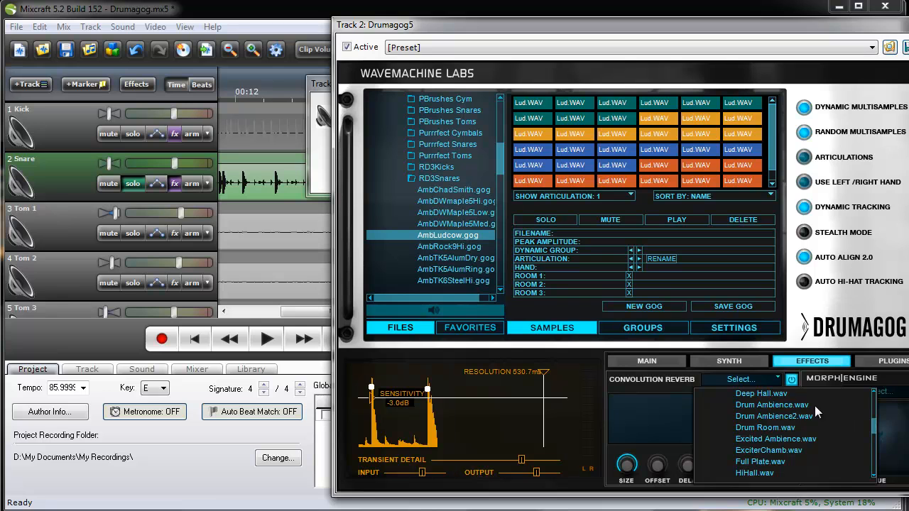
pyautogui.click(761, 393)
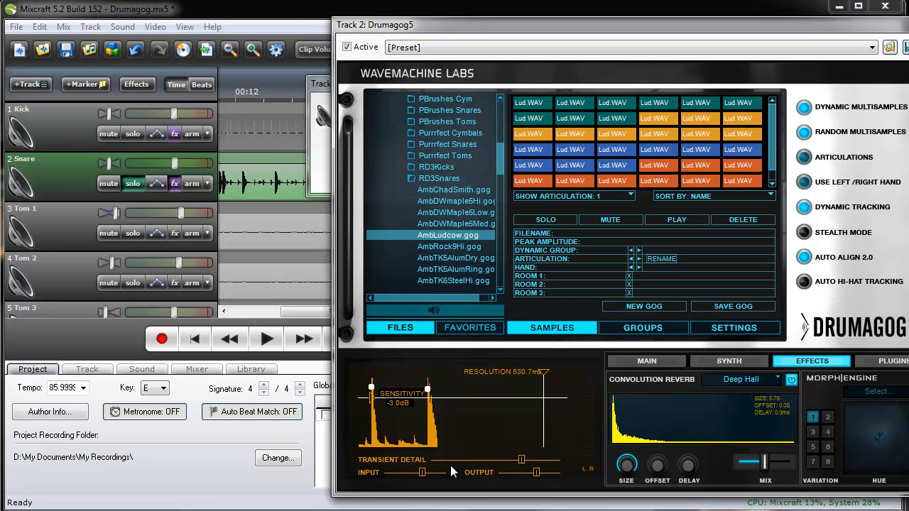
# Step: Play the snare and settle the reverb Mix slider partway, then return to the start
pyautogui.click(266, 339)
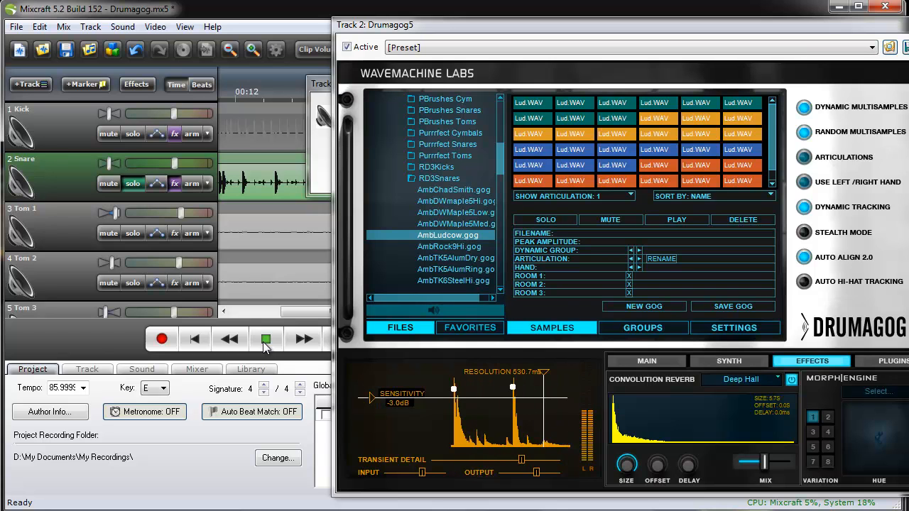
pyautogui.click(265, 338)
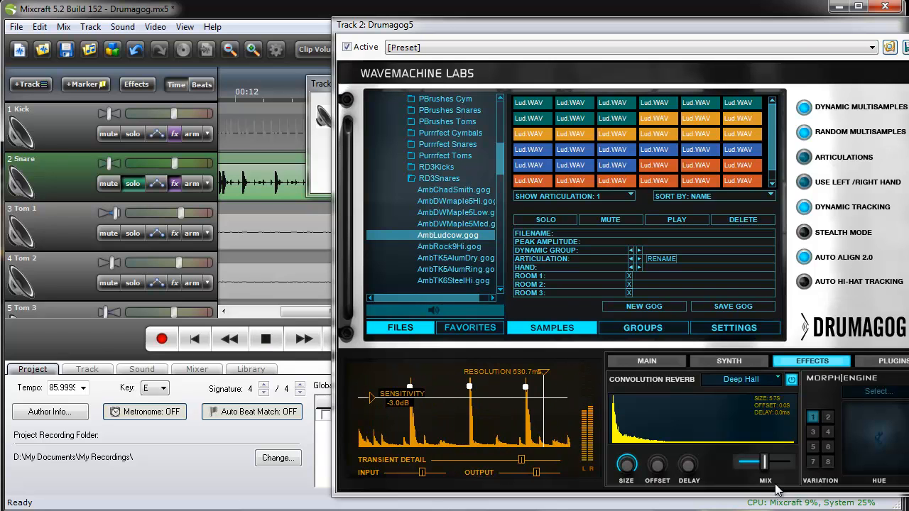
pyautogui.moveTo(749, 462); pyautogui.dragTo(777, 462)
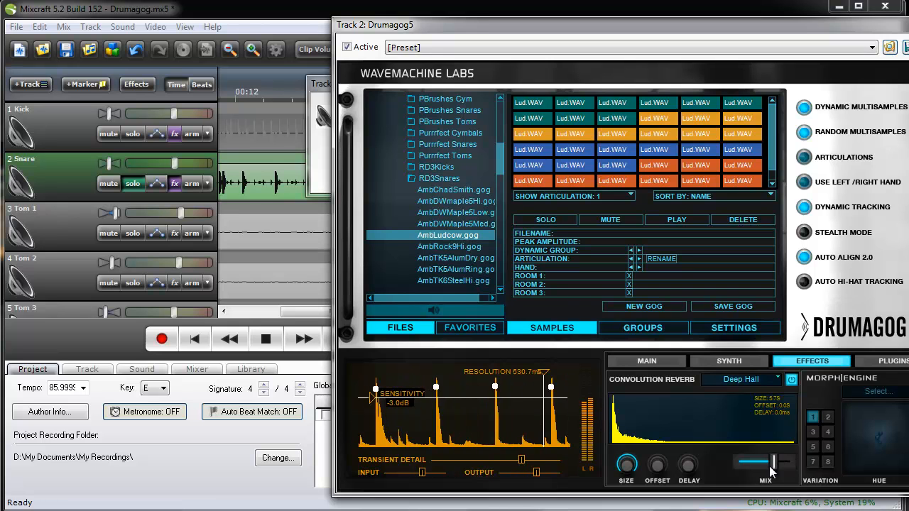
pyautogui.moveTo(777, 463); pyautogui.dragTo(735, 463)
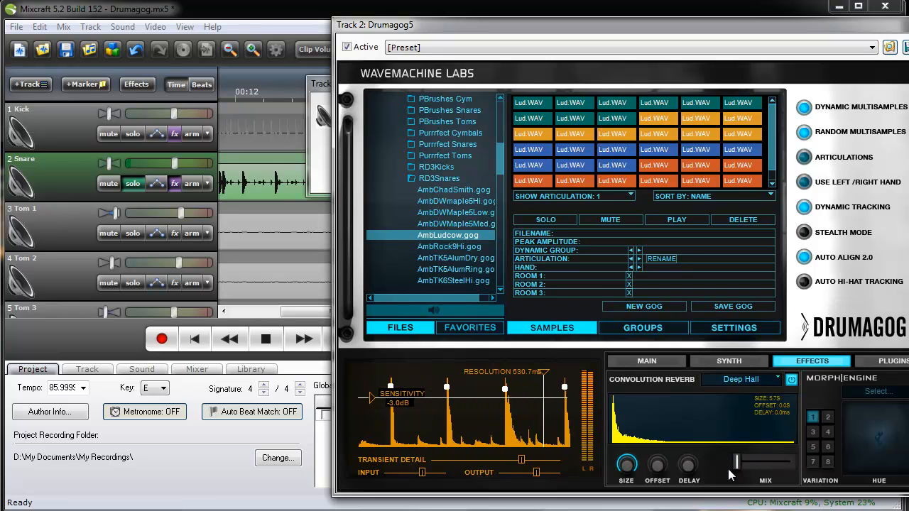
pyautogui.moveTo(735, 462); pyautogui.dragTo(767, 463)
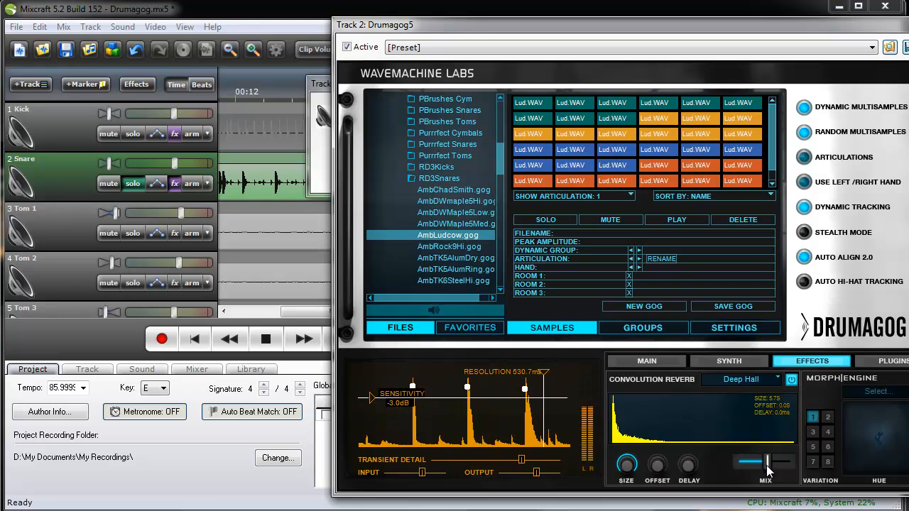
pyautogui.click(230, 339)
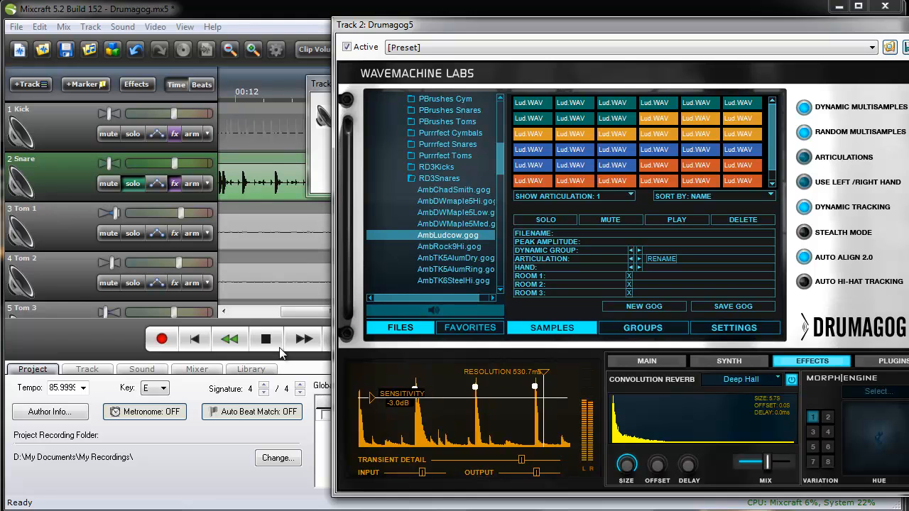
# Step: Stop playback, then play and stop to hear kick and snare together
pyautogui.click(265, 338)
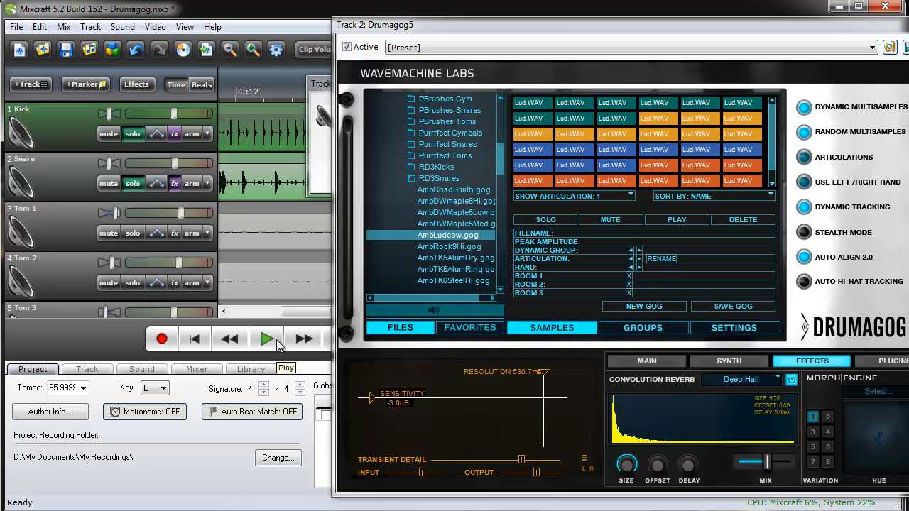
pyautogui.click(266, 339)
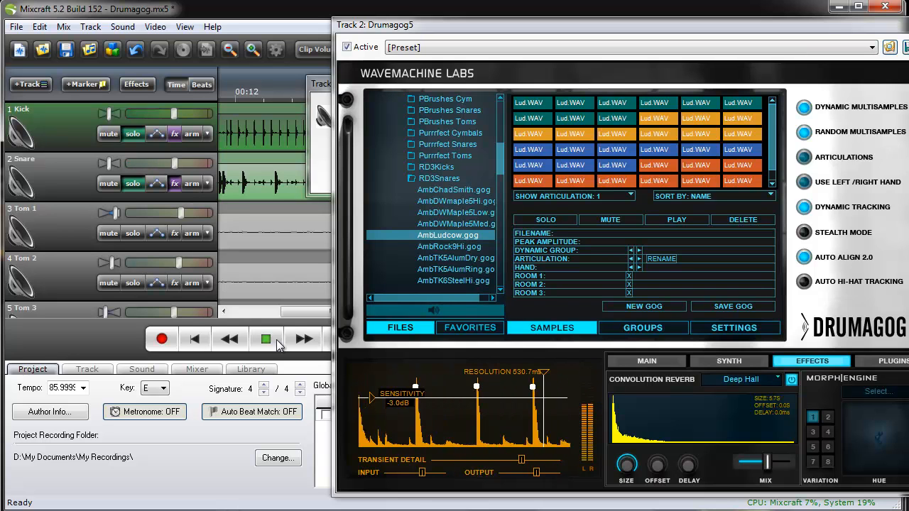
pyautogui.click(265, 338)
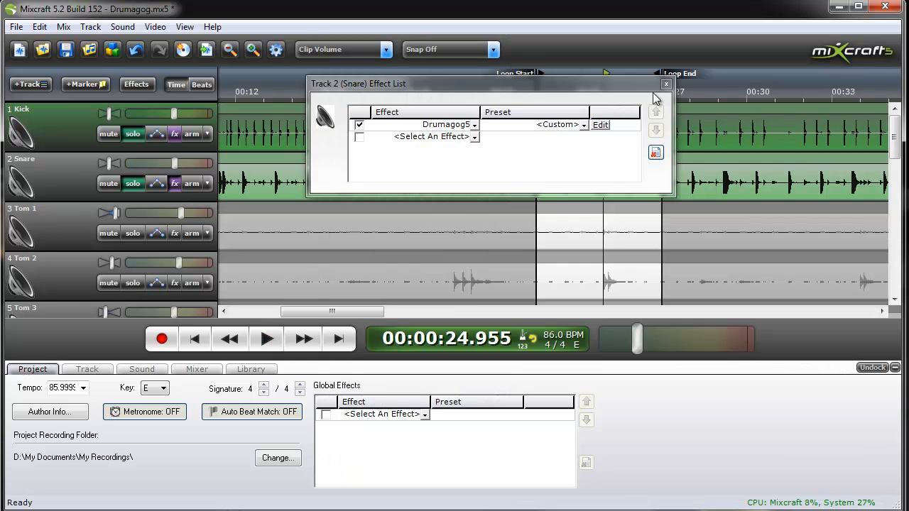
# Step: Close the snare's effect list, solo only Tom 1, and audition its looped hit near 0:37
pyautogui.click(666, 84)
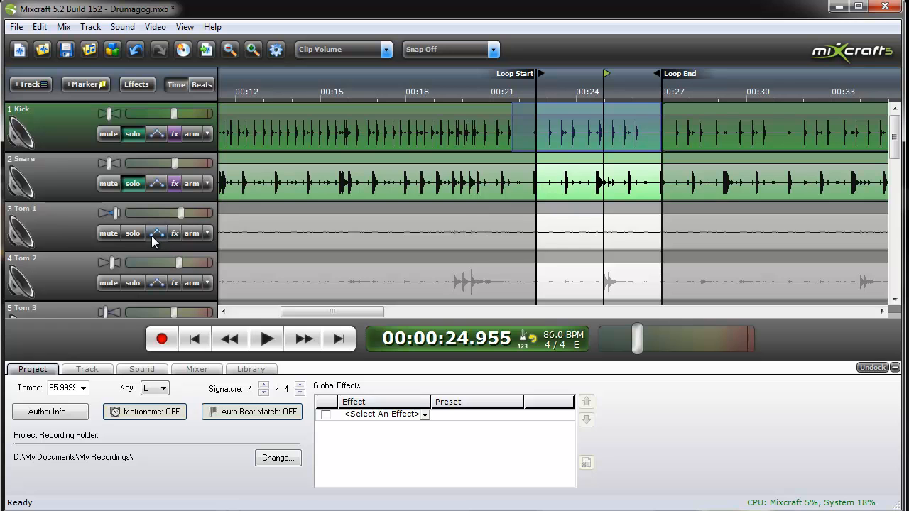
pyautogui.click(133, 133)
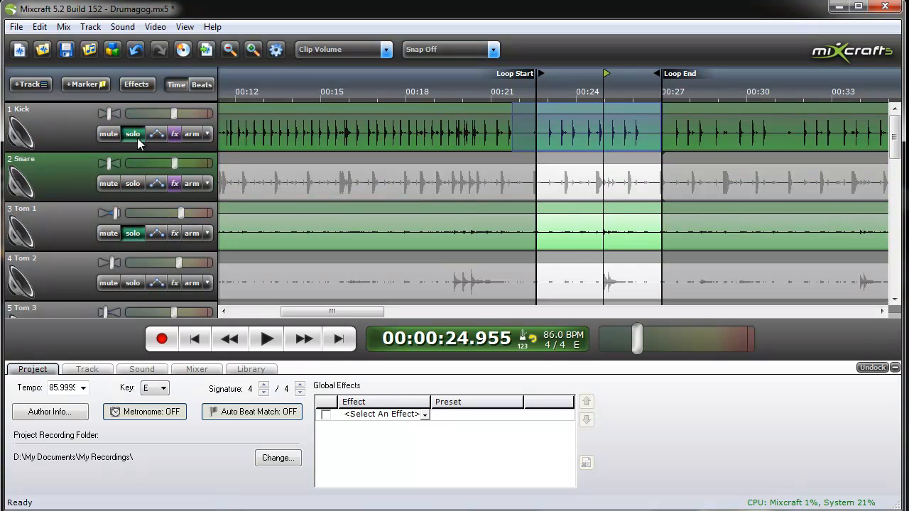
pyautogui.click(133, 133)
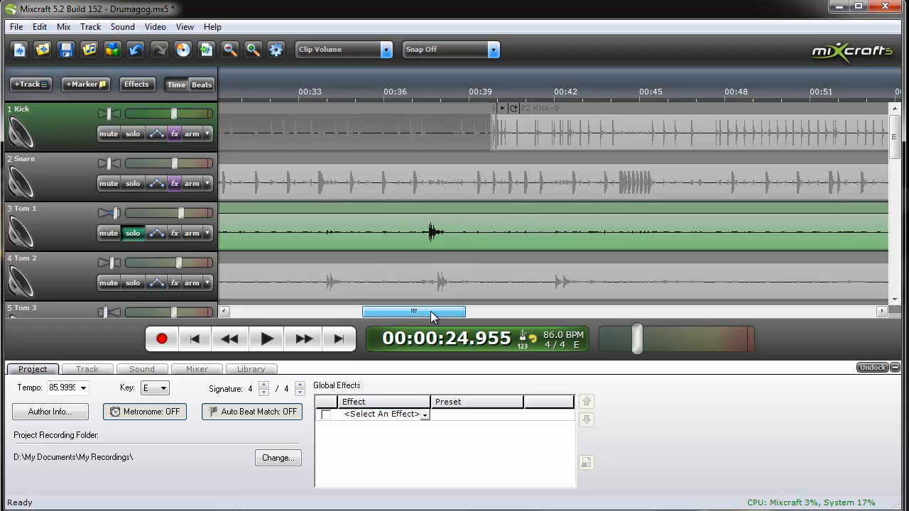
pyautogui.moveTo(533, 343)
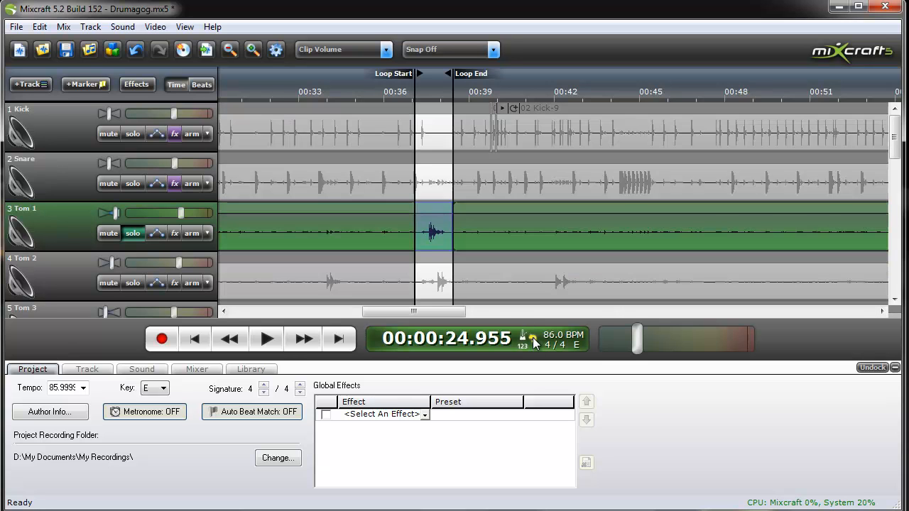
pyautogui.click(266, 339)
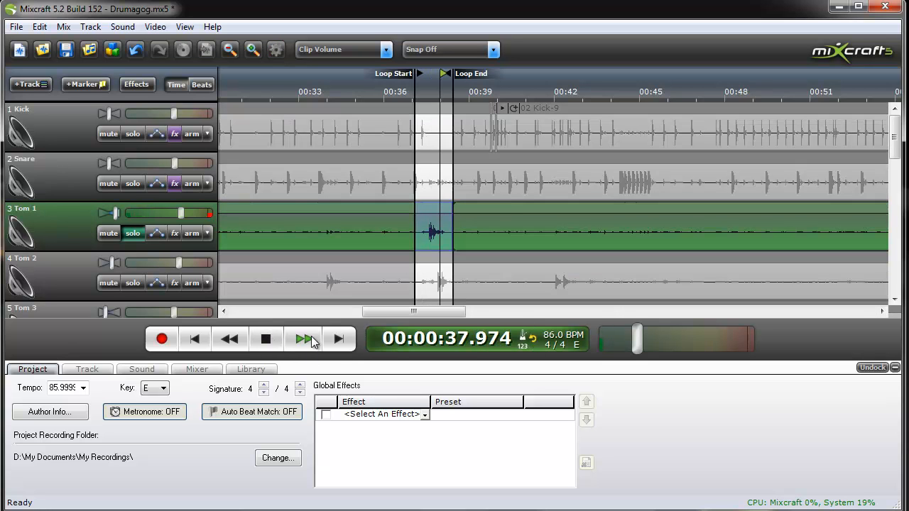
pyautogui.moveTo(317, 333)
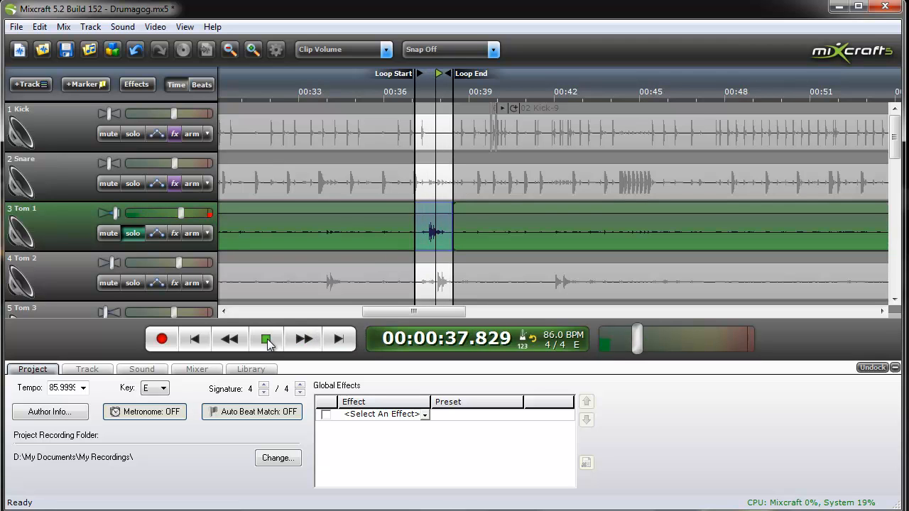
pyautogui.click(266, 339)
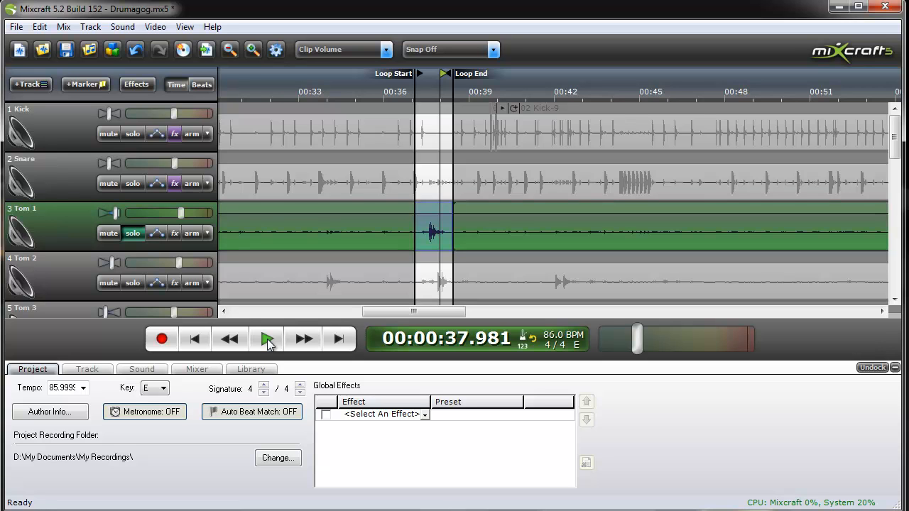
pyautogui.click(267, 339)
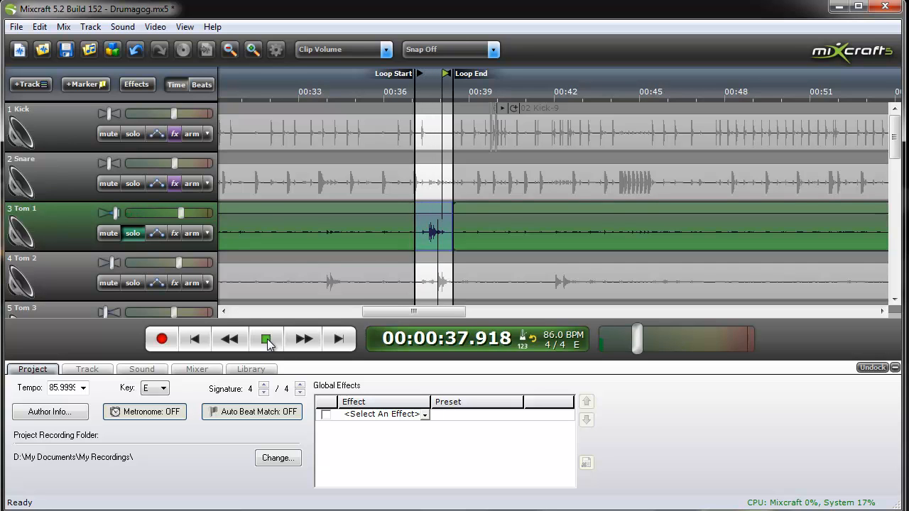
# Step: Open Drumagog on Tom 1 and load Tom 12 - Kit.wav from Tama Swingstar Kit
pyautogui.click(174, 233)
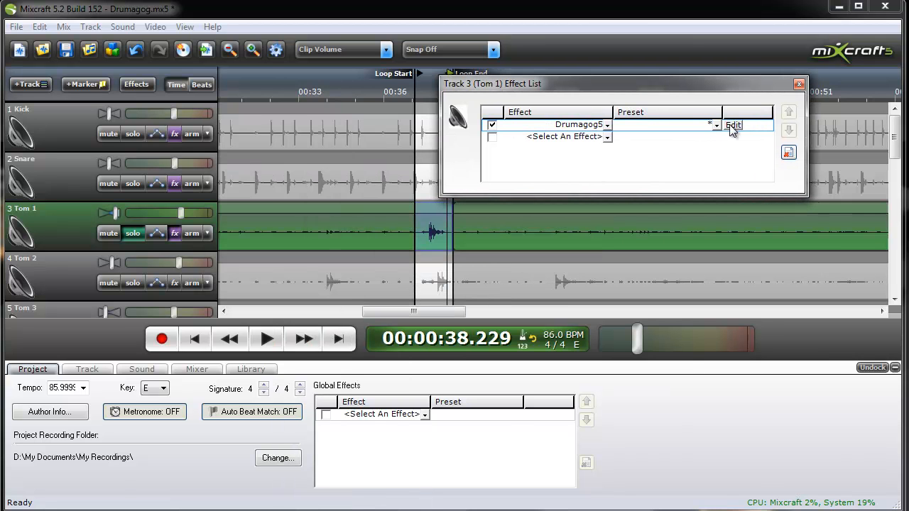
pyautogui.click(733, 125)
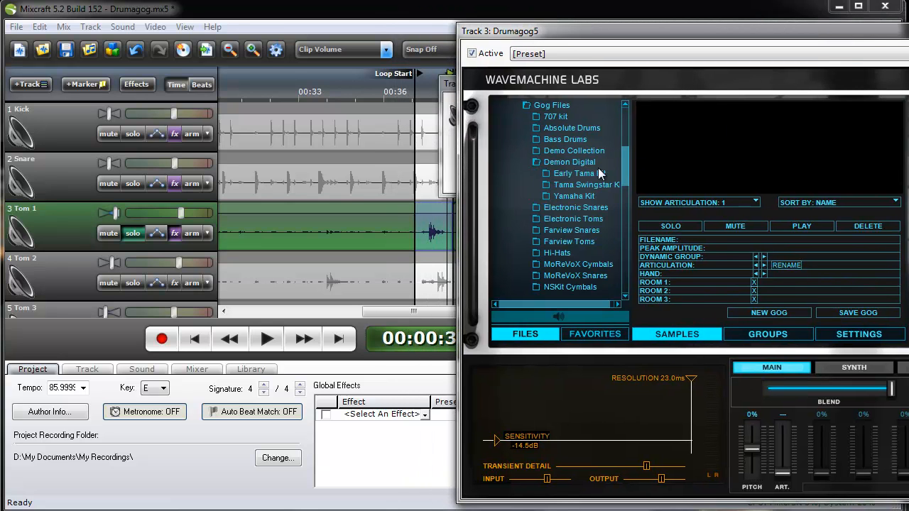
pyautogui.click(587, 184)
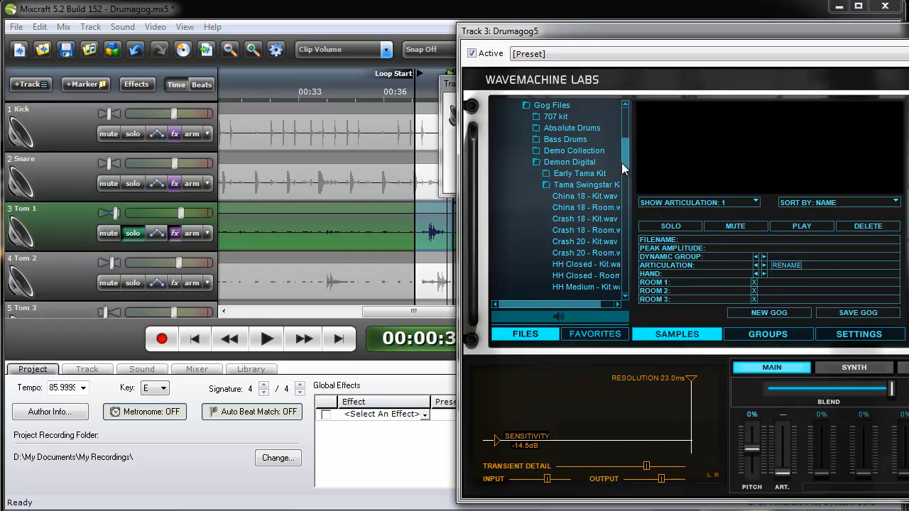
pyautogui.scroll(-3)
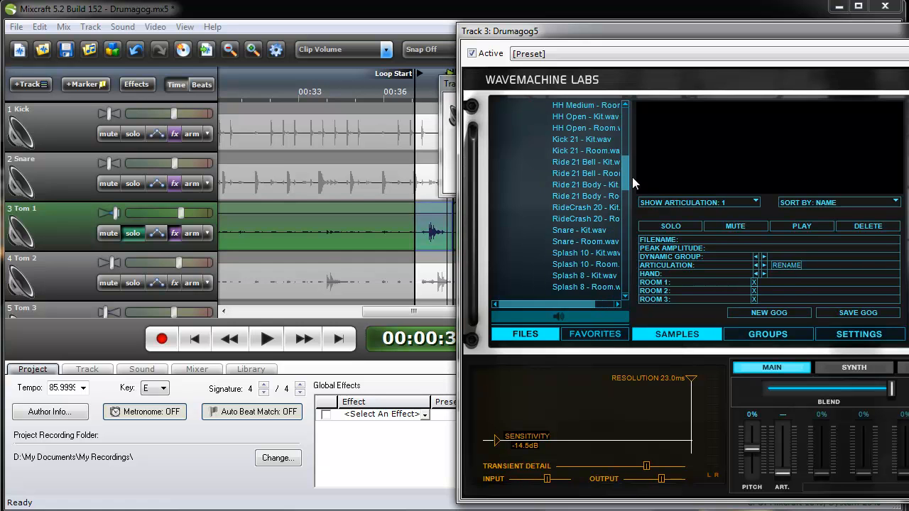
pyautogui.scroll(-3)
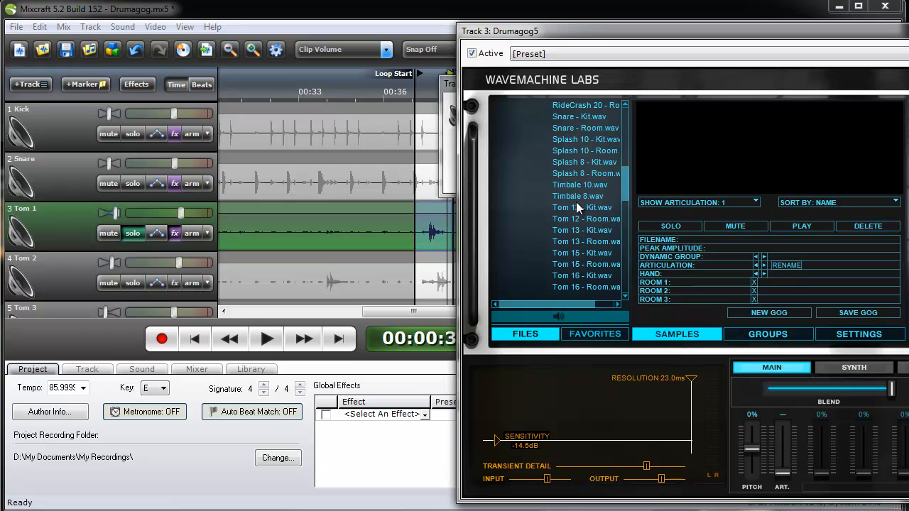
pyautogui.click(582, 207)
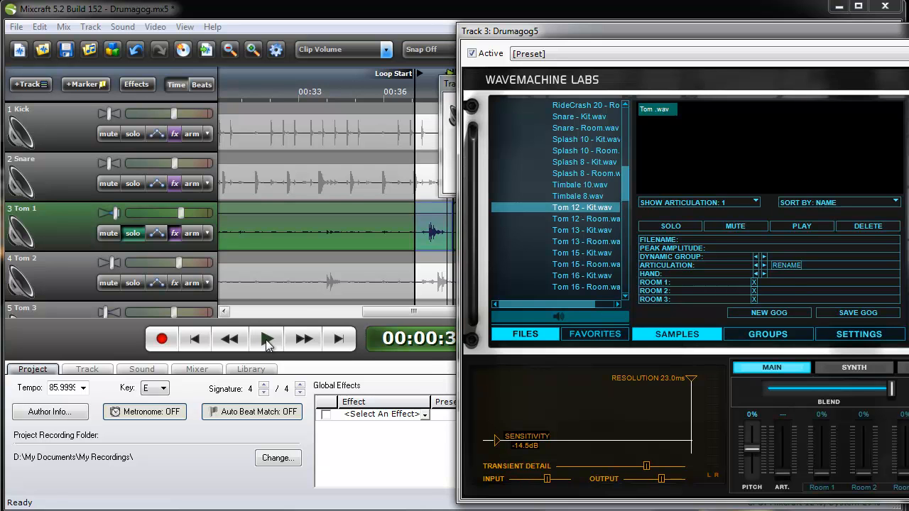
# Step: Play the tom, raise trigger sensitivity to -10.5 dB, and choose a reverb impulse
pyautogui.click(267, 339)
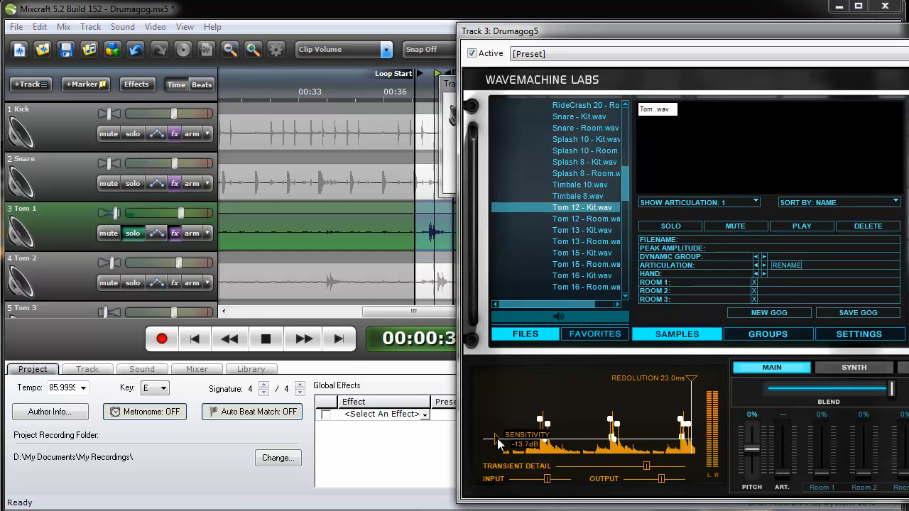
pyautogui.moveTo(497, 443); pyautogui.dragTo(497, 433)
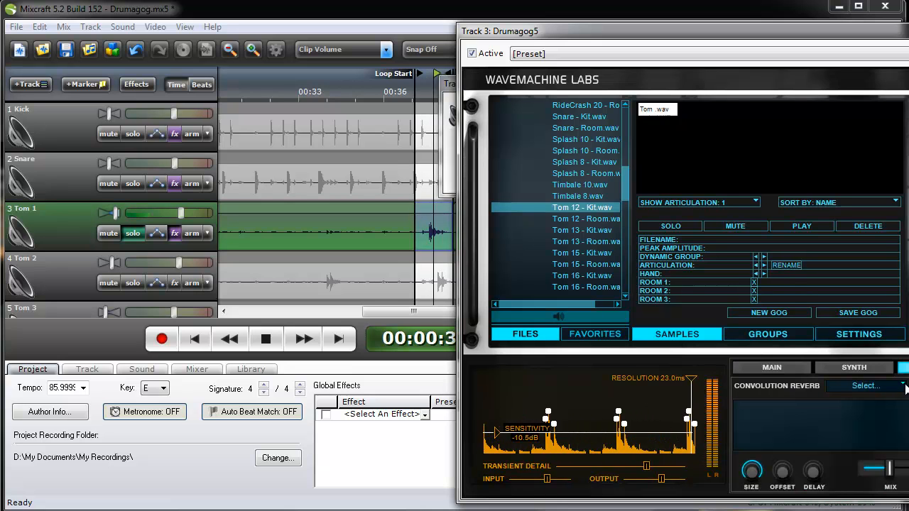
pyautogui.click(865, 385)
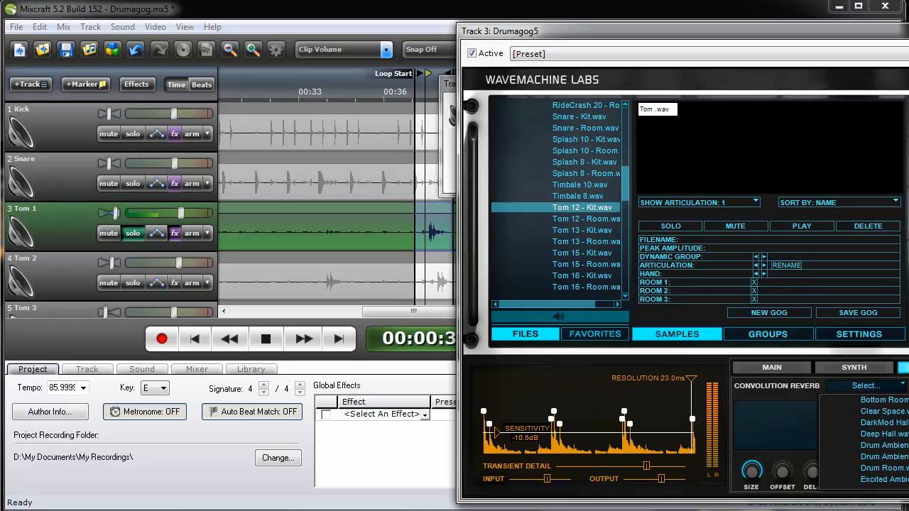
pyautogui.click(884, 434)
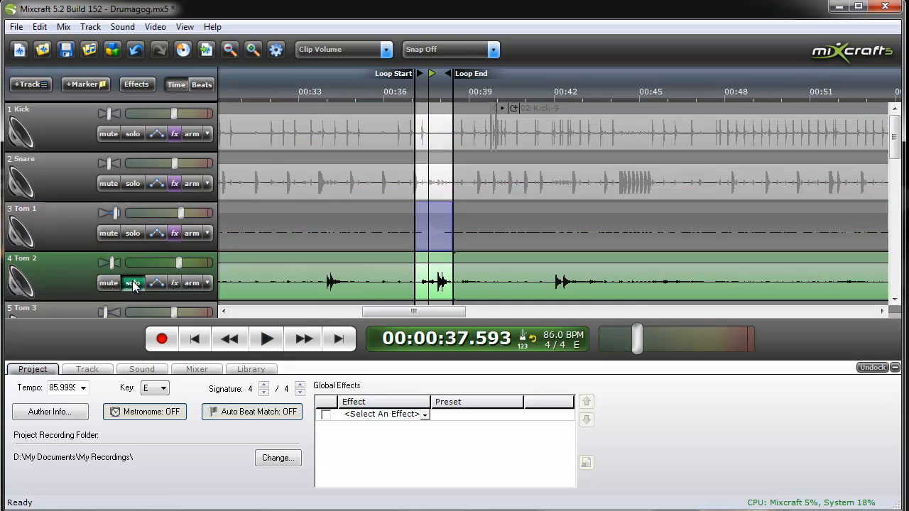
pyautogui.moveTo(170, 289)
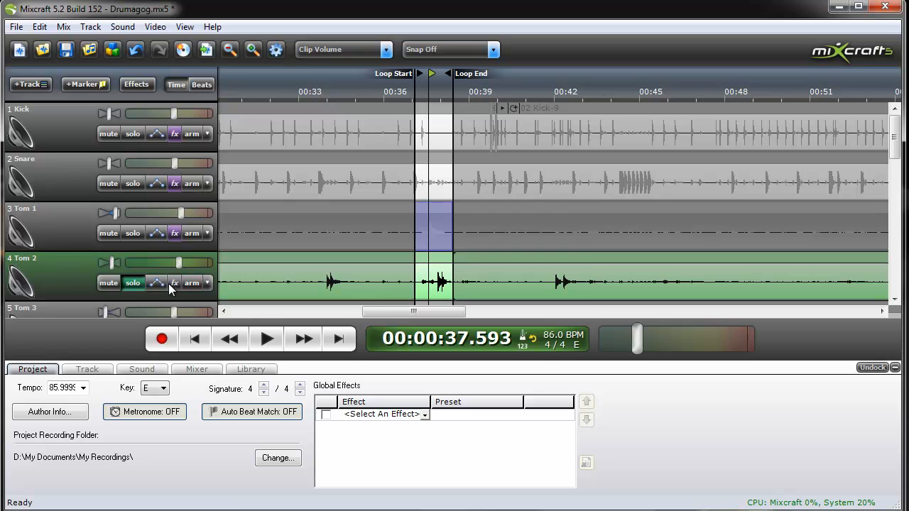
# Step: Add Drumagog5 to the Tom 2 track and load the Tom 13 - Kit.wav sample
pyautogui.click(174, 283)
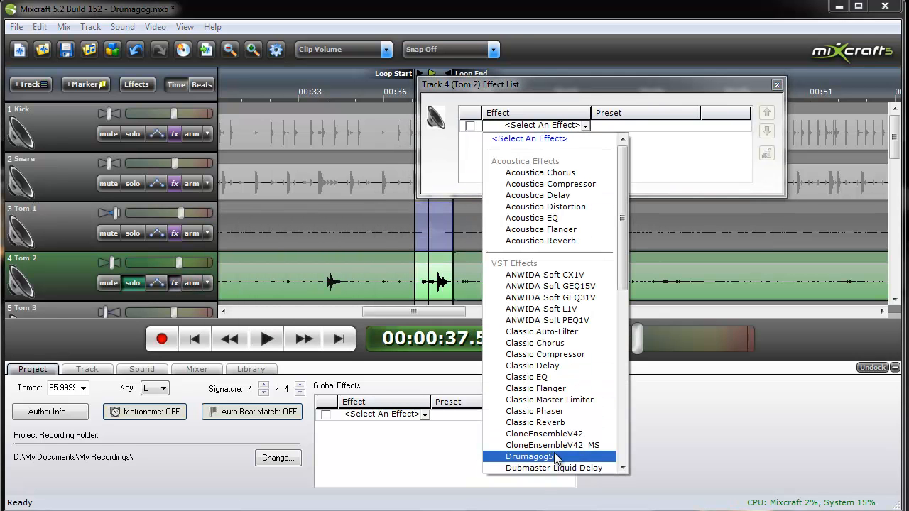
pyautogui.click(528, 457)
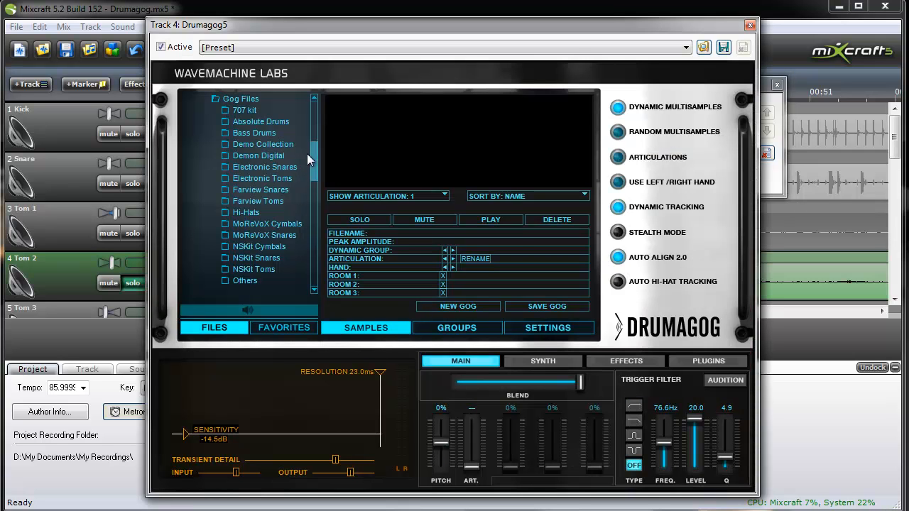
pyautogui.click(259, 156)
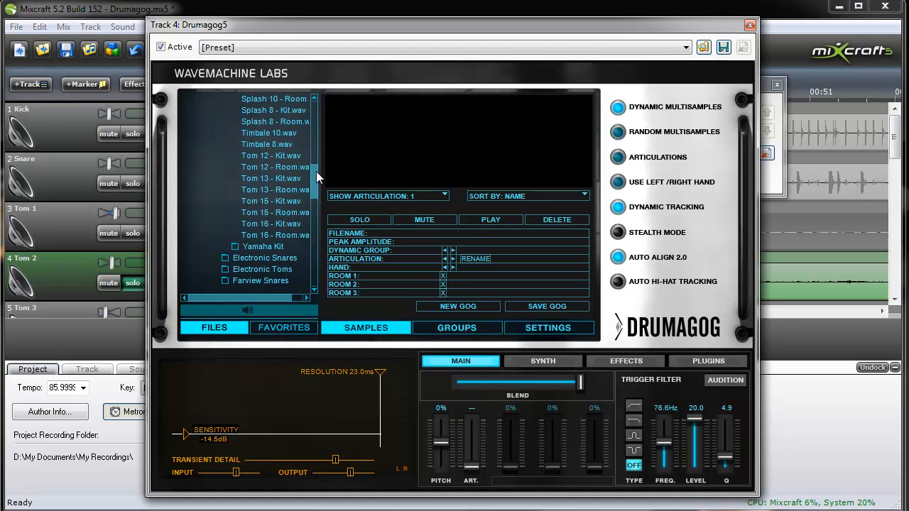
pyautogui.moveTo(290, 186)
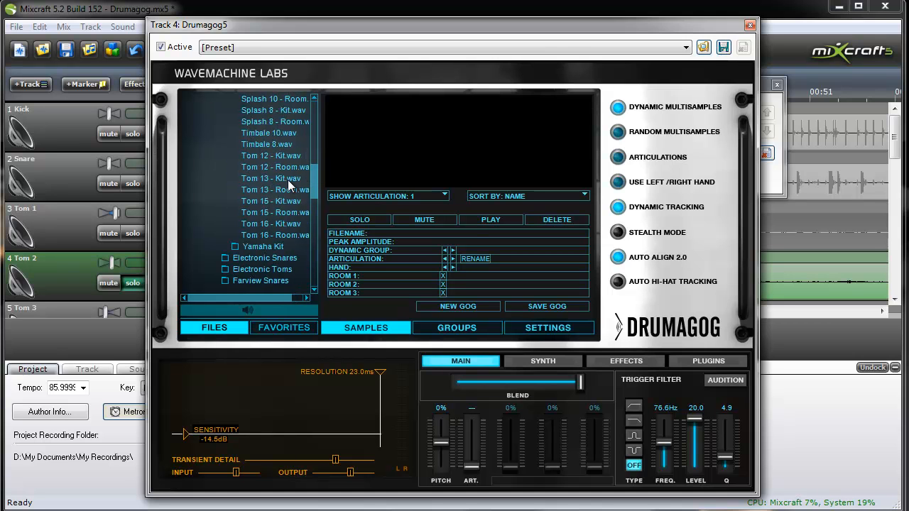
pyautogui.click(271, 178)
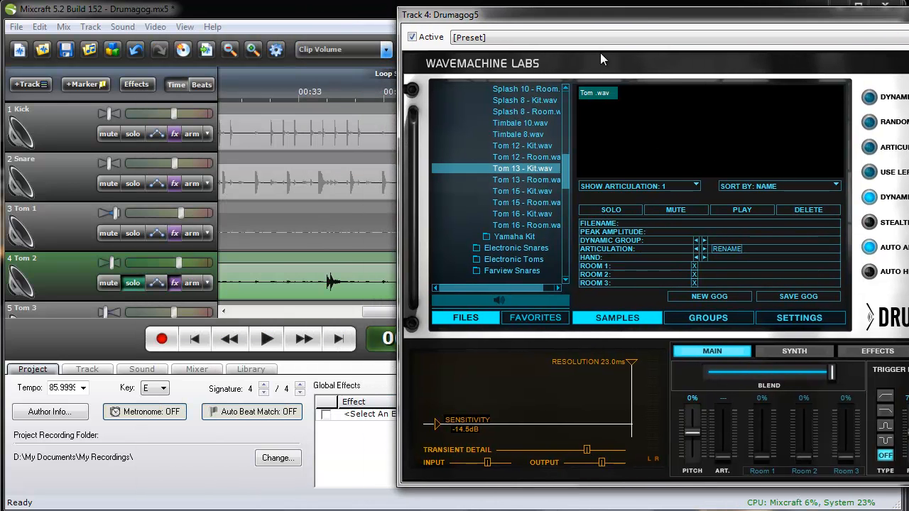
pyautogui.click(266, 338)
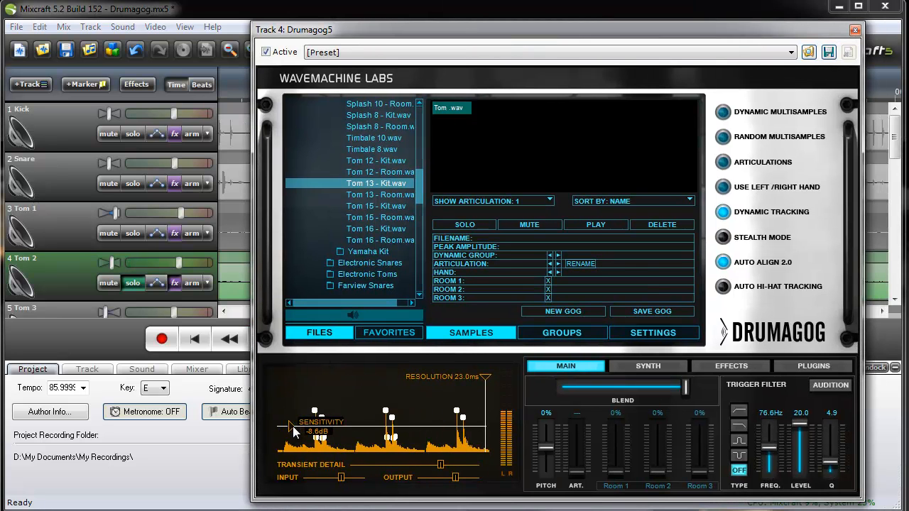
# Step: Set Drumagog sensitivity to -8.6 dB and choose Deep Hall reverb, then close the editor
pyautogui.click(730, 366)
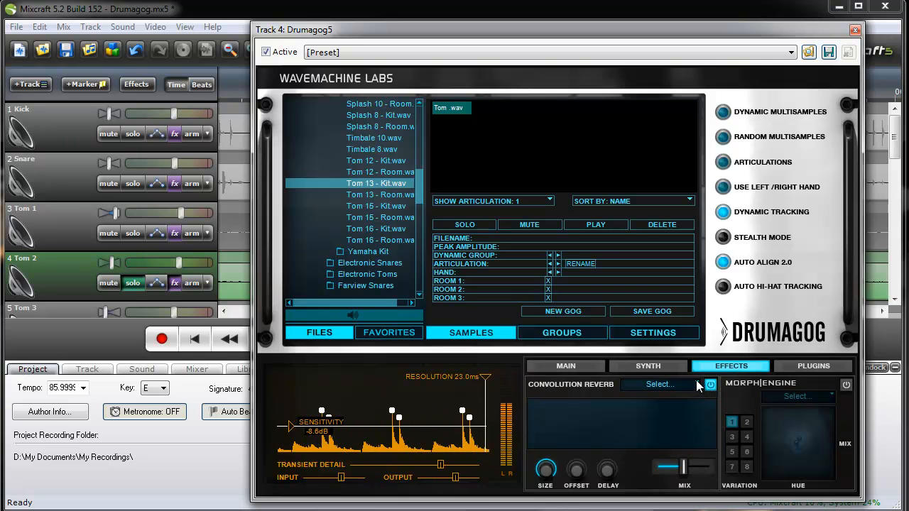
pyautogui.click(661, 384)
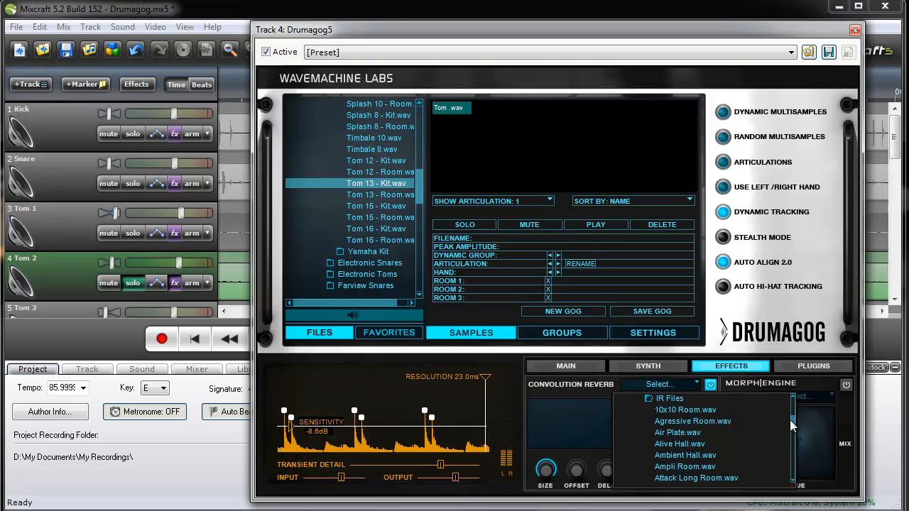
pyautogui.scroll(-3)
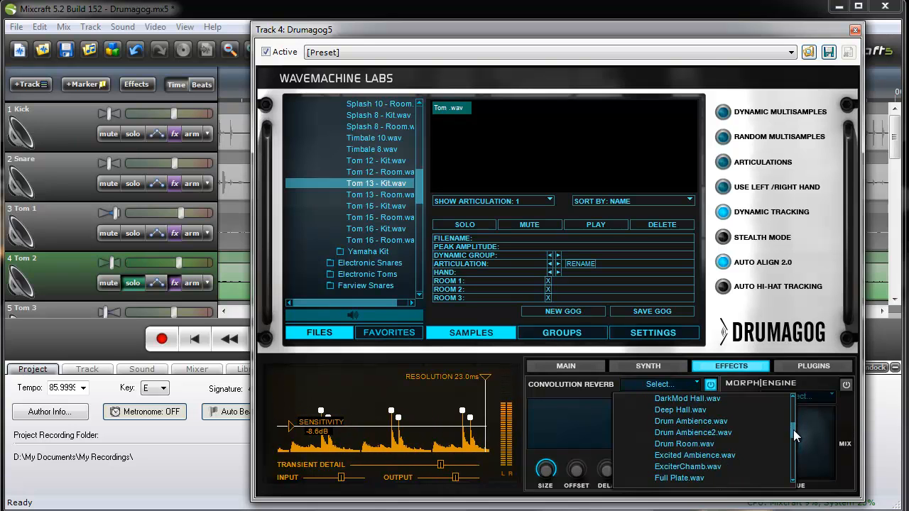
pyautogui.click(680, 409)
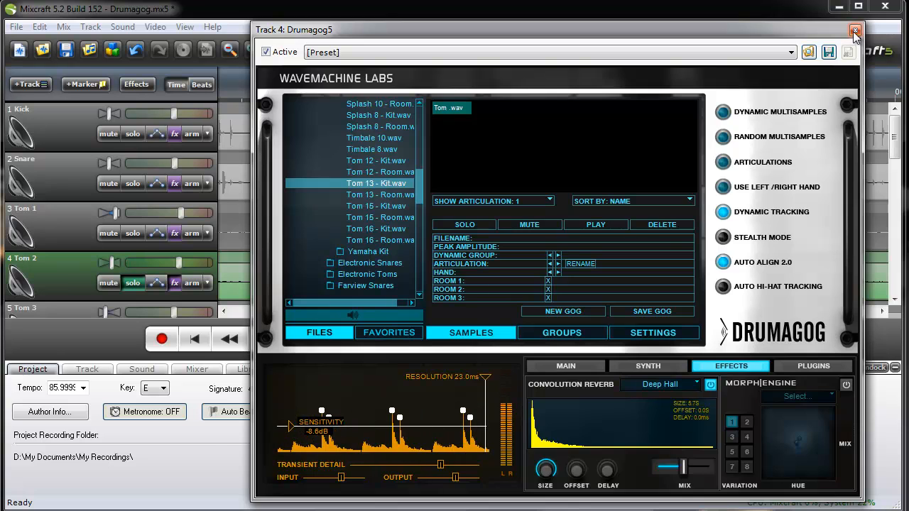
pyautogui.click(854, 32)
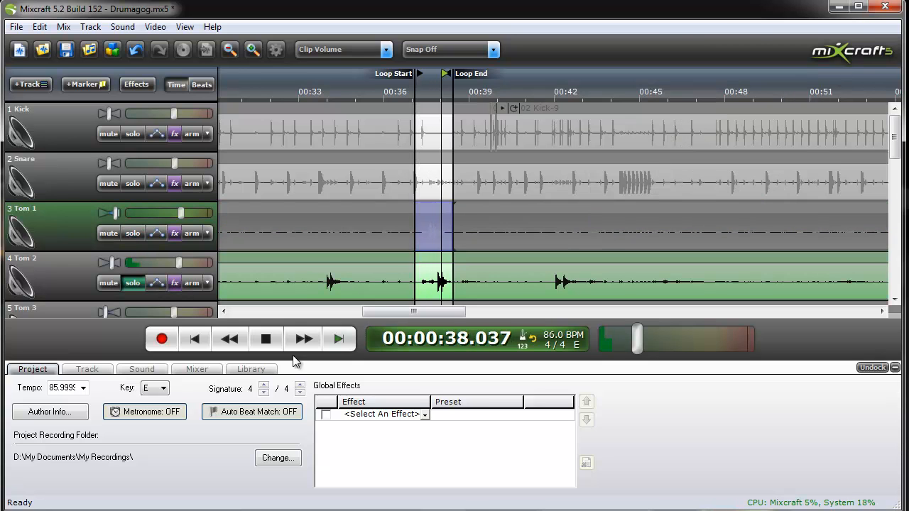
# Step: Unsolo Tom 2 and solo the Tom 3 track
pyautogui.click(266, 338)
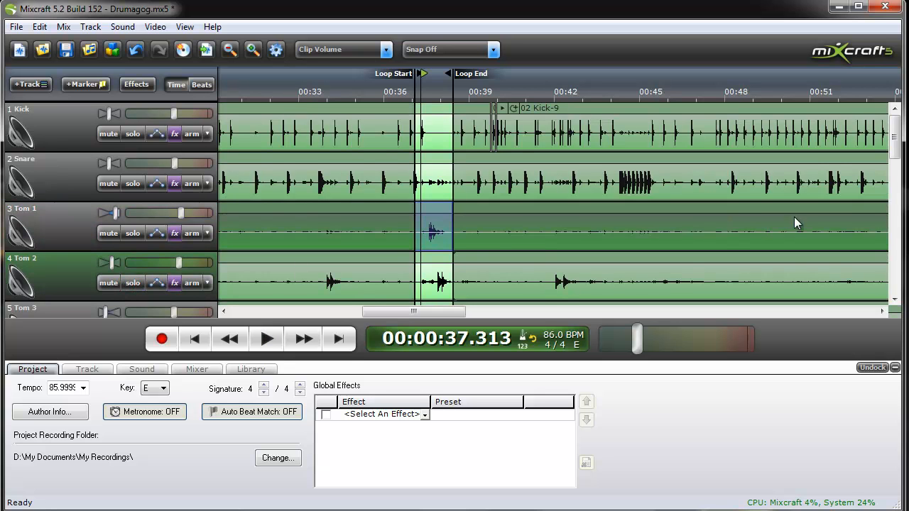
pyautogui.scroll(-3)
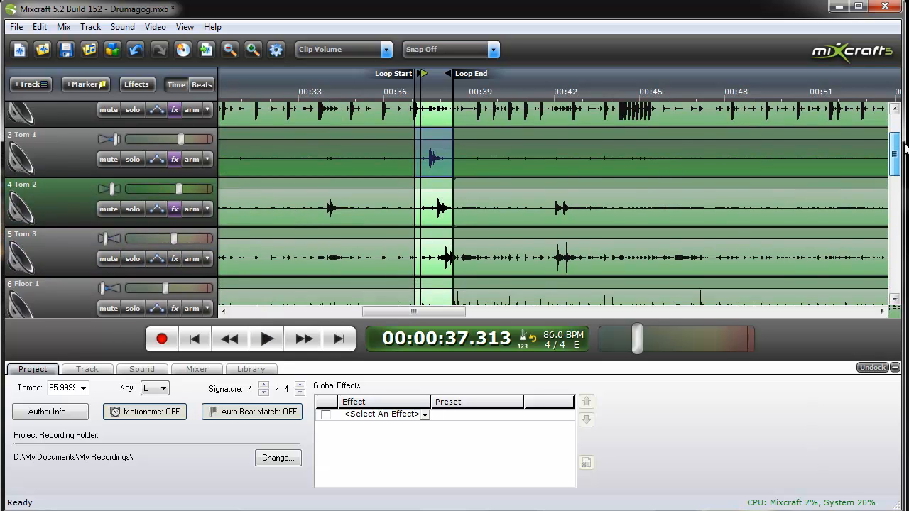
pyautogui.scroll(-3)
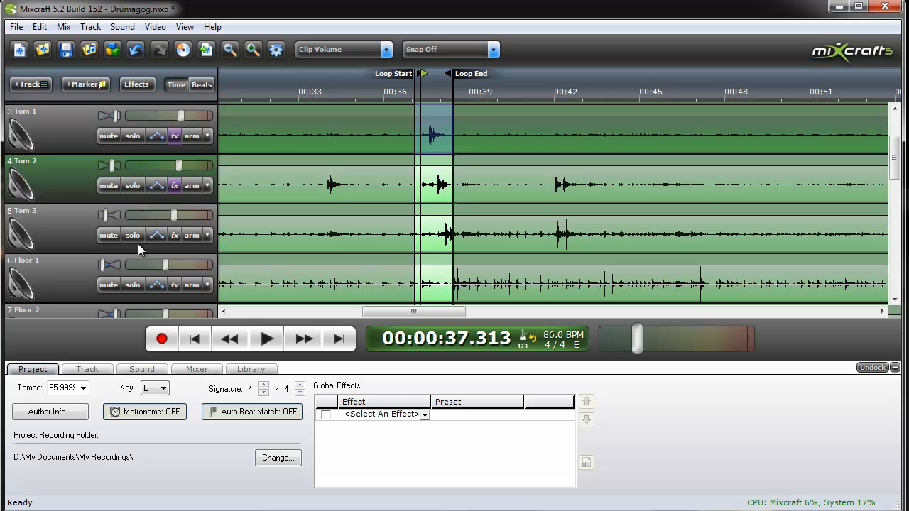
pyautogui.click(133, 235)
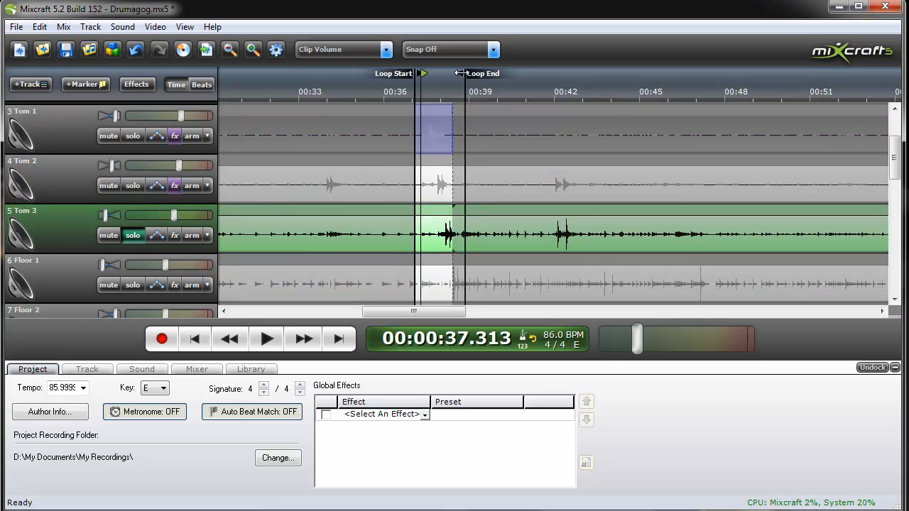
# Step: Open Tom 3's Drumagog5 and load Tom 15 - Kit.wav from the Demon Digital library, auditioning it
pyautogui.click(174, 235)
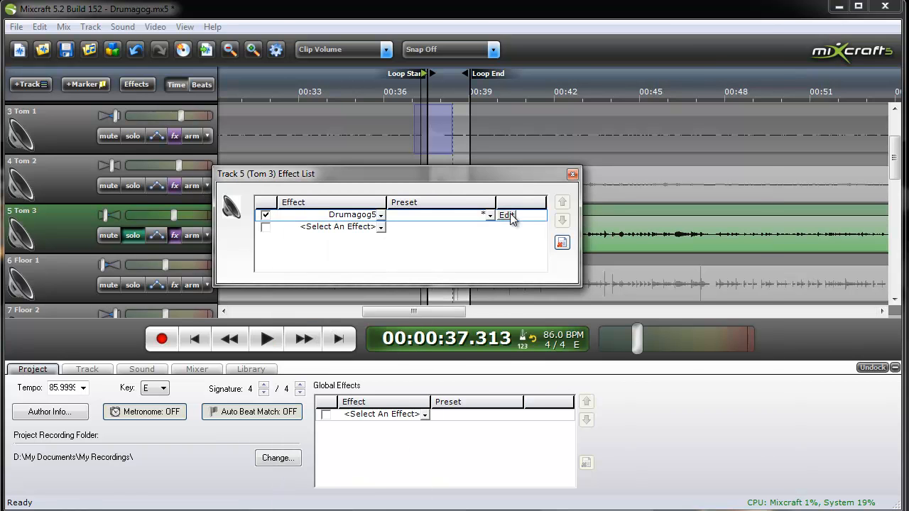
pyautogui.click(505, 215)
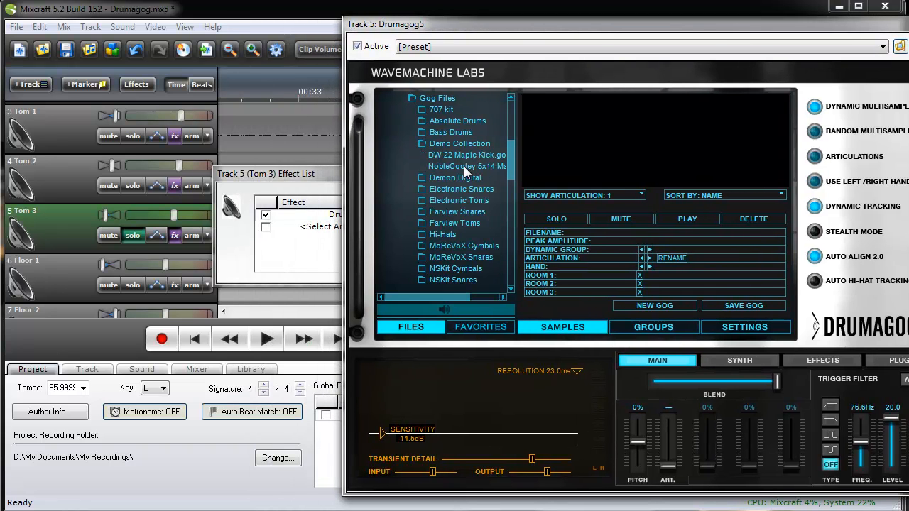
pyautogui.click(421, 178)
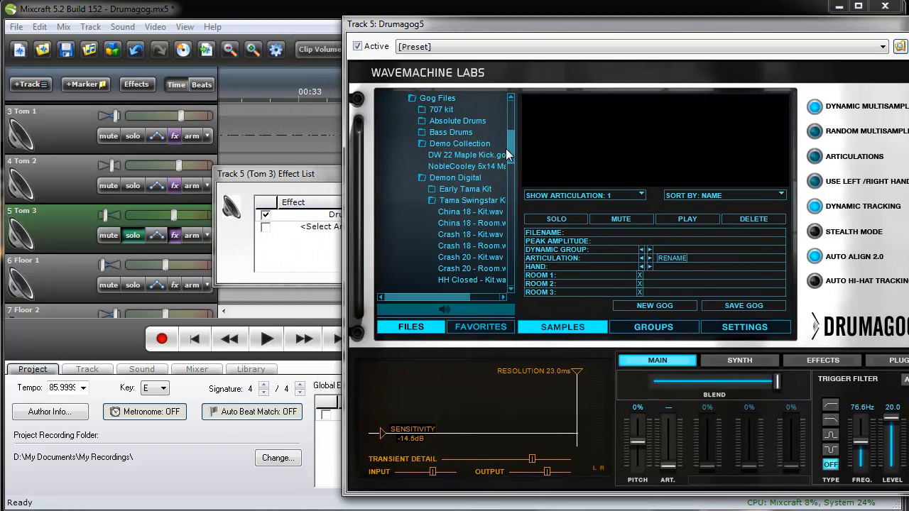
pyautogui.scroll(-3)
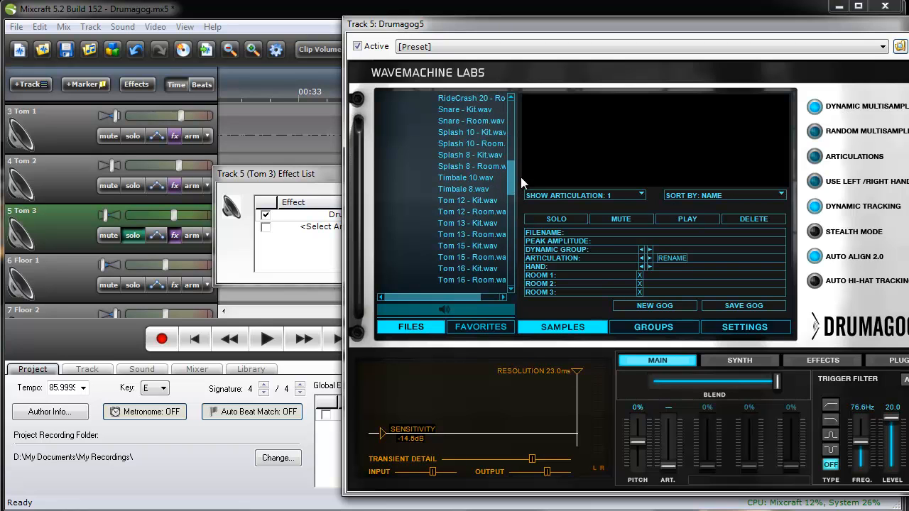
pyautogui.click(467, 246)
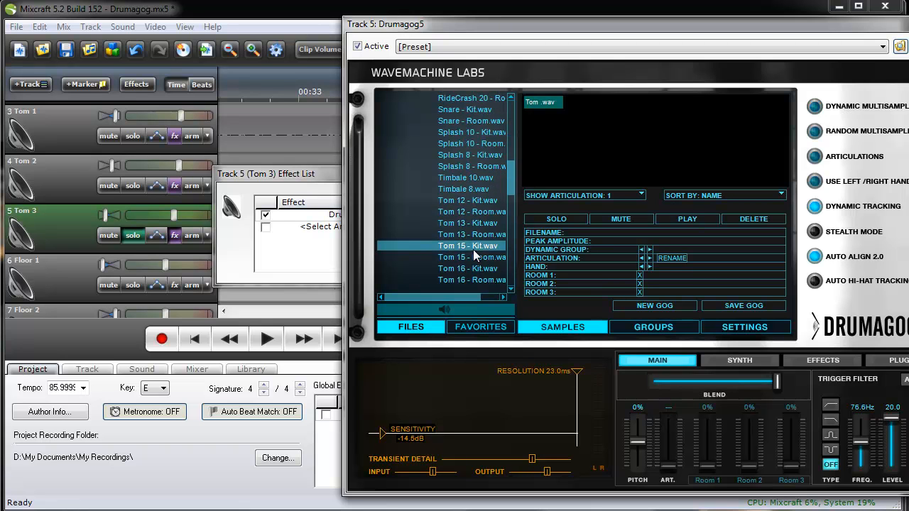
pyautogui.click(266, 338)
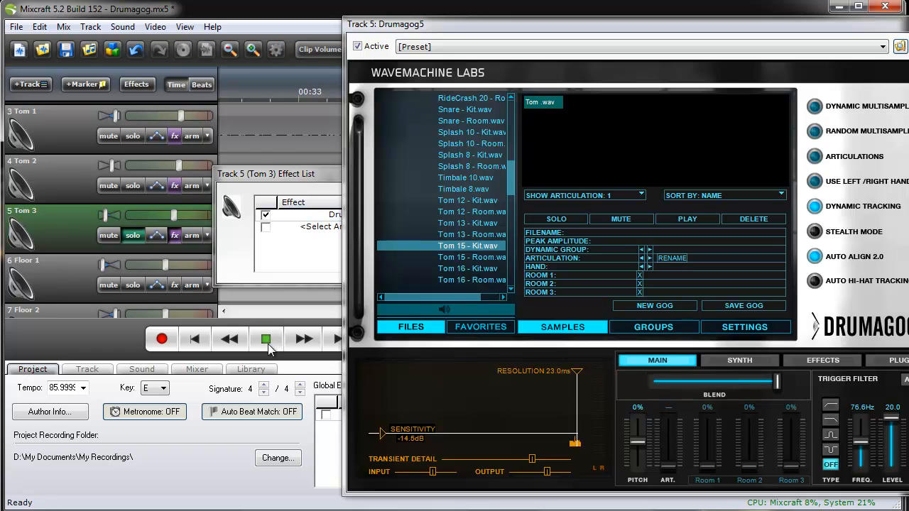
pyautogui.click(265, 339)
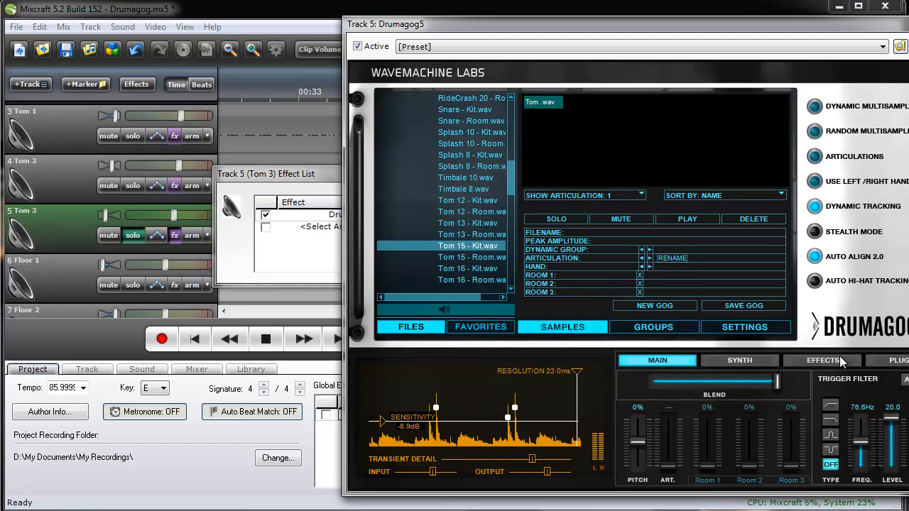
# Step: Choose Deep Hall convolution reverb on the Effects tab and play the loop
pyautogui.click(821, 360)
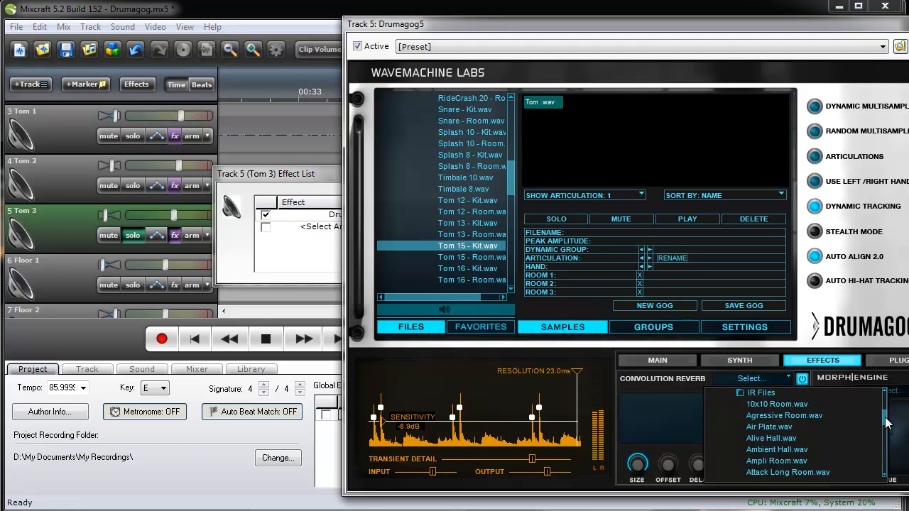
pyautogui.scroll(-3)
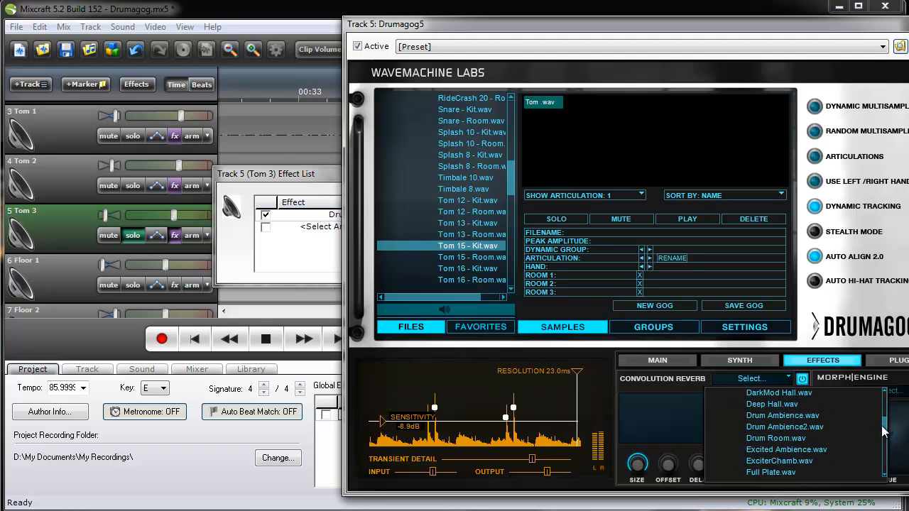
pyautogui.click(771, 403)
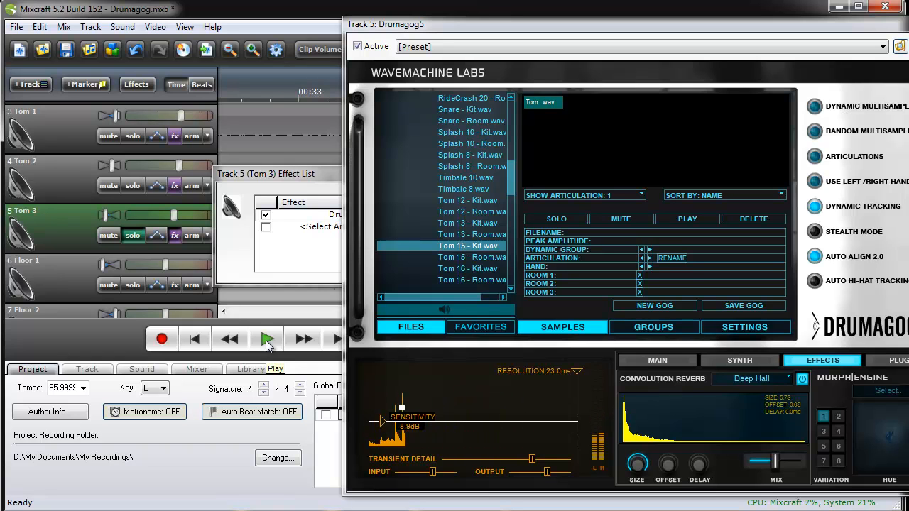
pyautogui.click(266, 338)
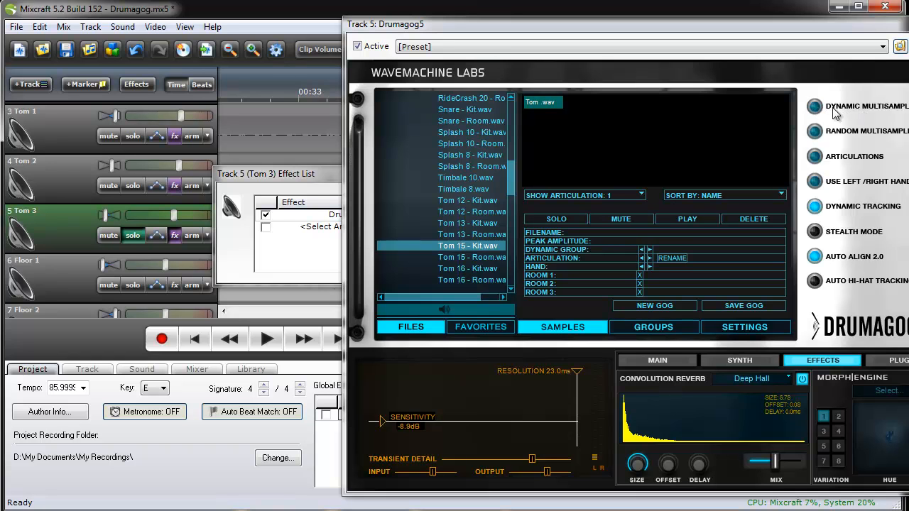
pyautogui.moveTo(827, 113)
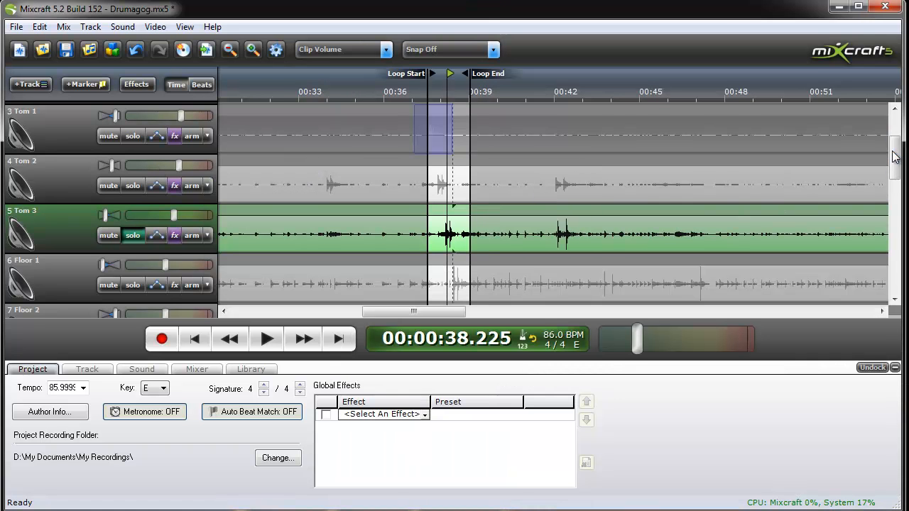
# Step: Stop the Lud1B kick audition and close the Kick's Drumagog window and effect list
pyautogui.scroll(3)
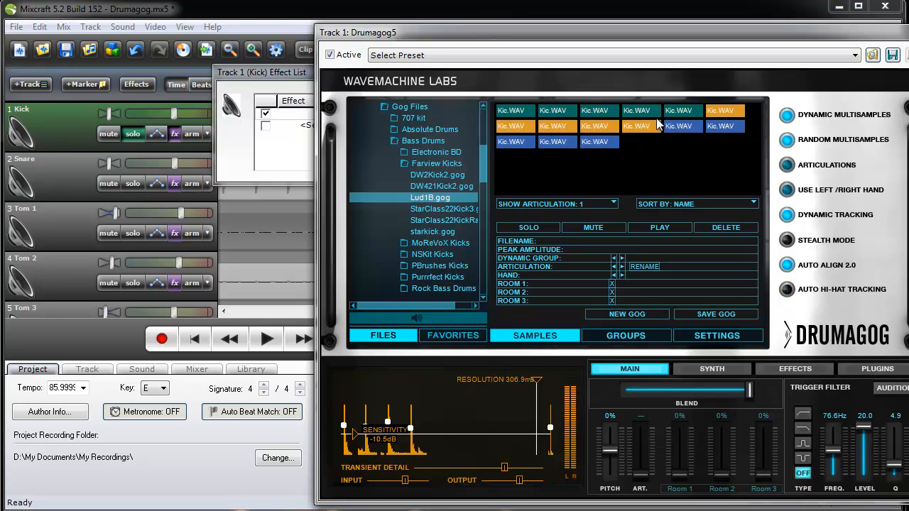
pyautogui.moveTo(642, 125)
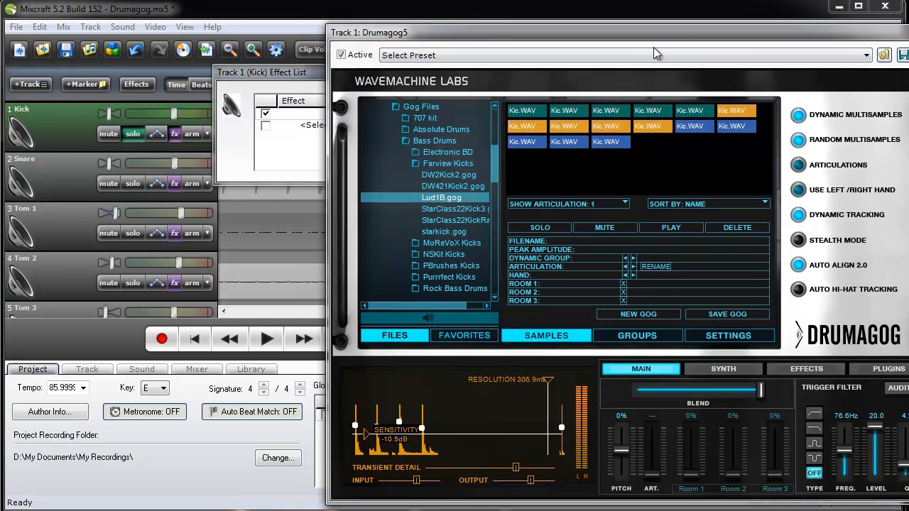
pyautogui.moveTo(706, 130)
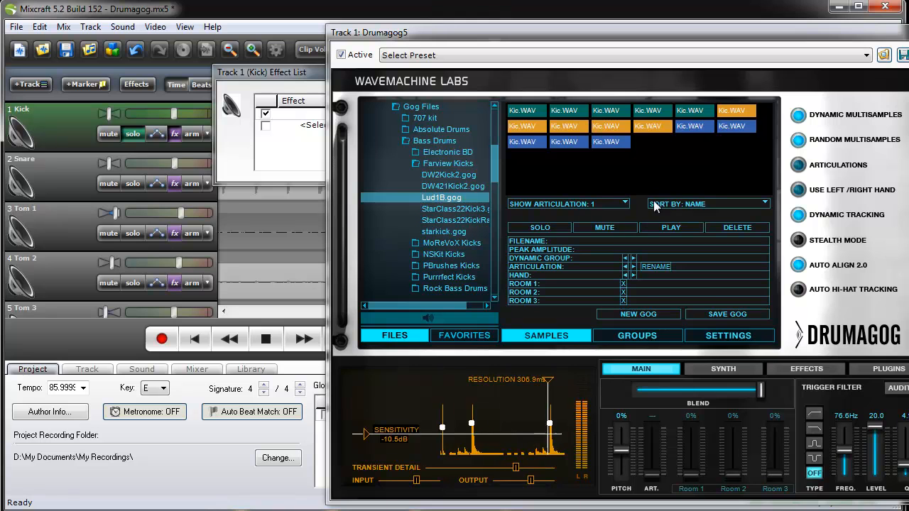
pyautogui.moveTo(678, 185)
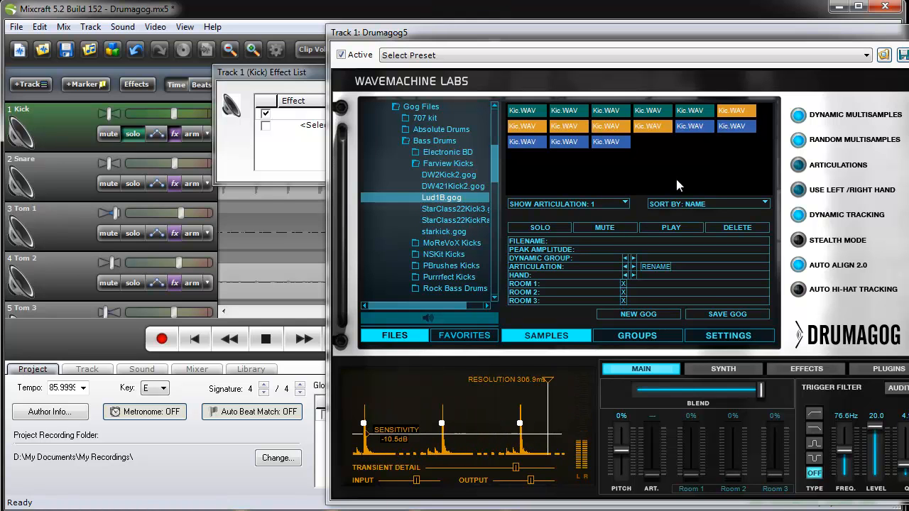
pyautogui.click(265, 339)
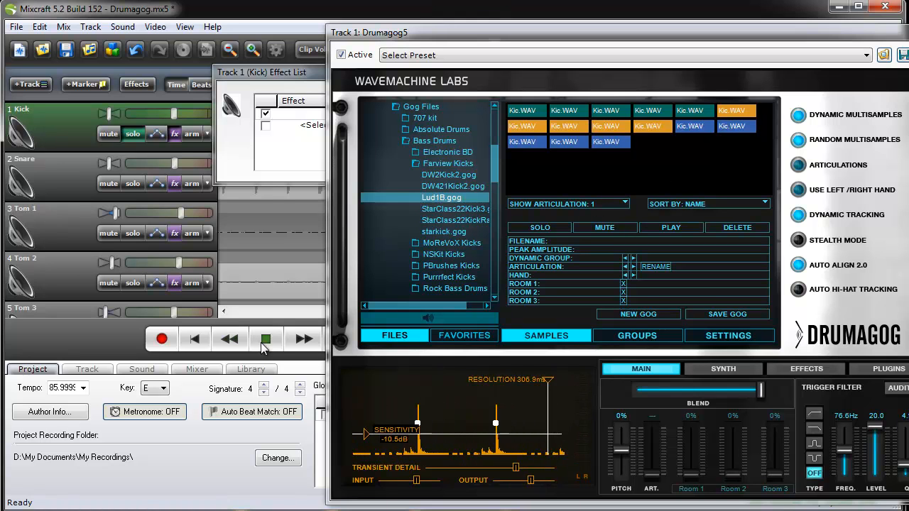
pyautogui.click(573, 72)
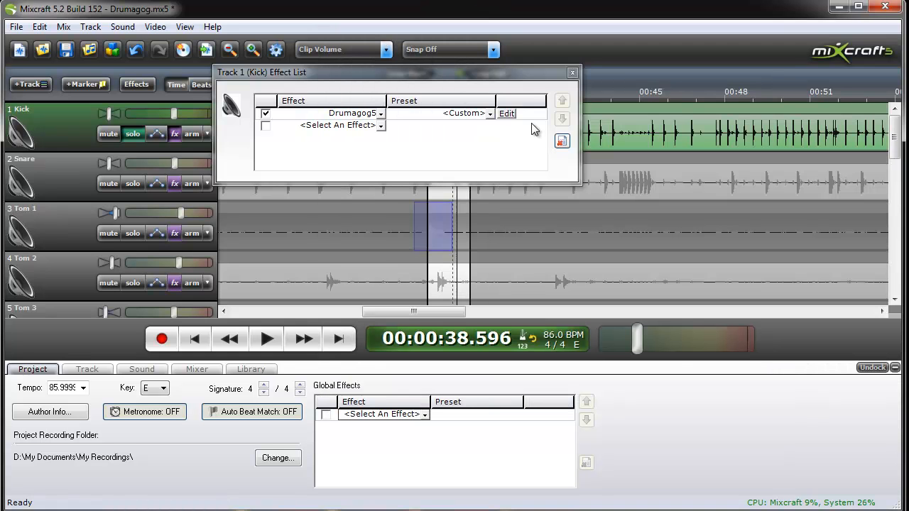
pyautogui.click(572, 73)
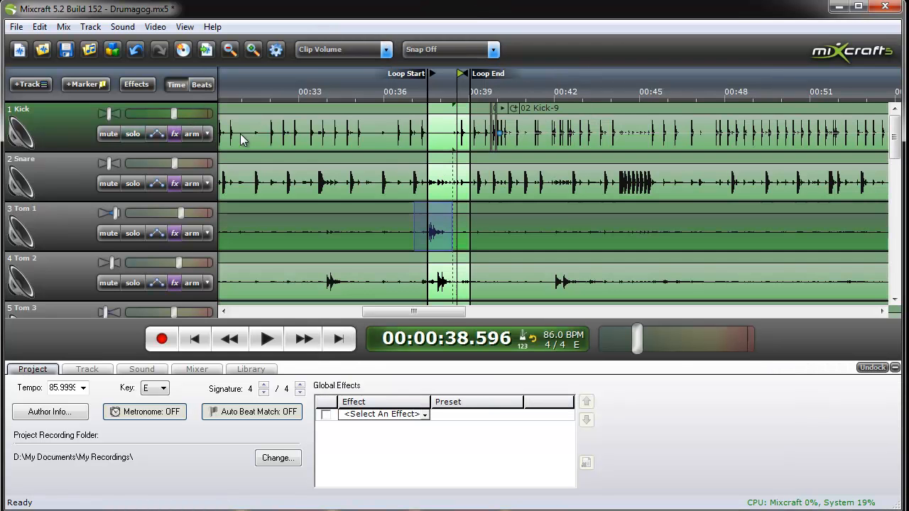
# Step: Set Floor 1's Drumagog sensitivity to -8.6 dB and resolution to about 333 ms
pyautogui.scroll(-3)
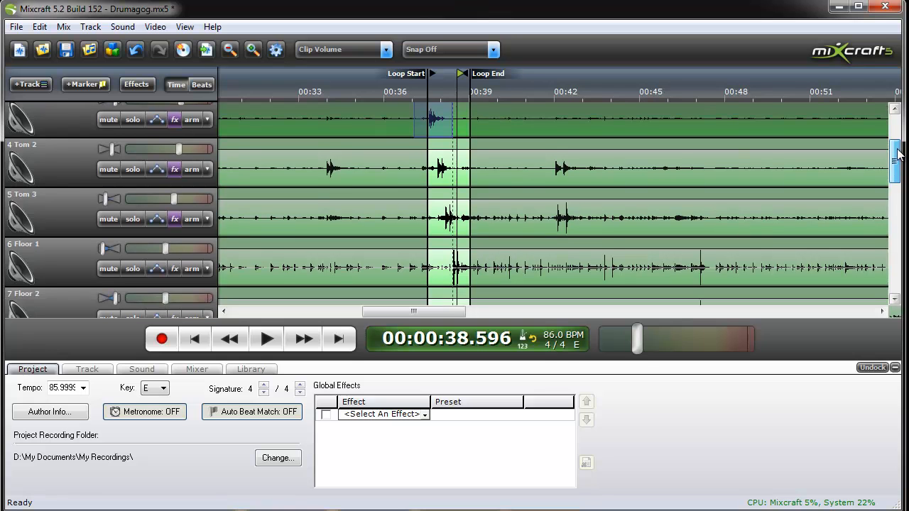
pyautogui.scroll(-3)
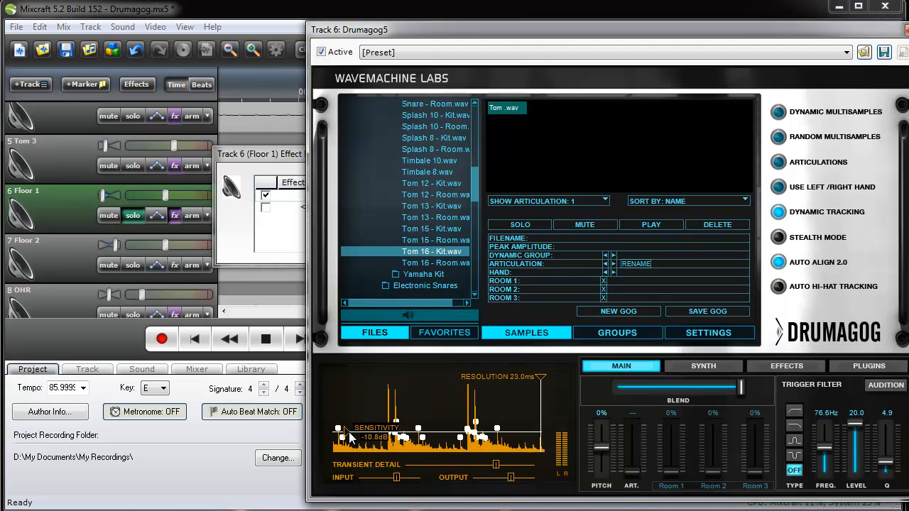
pyautogui.moveTo(348, 437); pyautogui.dragTo(348, 430)
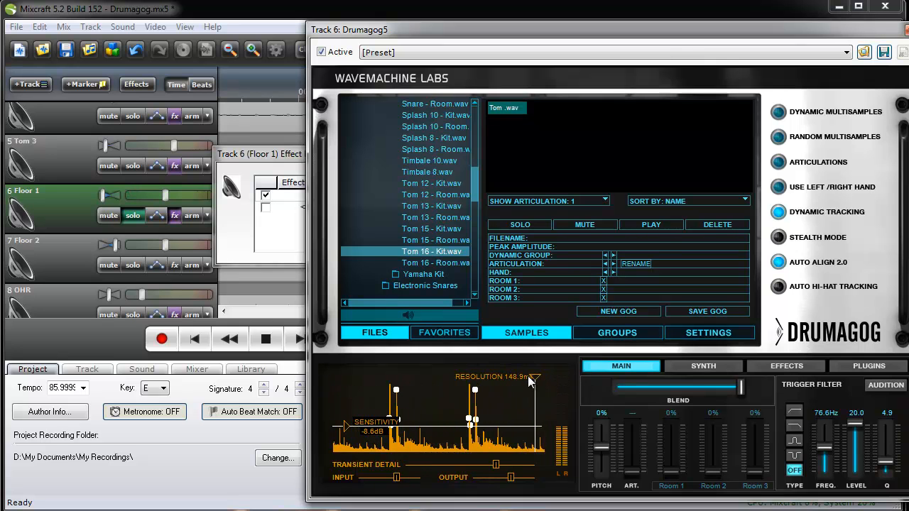
pyautogui.moveTo(529, 377); pyautogui.dragTo(518, 377)
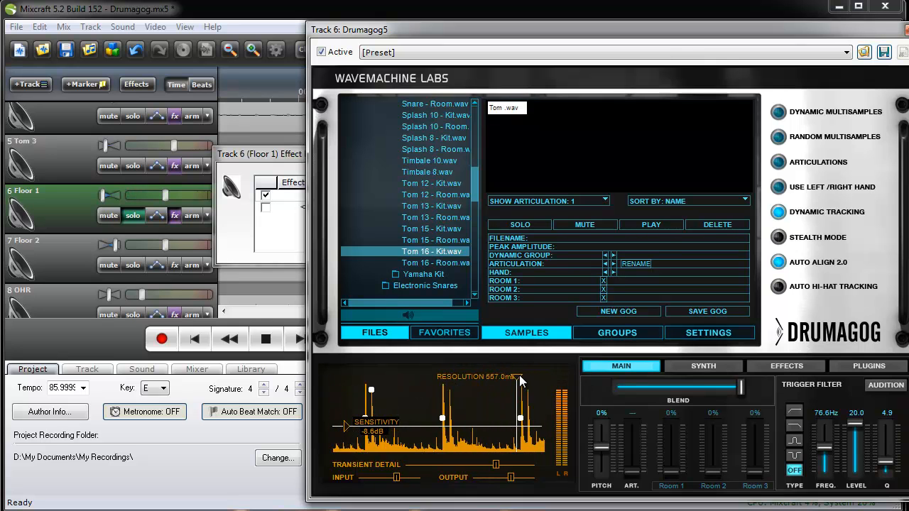
pyautogui.moveTo(518, 376); pyautogui.dragTo(529, 376)
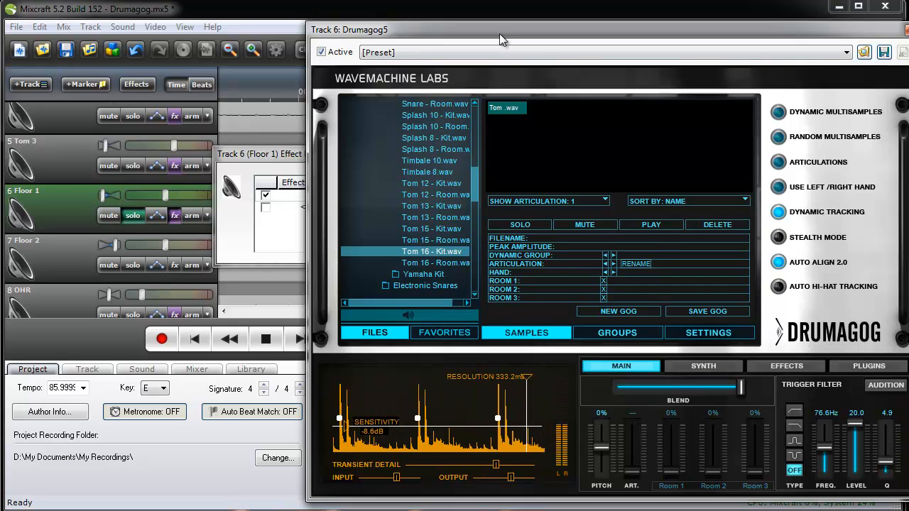
pyautogui.moveTo(502, 29); pyautogui.dragTo(736, 30)
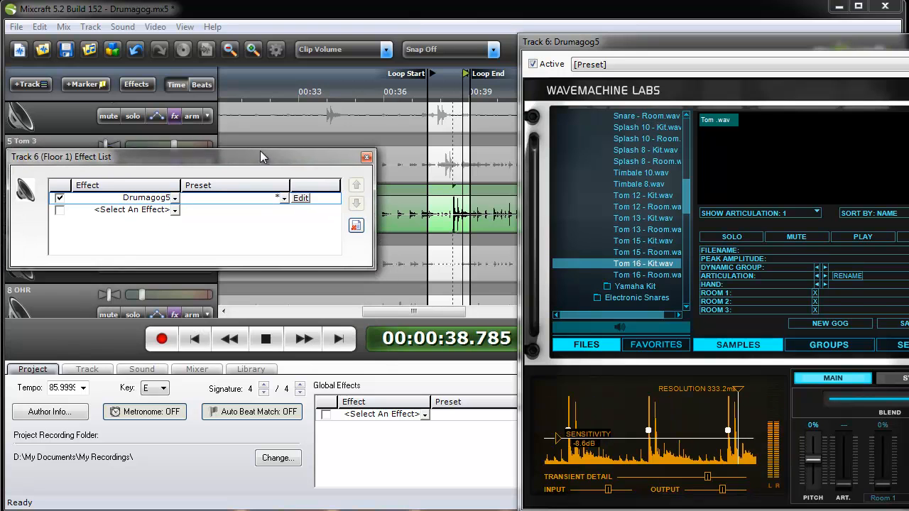
# Step: Replay the loop and sweep Floor 1's Blend to minimum and back to maximum
pyautogui.click(266, 339)
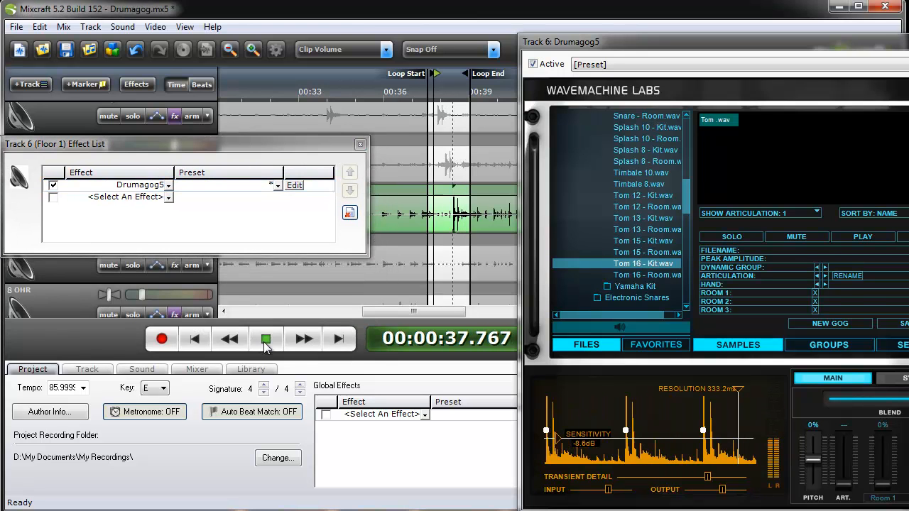
pyautogui.click(266, 339)
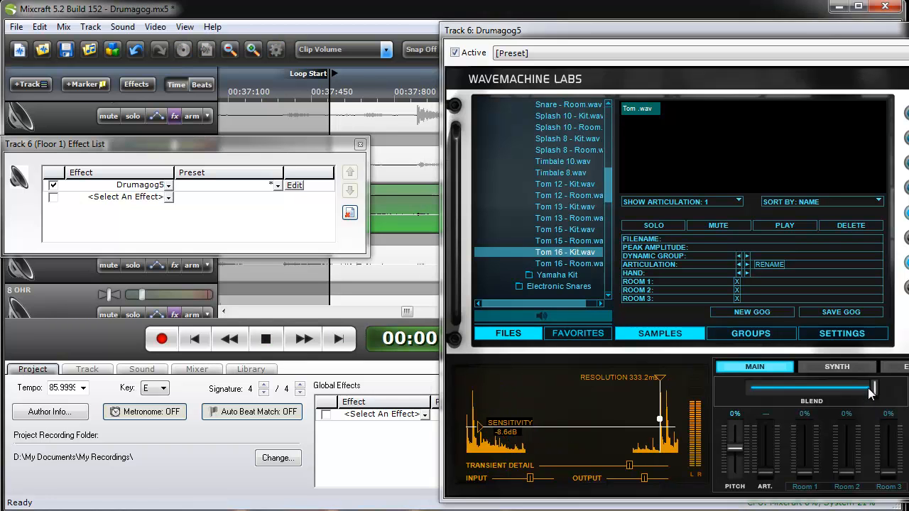
pyautogui.moveTo(869, 387); pyautogui.dragTo(754, 388)
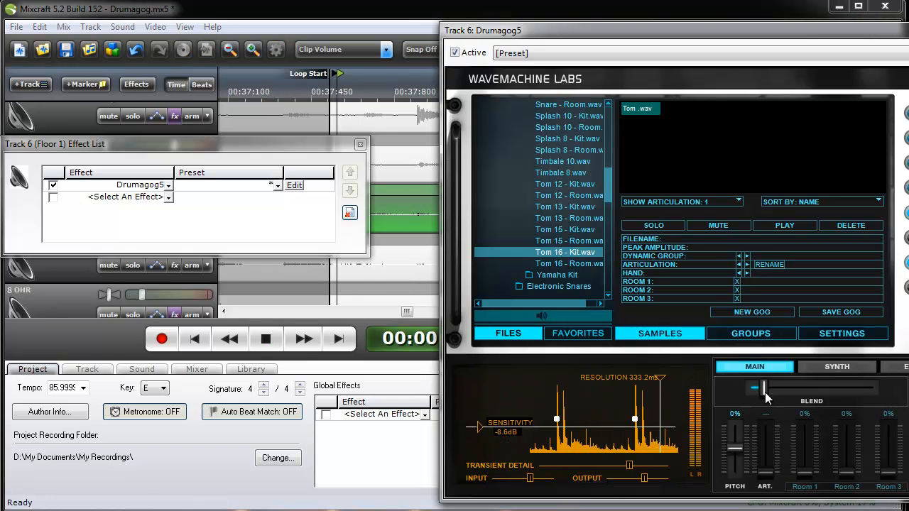
pyautogui.moveTo(759, 387); pyautogui.dragTo(873, 387)
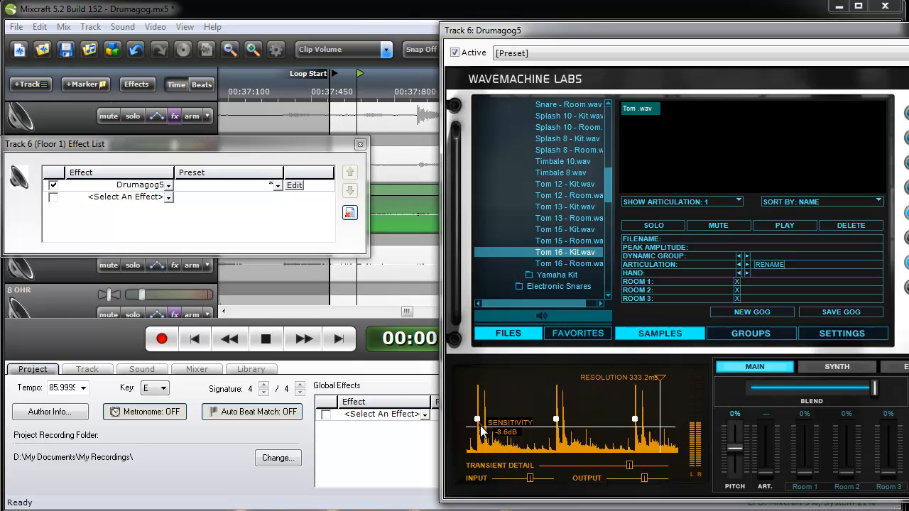
# Step: Set sensitivity to -8.1 dB and resolution to 122.6 ms, then check the reverb settings
pyautogui.moveTo(477, 419); pyautogui.dragTo(478, 435)
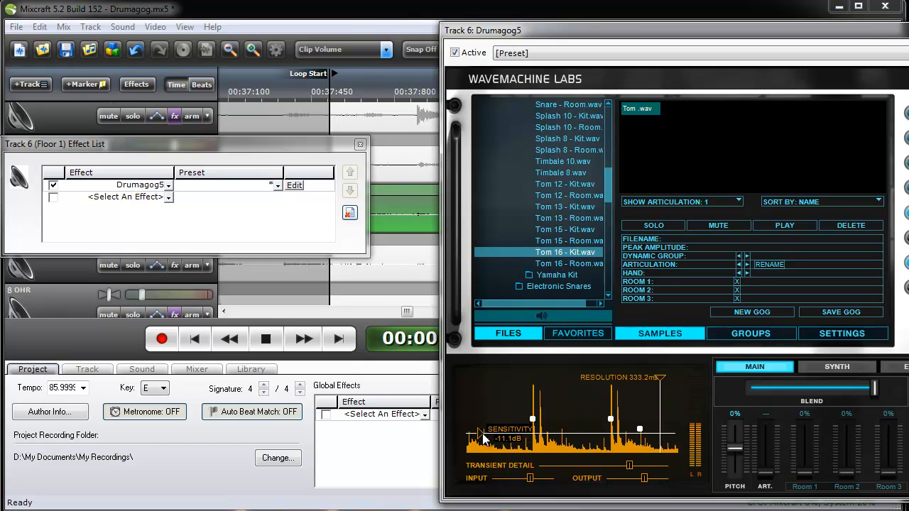
pyautogui.moveTo(533, 419); pyautogui.dragTo(538, 429)
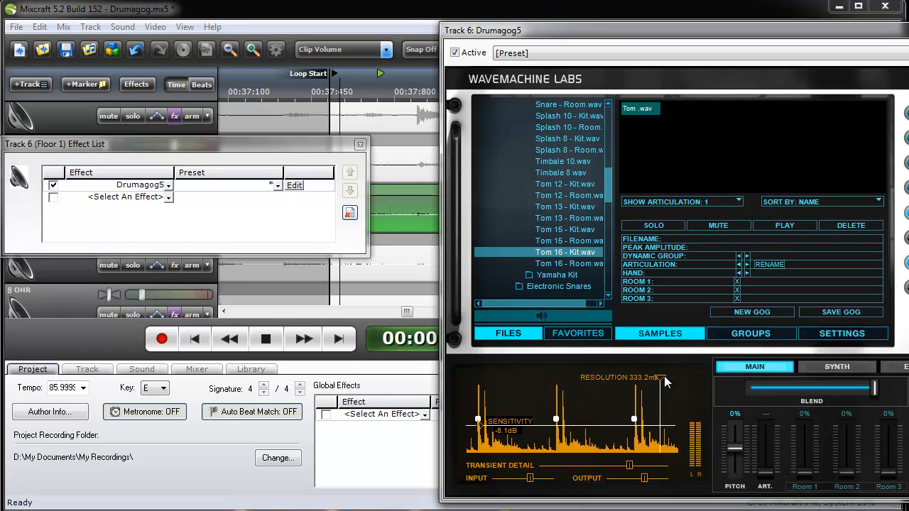
pyautogui.moveTo(664, 377); pyautogui.dragTo(676, 377)
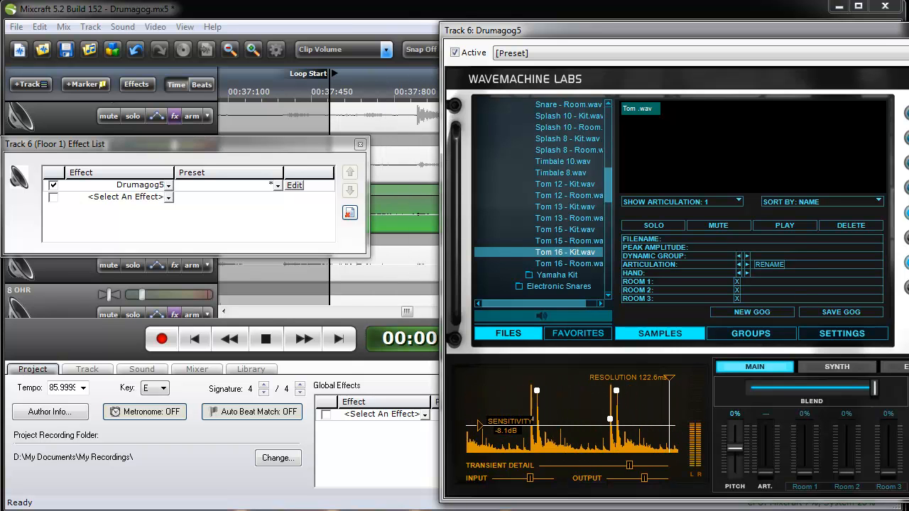
pyautogui.click(901, 367)
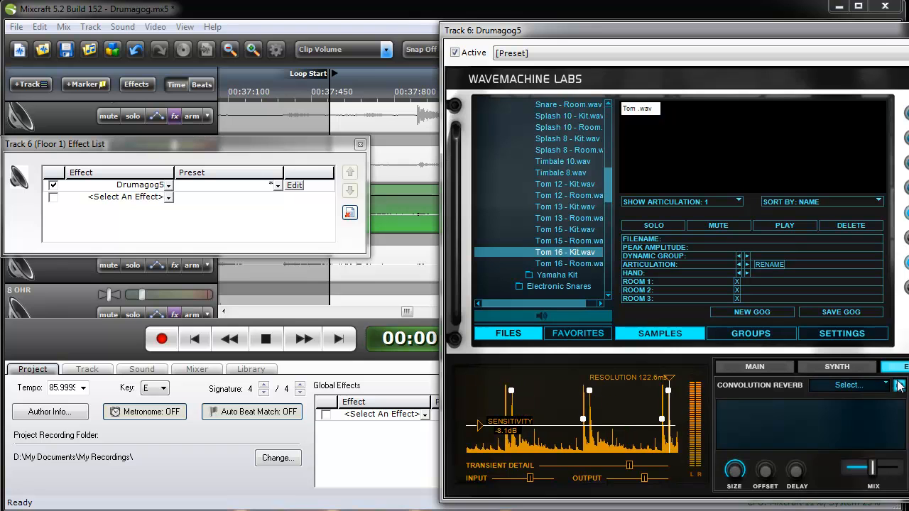
pyautogui.click(897, 384)
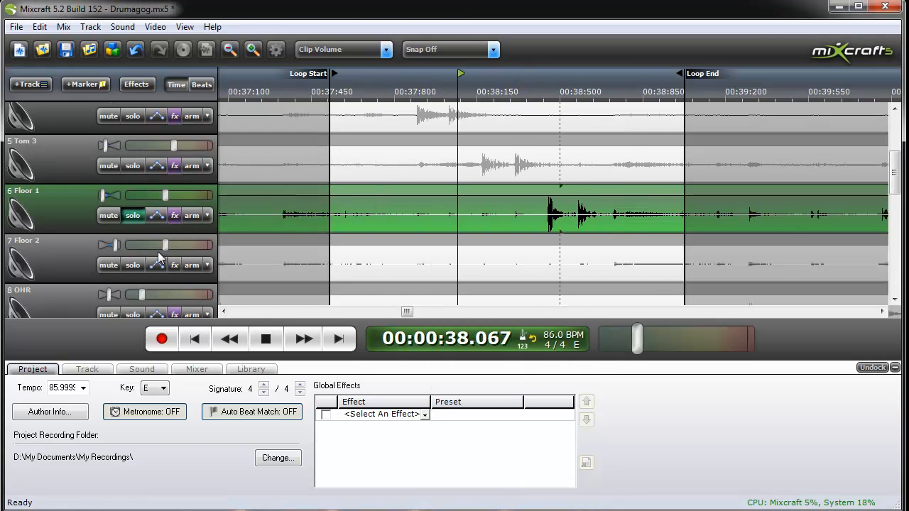
# Step: Solo Floor 2 and set a loop around its hit near 0:47 to audition it
pyautogui.click(132, 264)
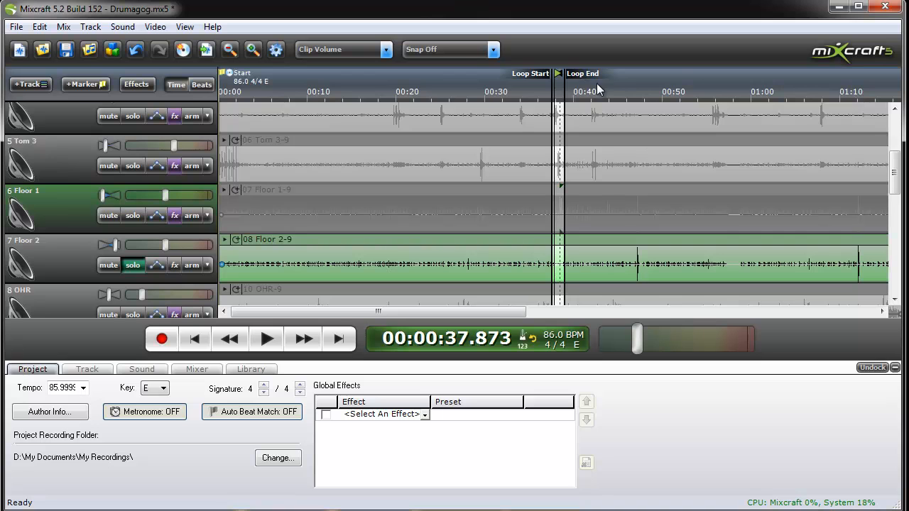
pyautogui.moveTo(557, 74); pyautogui.dragTo(639, 74)
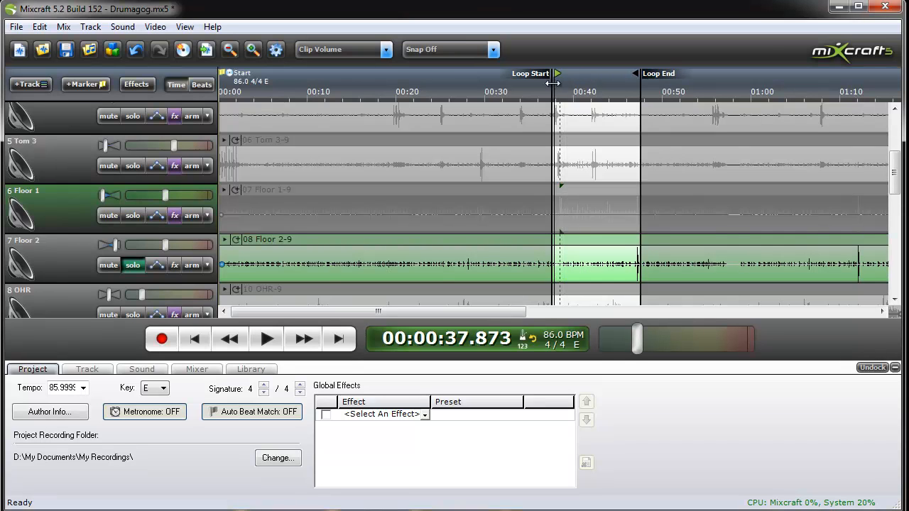
pyautogui.moveTo(557, 74); pyautogui.dragTo(634, 75)
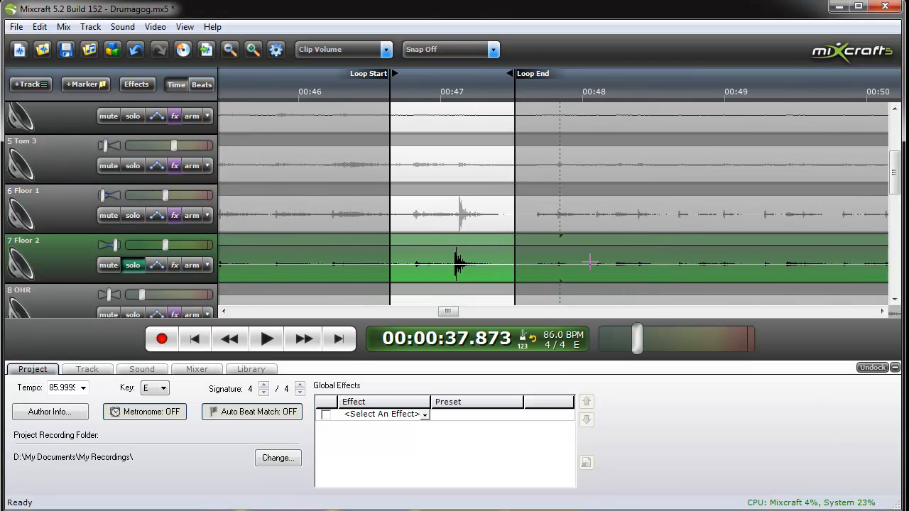
pyautogui.click(266, 339)
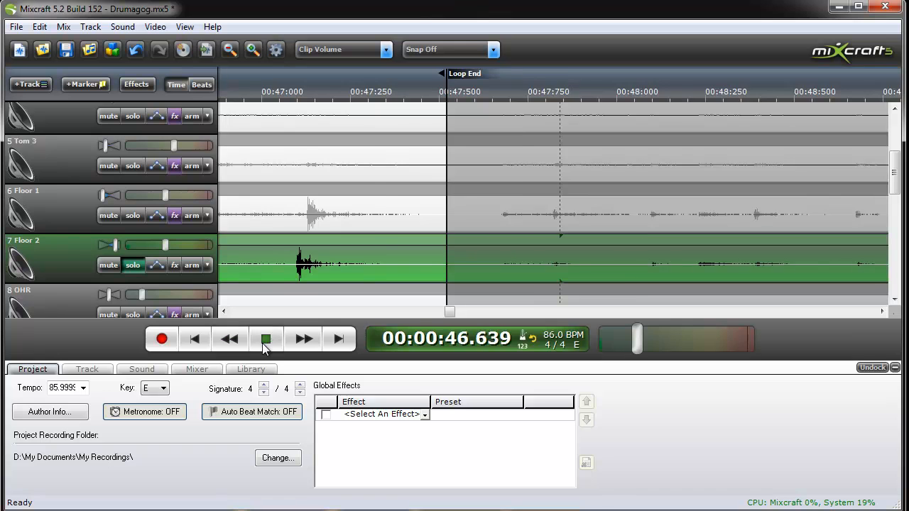
pyautogui.click(266, 338)
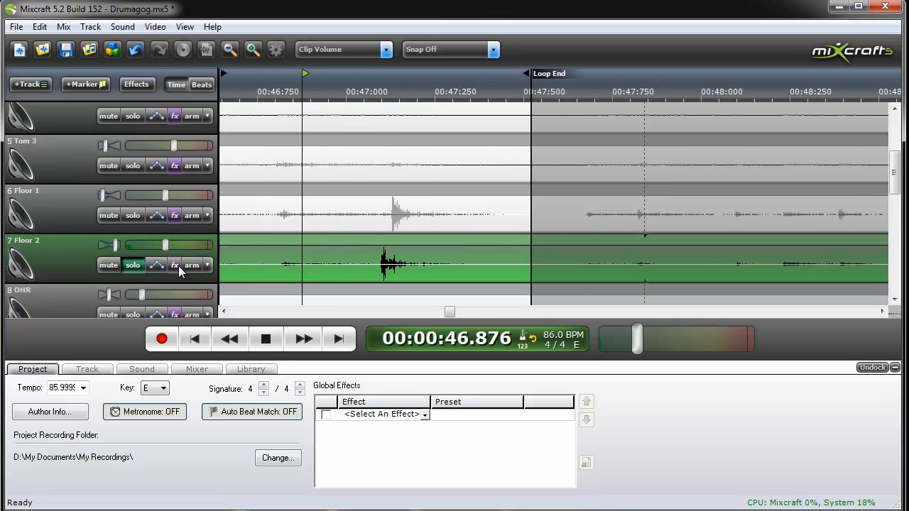
# Step: Add Drumagog5 to Floor 2, load Tom 16.wav and lengthen resolution to about 399 ms
pyautogui.click(174, 265)
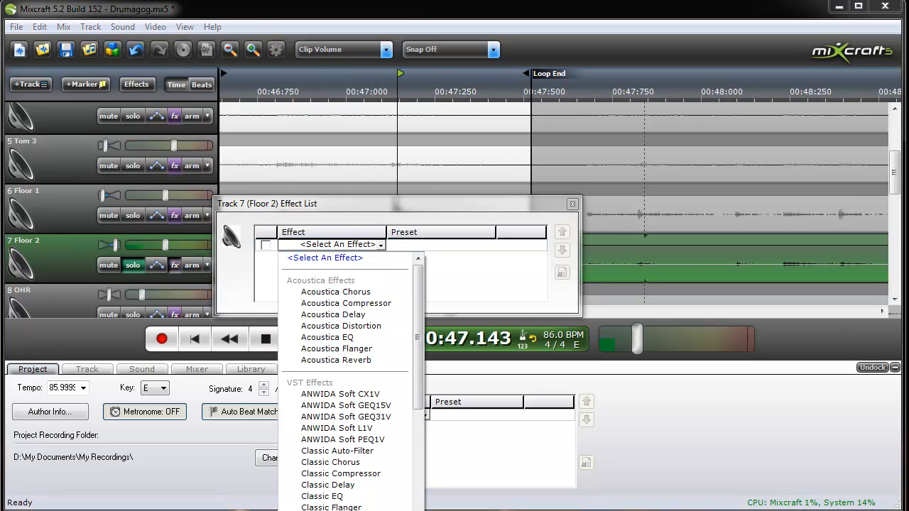
pyautogui.click(348, 244)
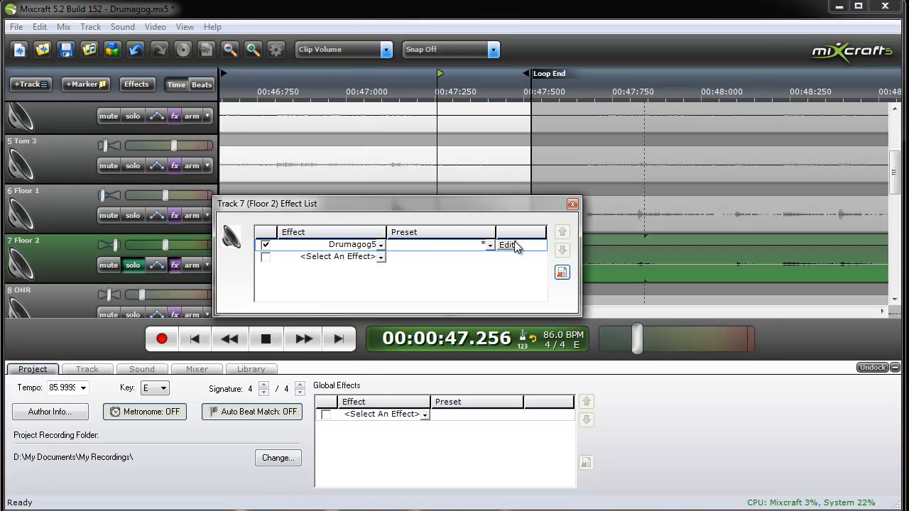
pyautogui.click(507, 245)
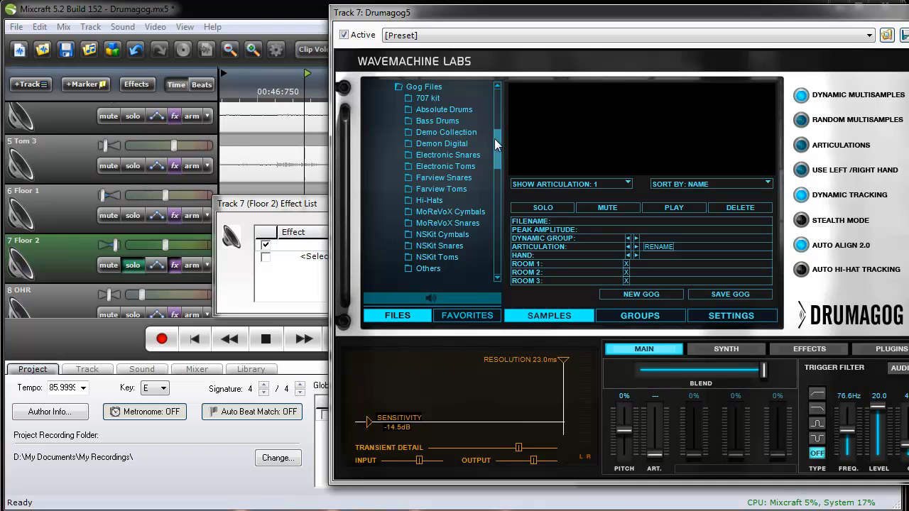
pyautogui.moveTo(457, 144)
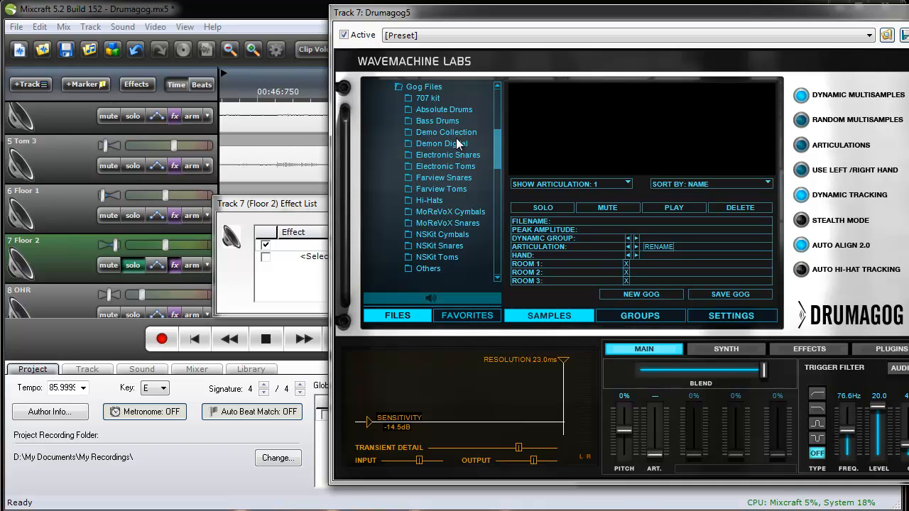
pyautogui.click(441, 144)
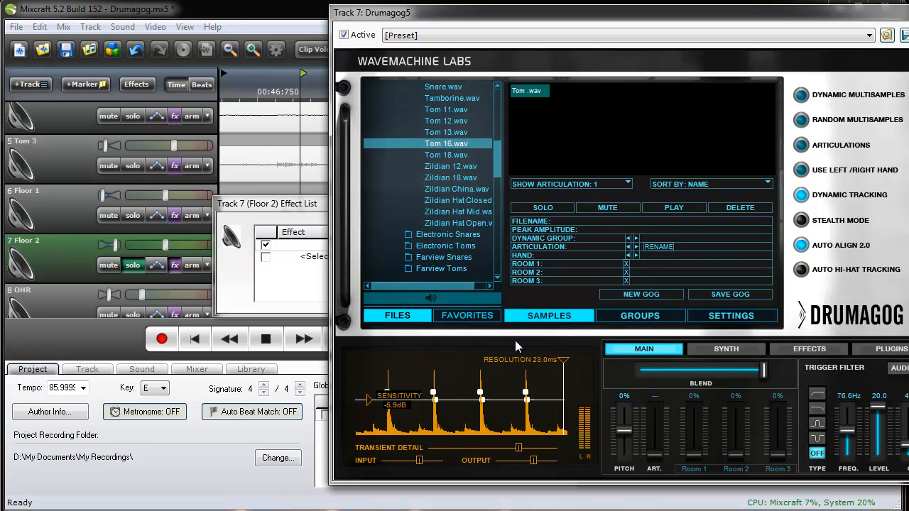
pyautogui.moveTo(522, 360); pyautogui.dragTo(557, 360)
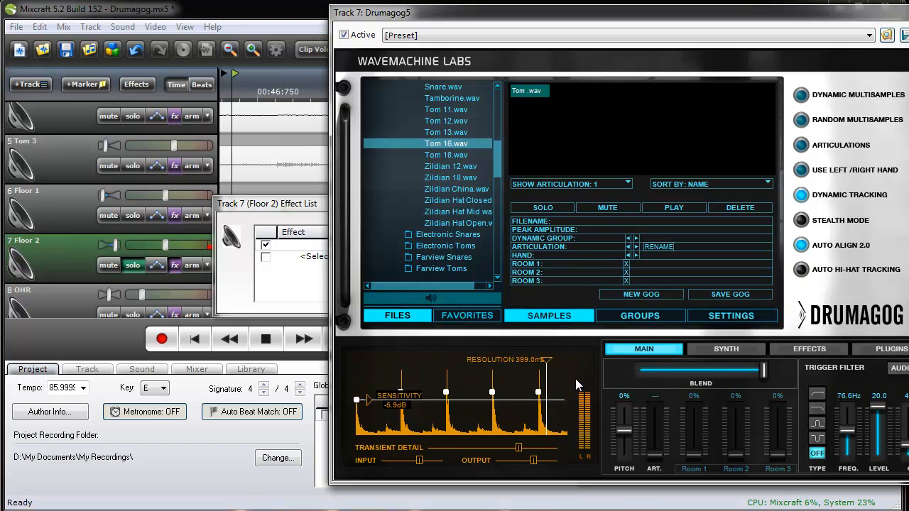
# Step: Test the Blend slider, select Deep Hall convolution reverb and close Drumagog
pyautogui.moveTo(763, 370); pyautogui.dragTo(637, 370)
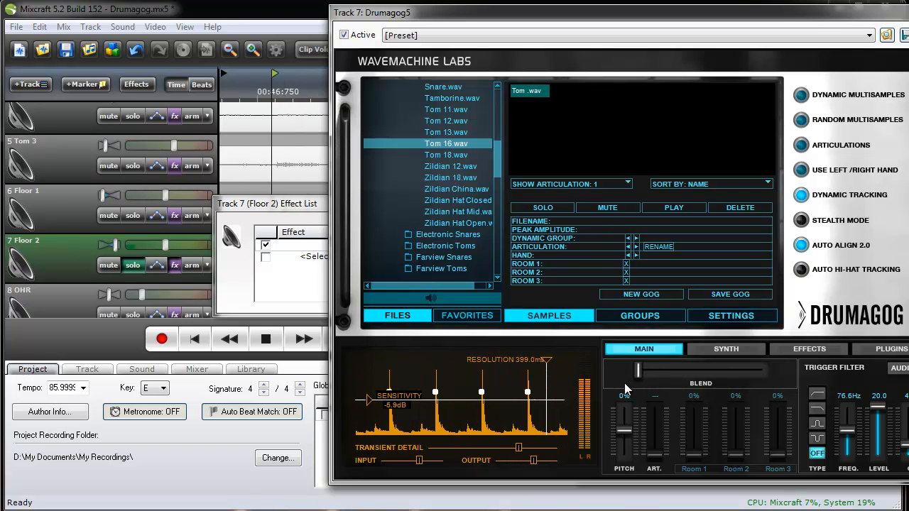
pyautogui.moveTo(636, 370); pyautogui.dragTo(763, 370)
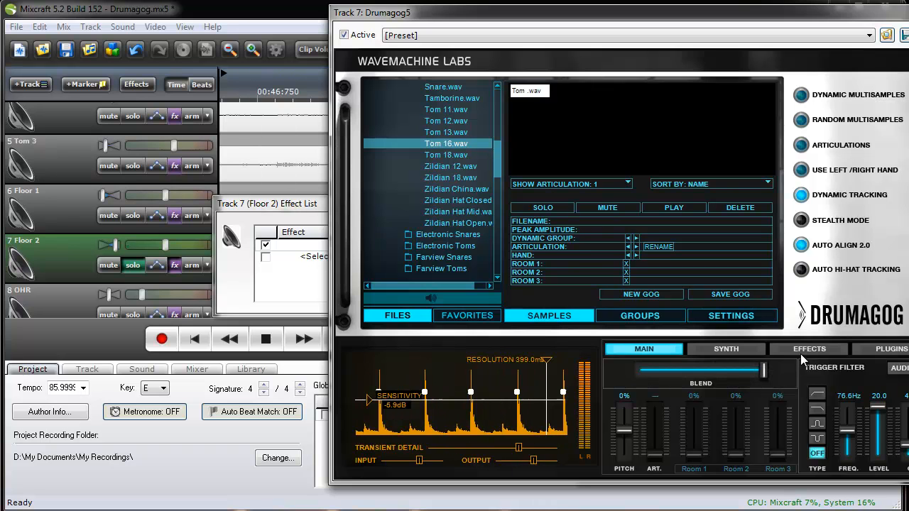
pyautogui.click(809, 348)
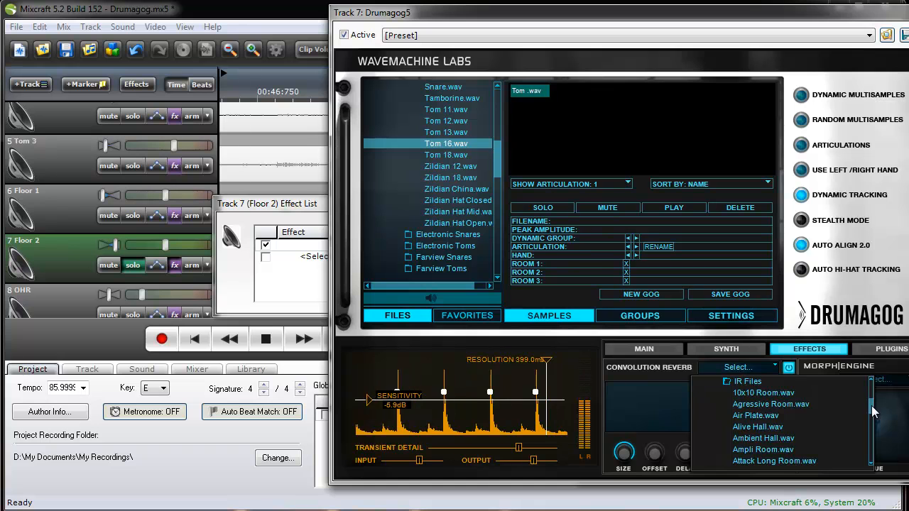
pyautogui.scroll(-3)
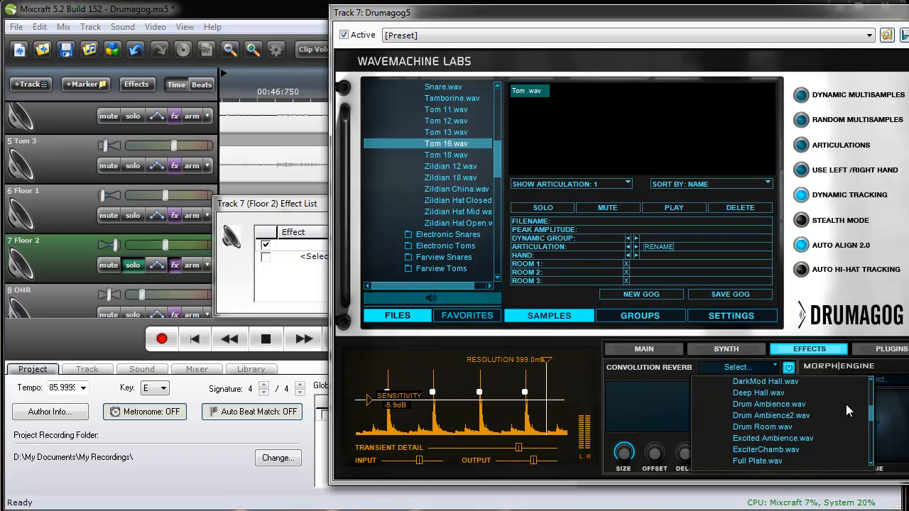
pyautogui.click(758, 393)
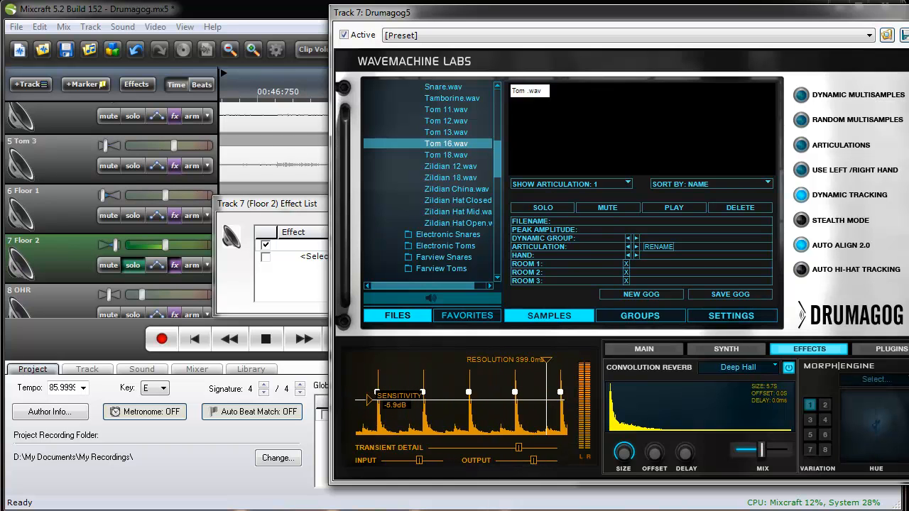
pyautogui.click(902, 13)
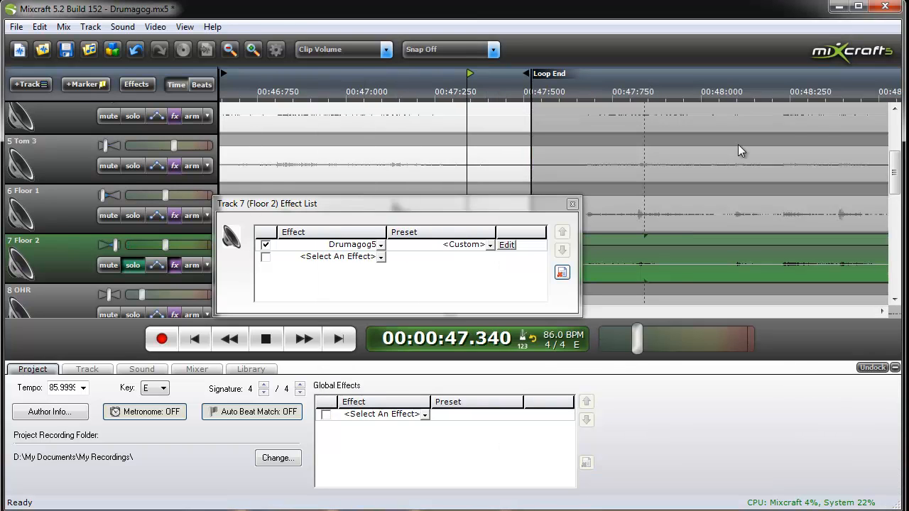
# Step: Close Floor 2's effect list, unsolo it and play the full drum mix from the start
pyautogui.click(572, 203)
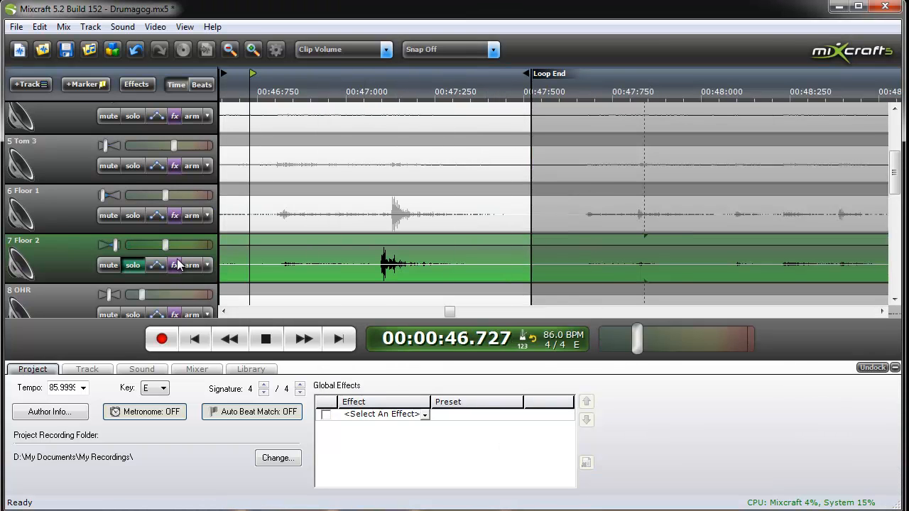
pyautogui.click(267, 338)
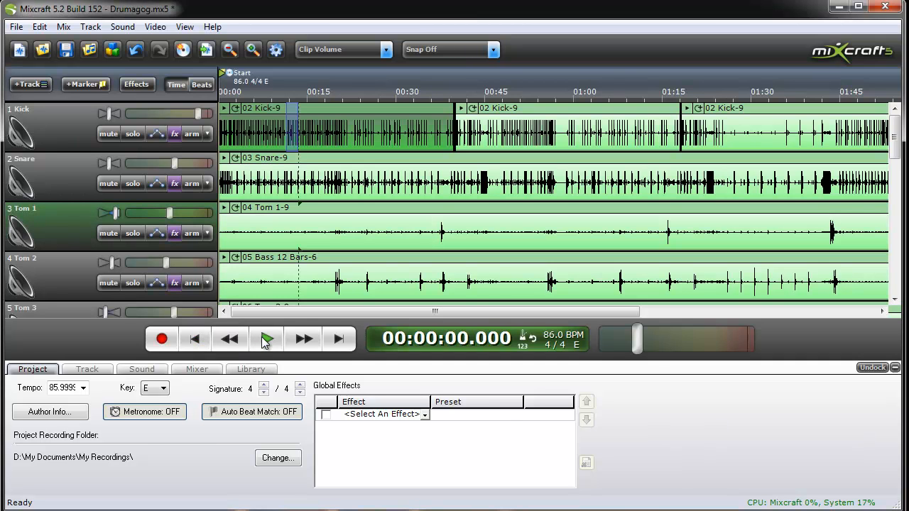
pyautogui.click(266, 339)
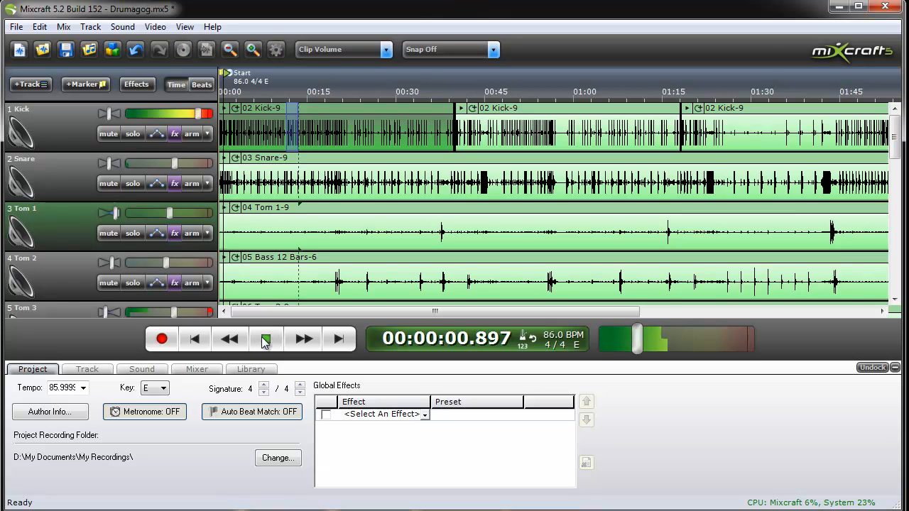
pyautogui.click(266, 338)
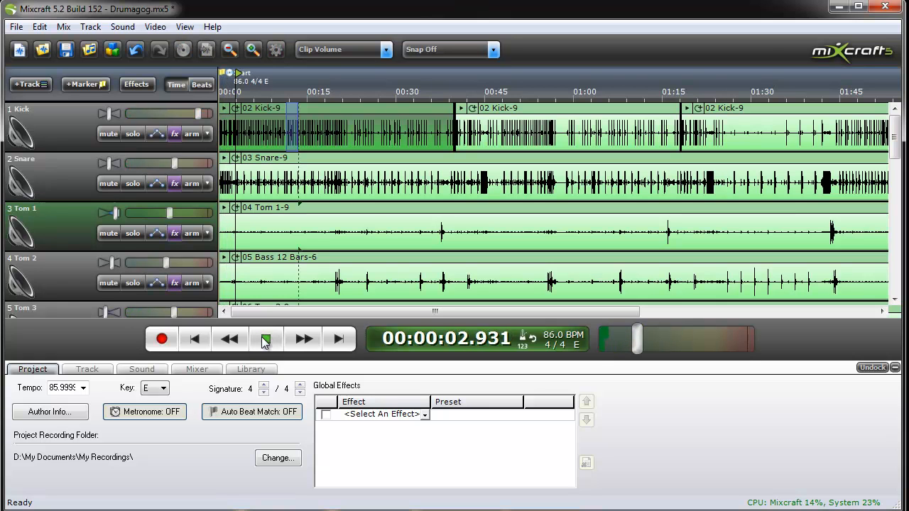
pyautogui.click(266, 338)
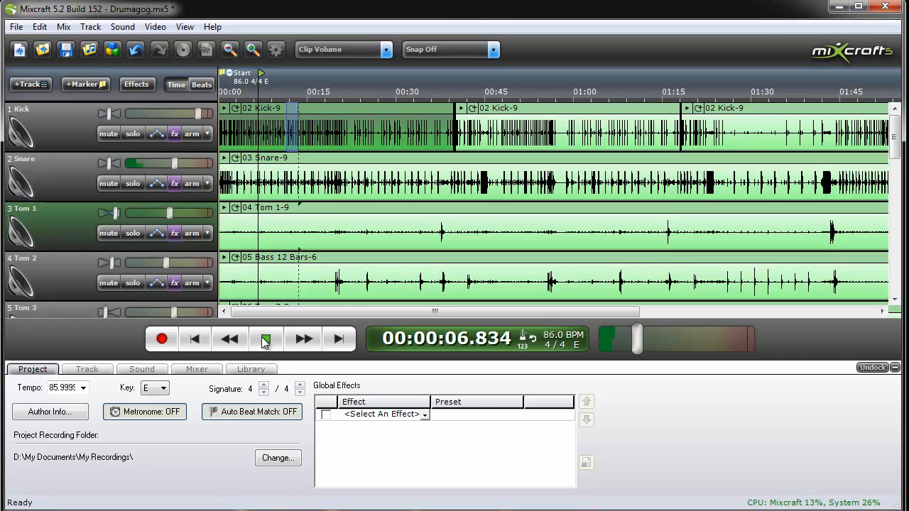
pyautogui.click(266, 338)
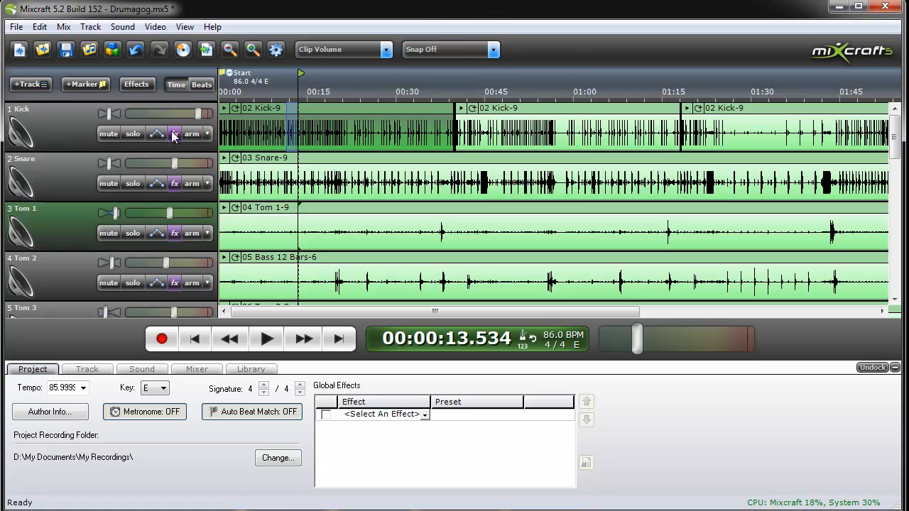
# Step: Uncheck Drumagog5 in the Kick and Snare effect lists
pyautogui.click(175, 134)
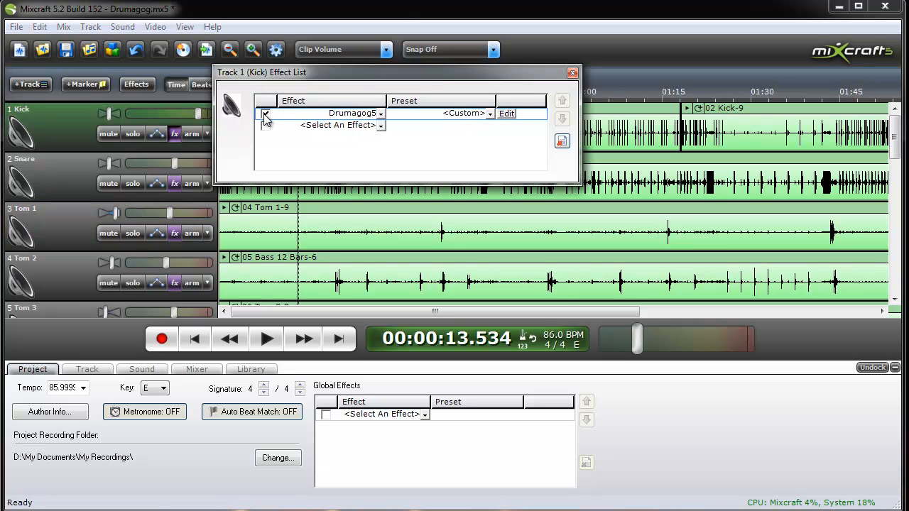
pyautogui.click(573, 72)
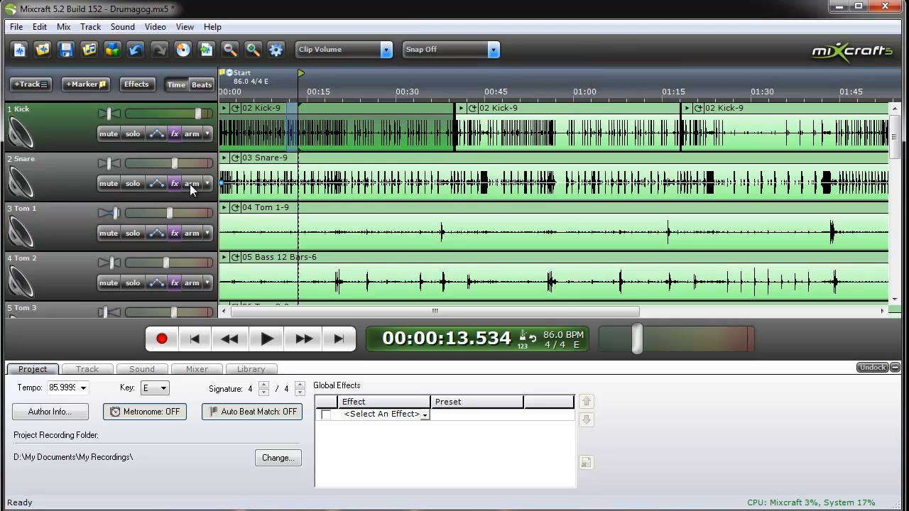
pyautogui.click(174, 183)
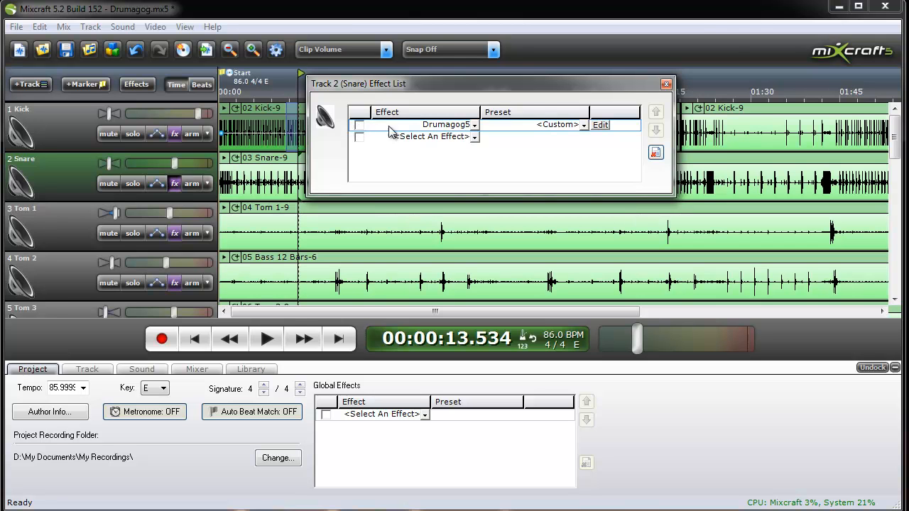
pyautogui.click(665, 84)
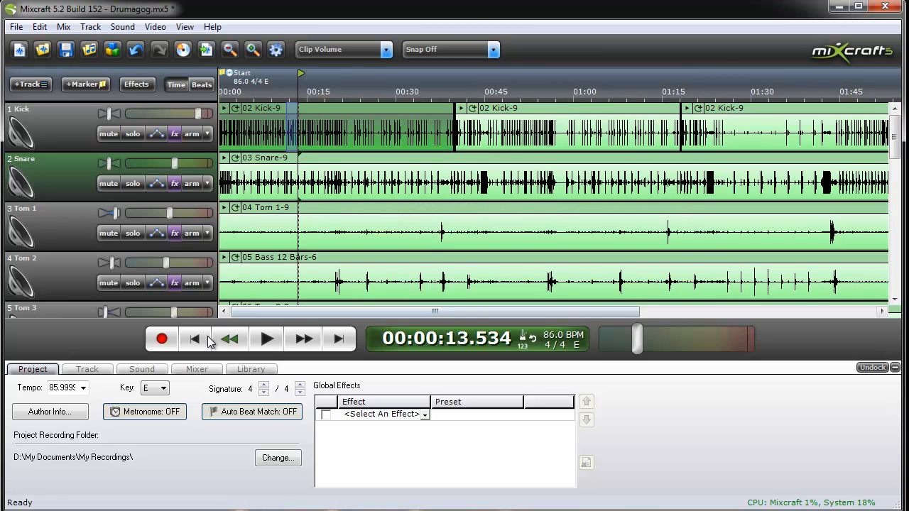
# Step: Replay the mix from the start to hear the original drums, then stop
pyautogui.click(266, 338)
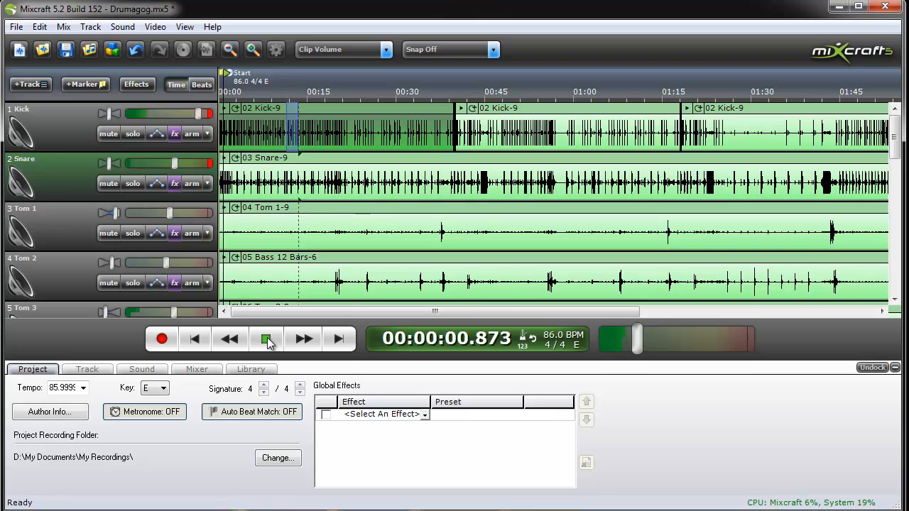
pyautogui.click(267, 339)
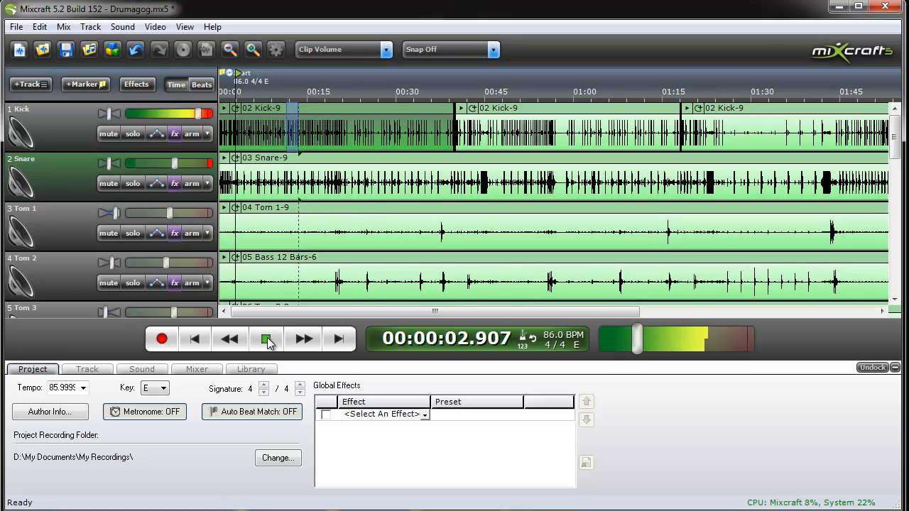
pyautogui.click(267, 338)
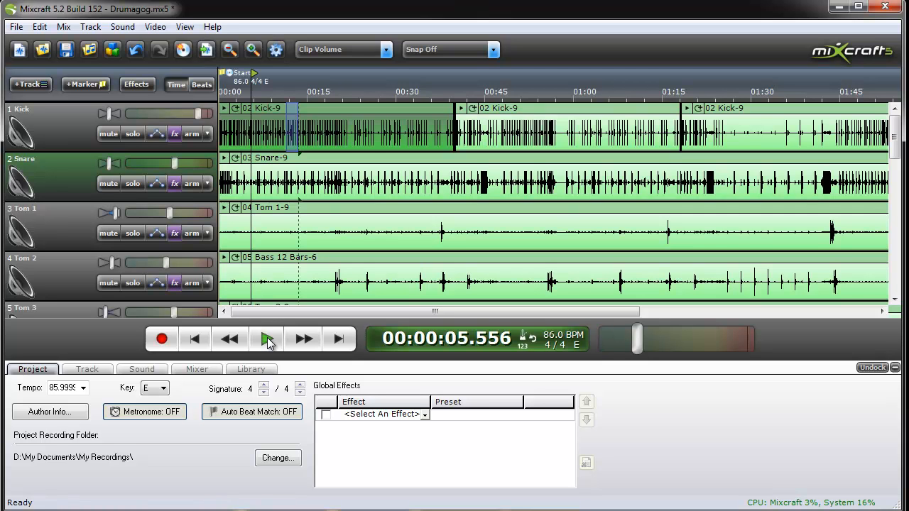
pyautogui.moveTo(268, 348)
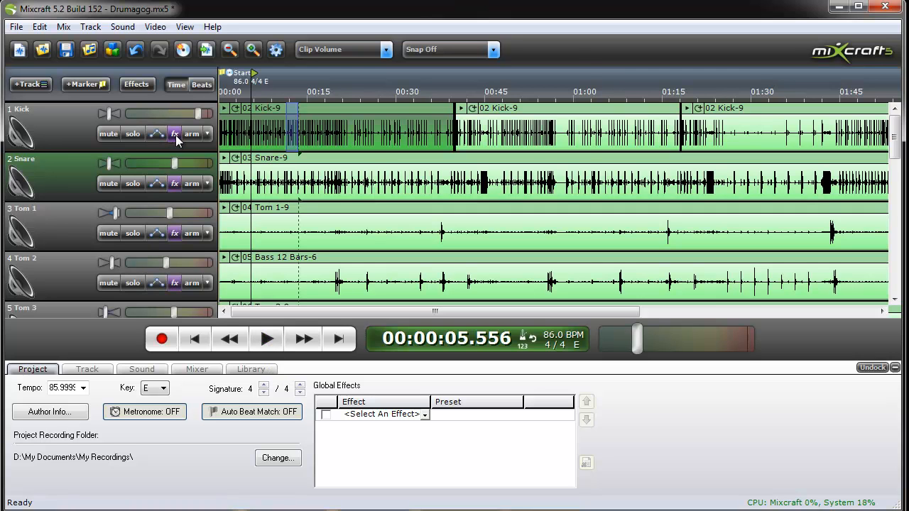
# Step: Open the Kick track's Drumagog5 and shorten trigger resolution from 30.4 ms to 23.0 ms
pyautogui.click(175, 134)
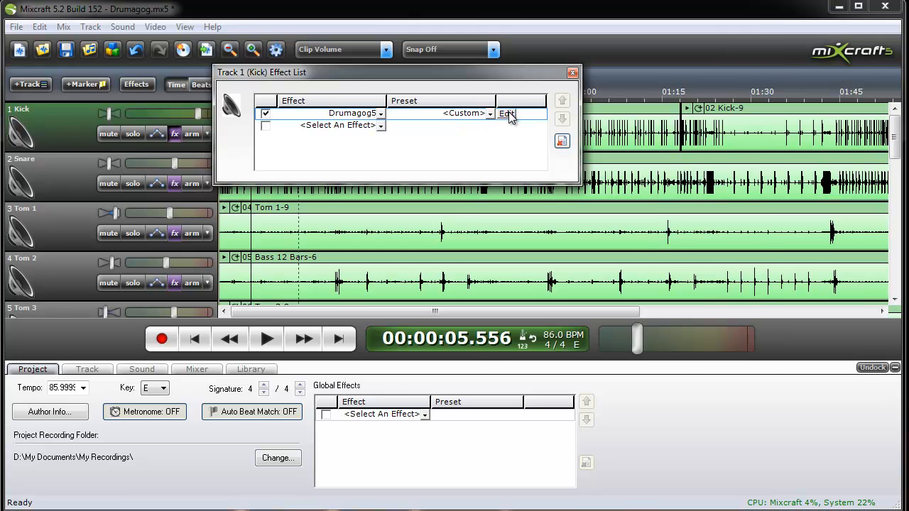
pyautogui.click(507, 113)
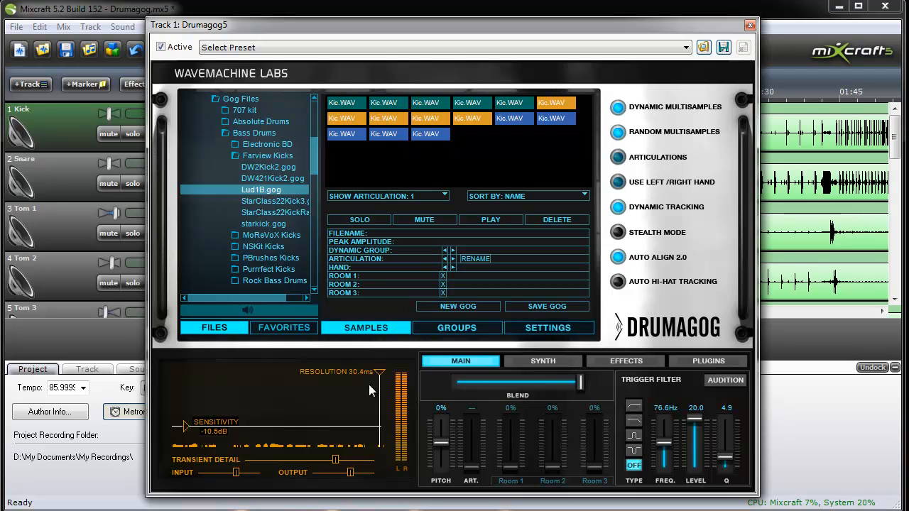
pyautogui.moveTo(348, 444)
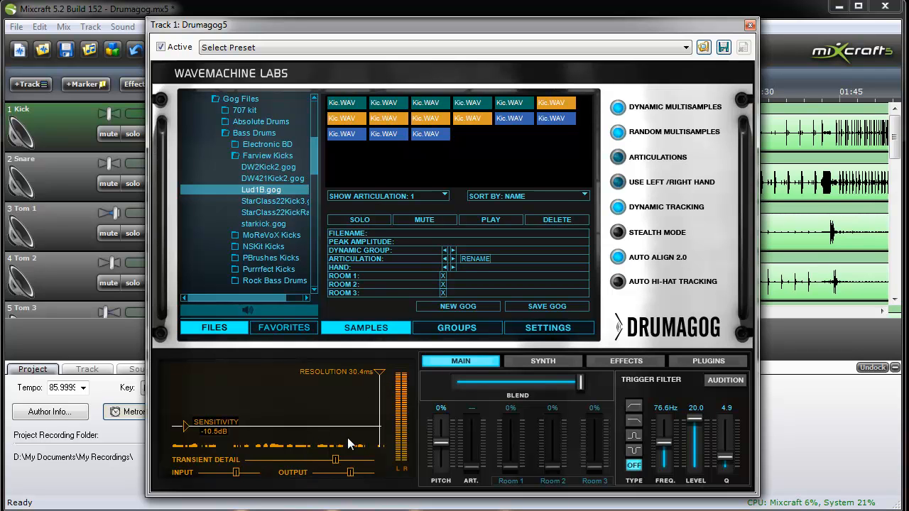
pyautogui.moveTo(416, 418)
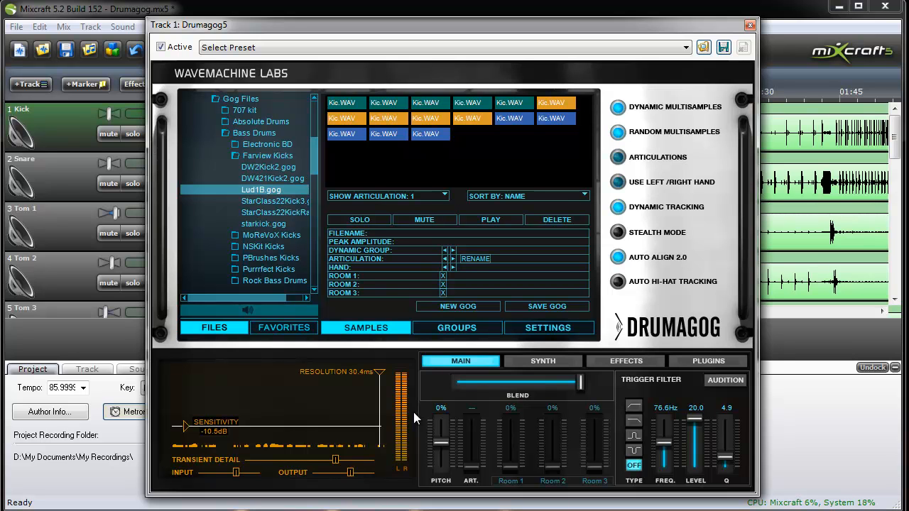
pyautogui.moveTo(444, 418)
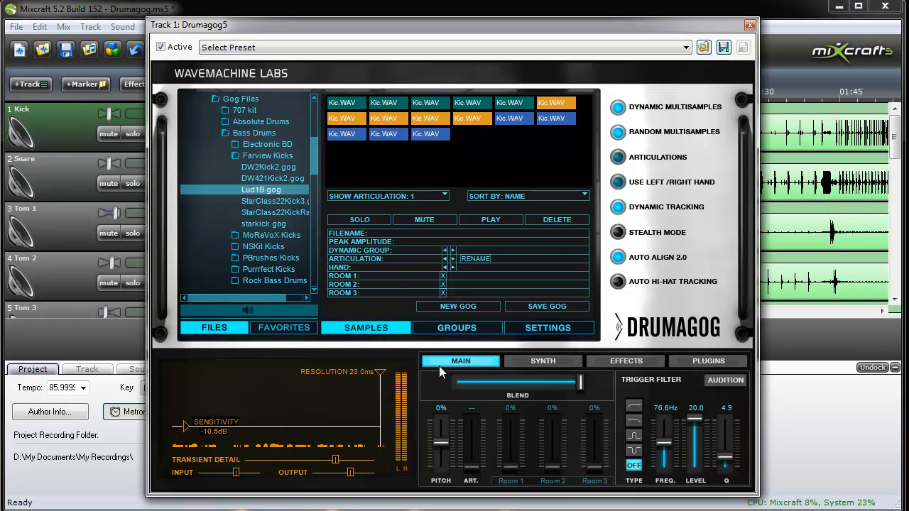
pyautogui.click(749, 25)
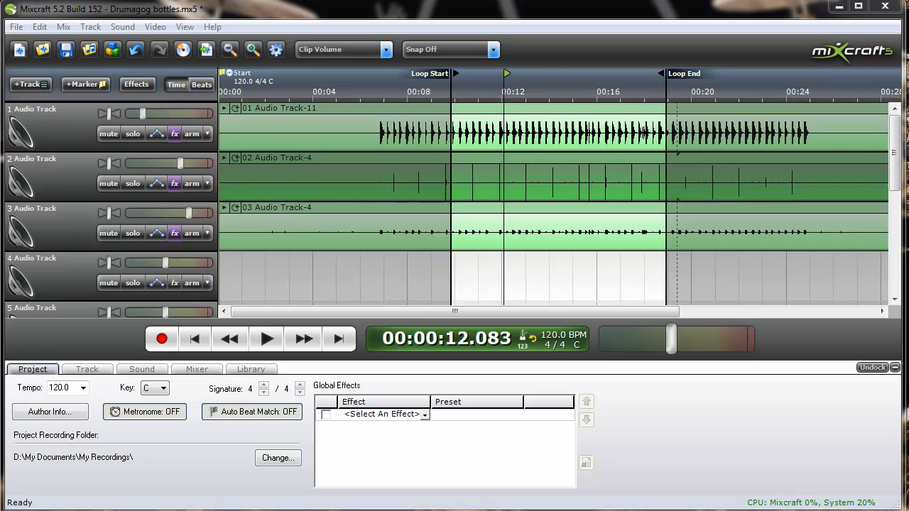
pyautogui.moveTo(422, 363)
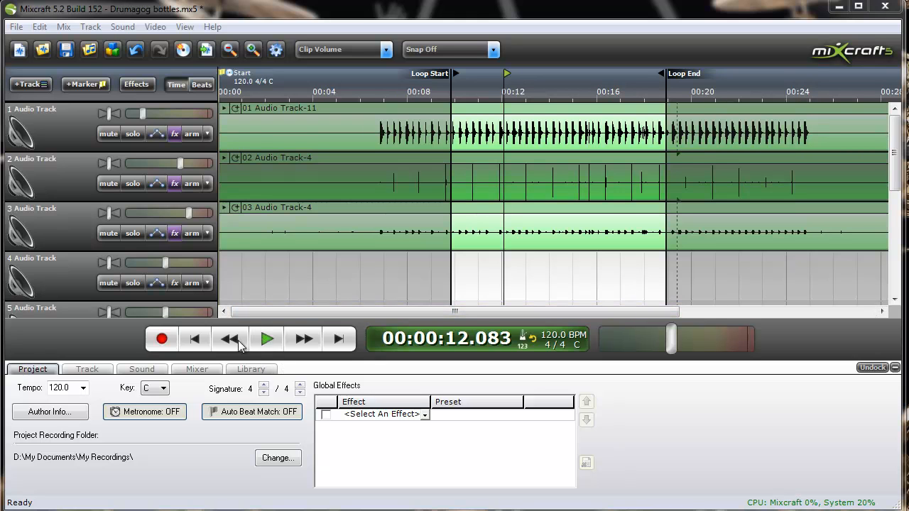
# Step: Play the Drumagog bottles loop region and stop playback around 0:10.5
pyautogui.click(266, 339)
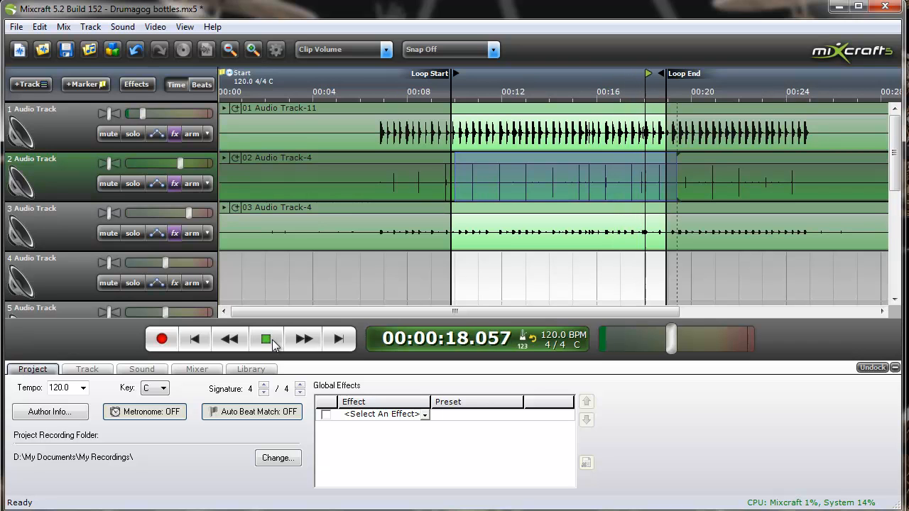
pyautogui.click(266, 339)
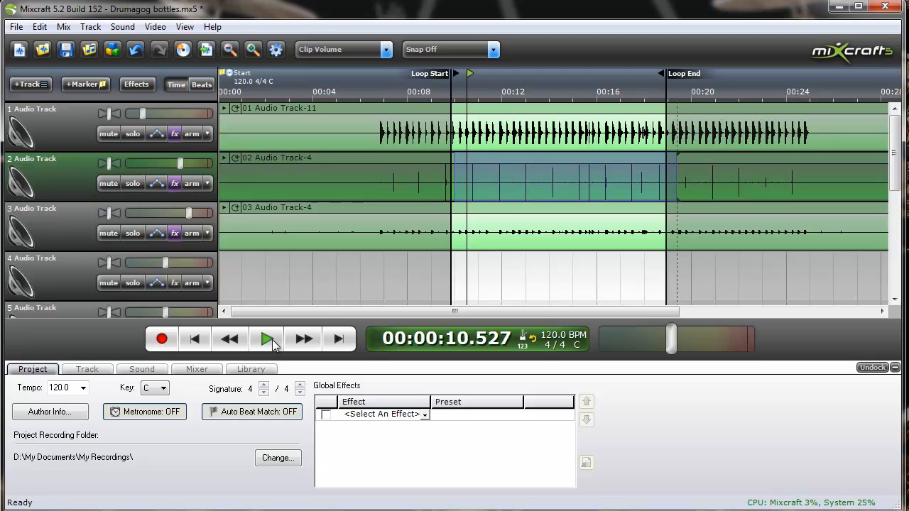
pyautogui.click(266, 339)
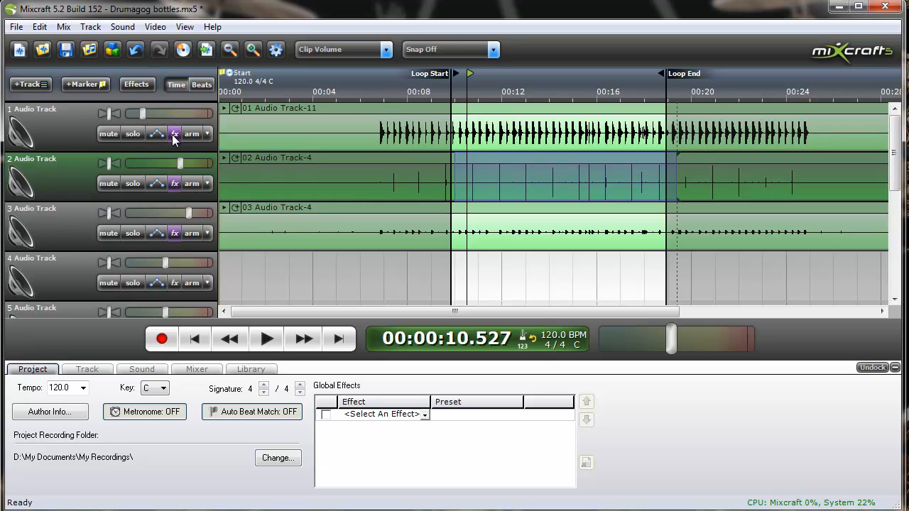
# Step: Solo Track 1 in its Drumagog5 editor, lower the HatHalfClosed blend, and audition it
pyautogui.click(175, 134)
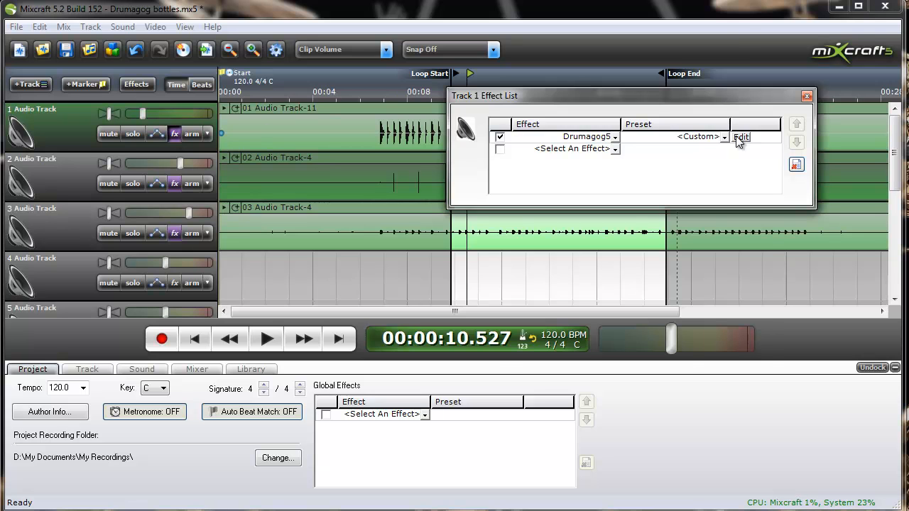
pyautogui.click(741, 136)
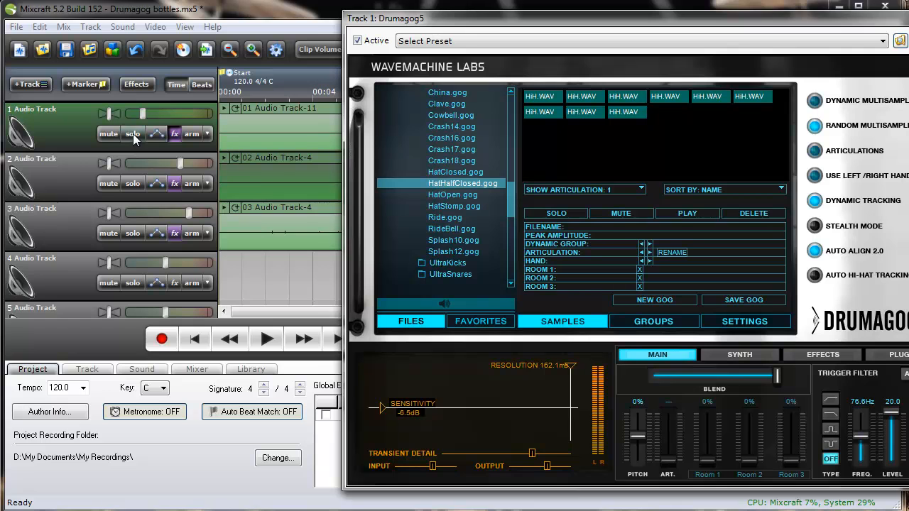
pyautogui.click(266, 338)
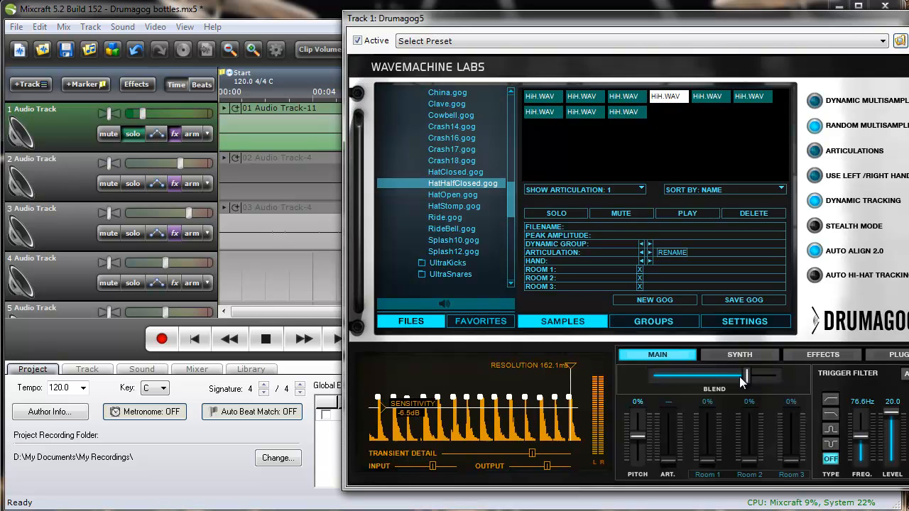
pyautogui.moveTo(745, 376); pyautogui.dragTo(650, 376)
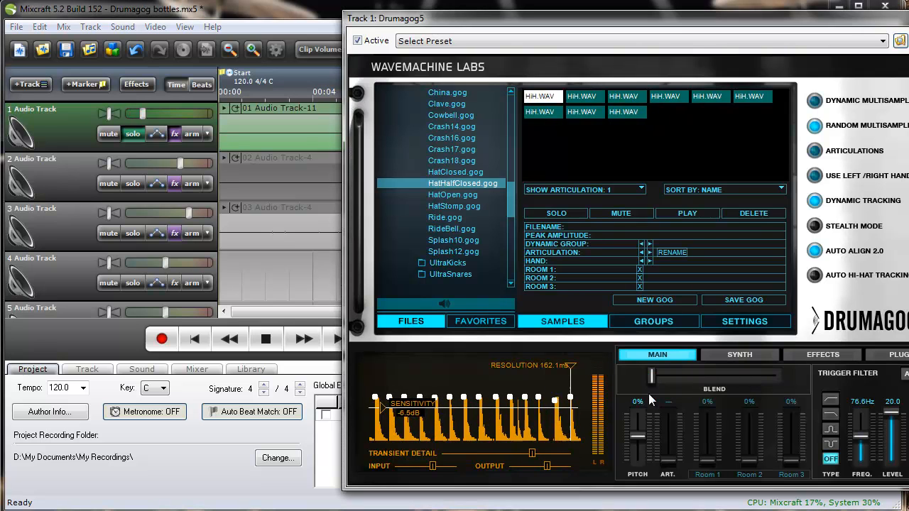
pyautogui.click(266, 339)
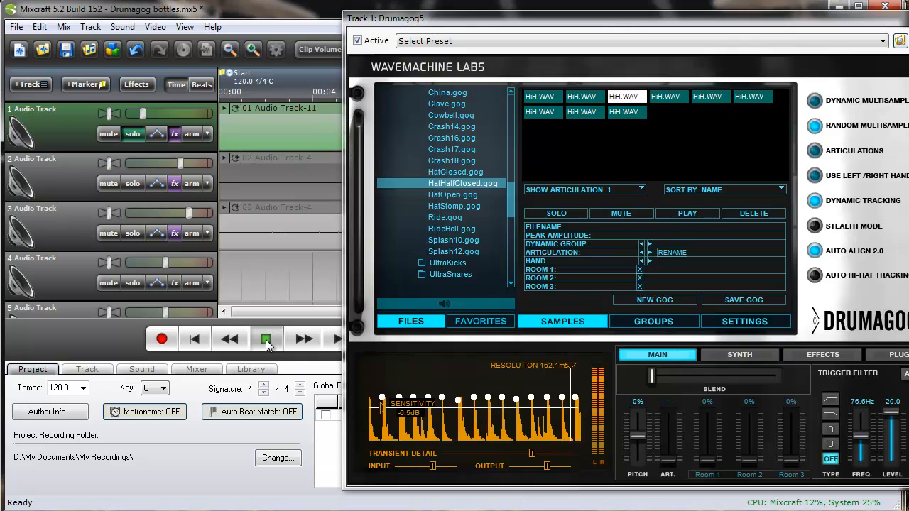
pyautogui.click(267, 339)
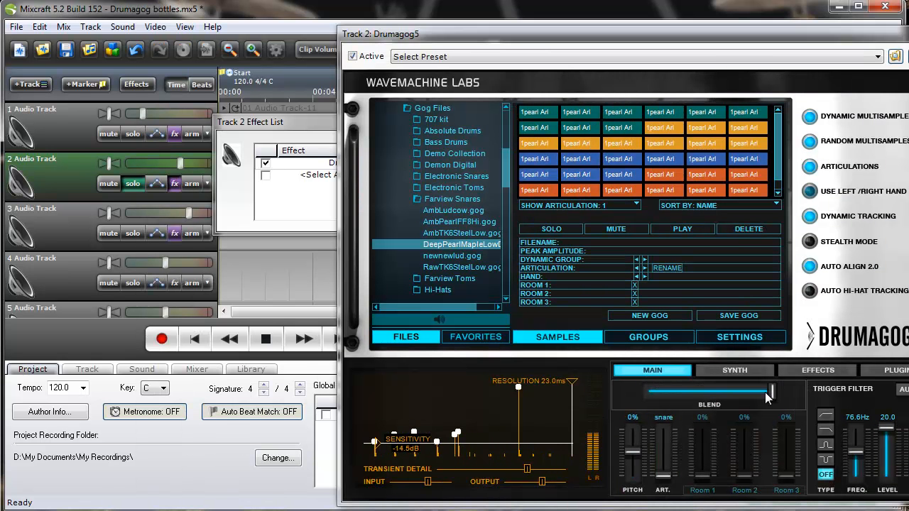
# Step: Pull Track 2's snare blend fully toward the bottle sound, replay, and leave the editor
pyautogui.moveTo(767, 391); pyautogui.dragTo(646, 391)
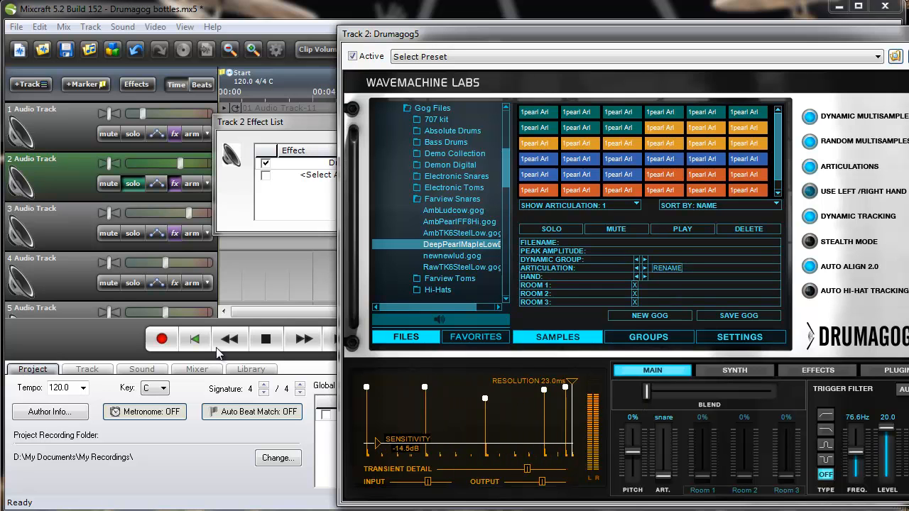
pyautogui.click(266, 339)
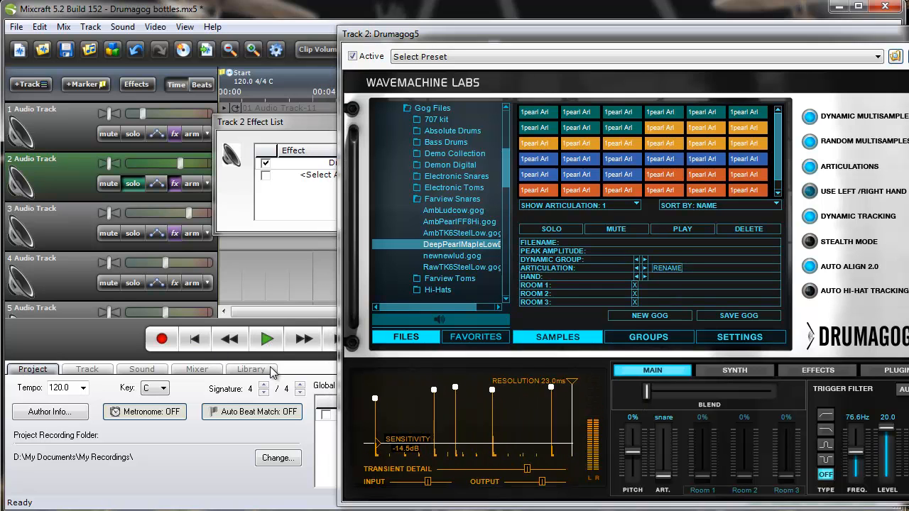
pyautogui.click(266, 339)
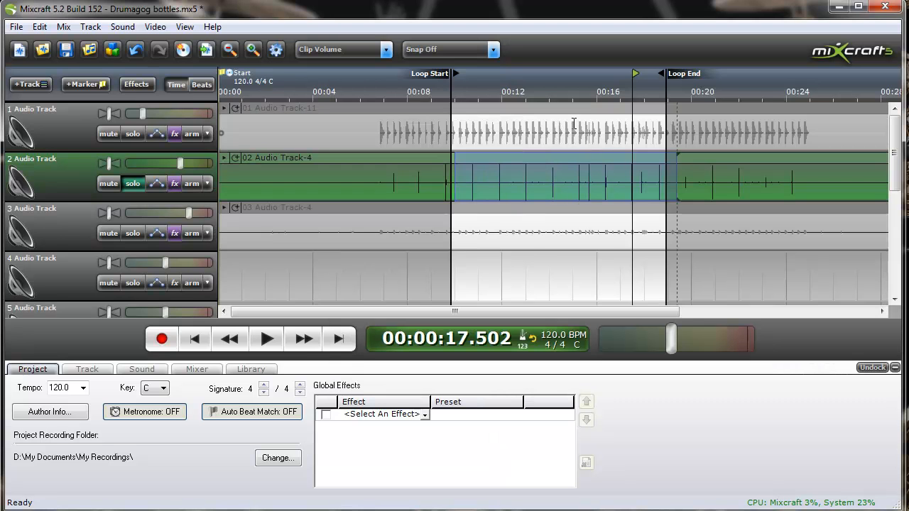
# Step: Solo Track 3 in Drumagog5, pull the Lud1B kick blend toward the original, and audition
pyautogui.click(174, 233)
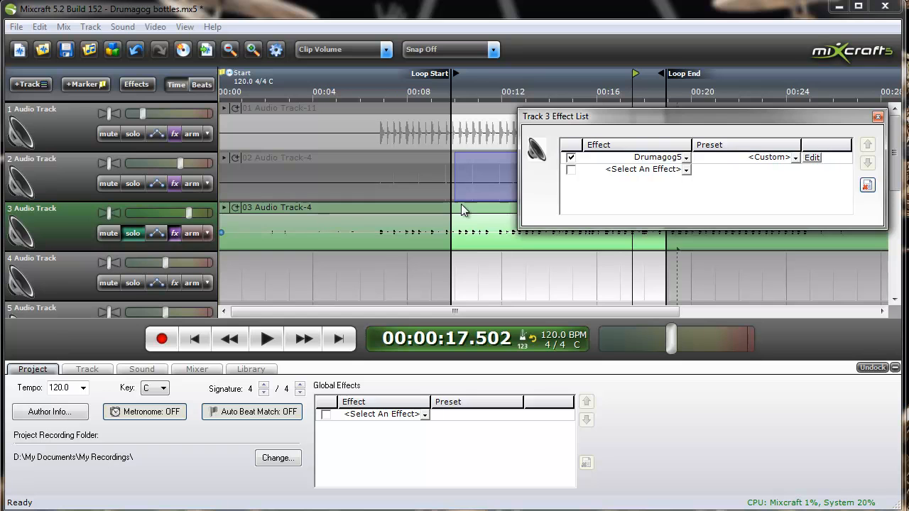
pyautogui.click(810, 156)
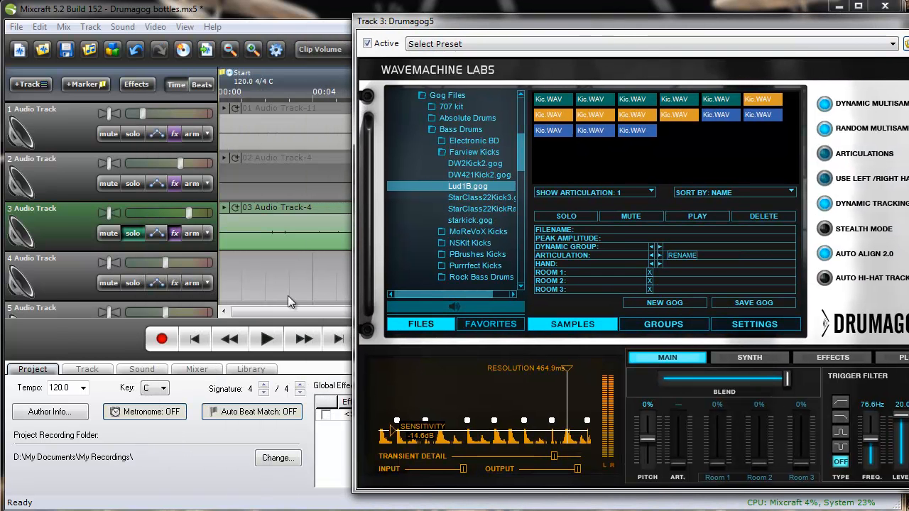
pyautogui.click(266, 339)
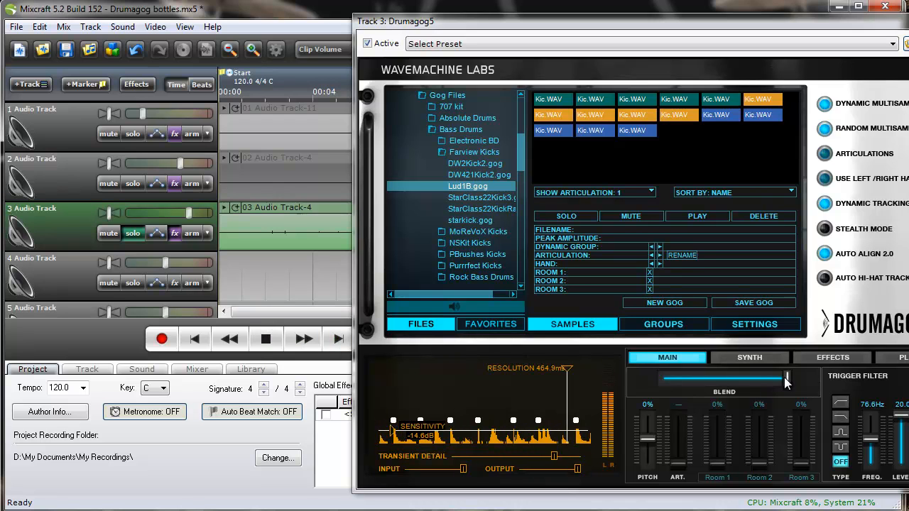
pyautogui.moveTo(786, 378); pyautogui.dragTo(661, 378)
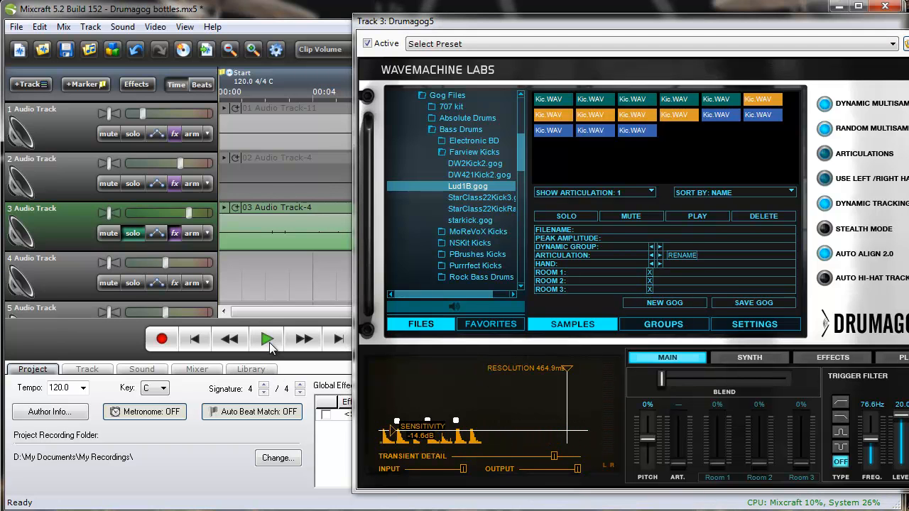
pyautogui.click(267, 339)
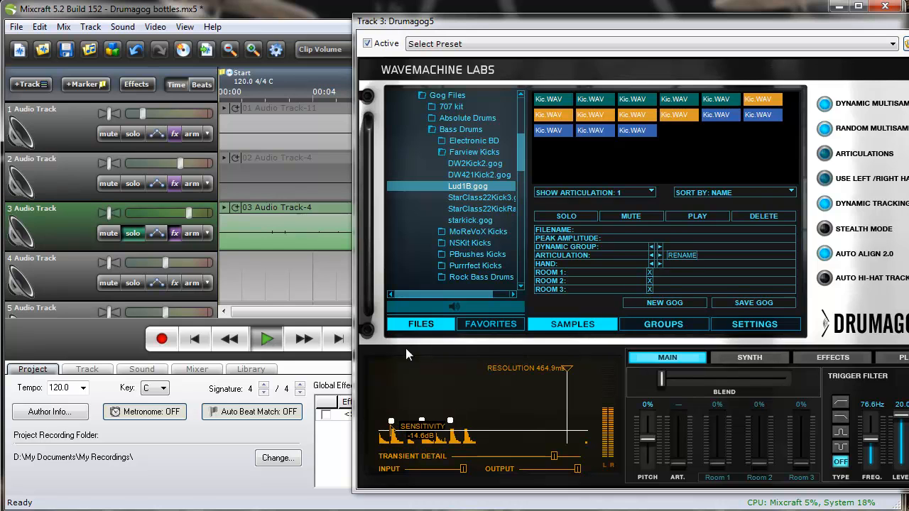
pyautogui.click(266, 339)
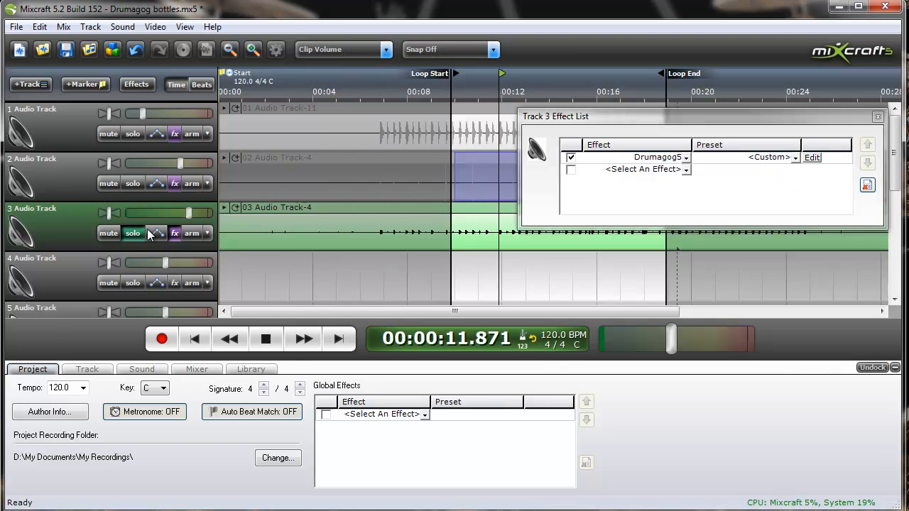
# Step: Turn off Track 3's solo and play the full bottles loop with all tracks
pyautogui.click(302, 338)
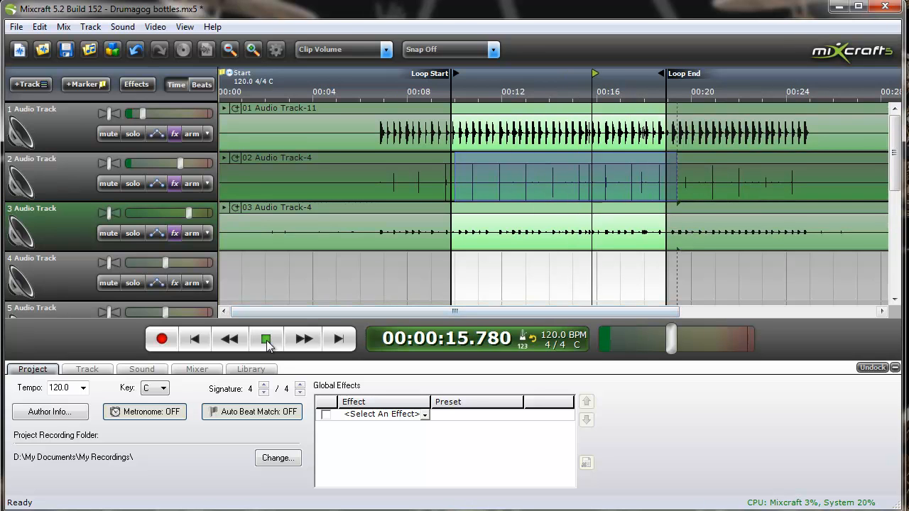
pyautogui.click(266, 338)
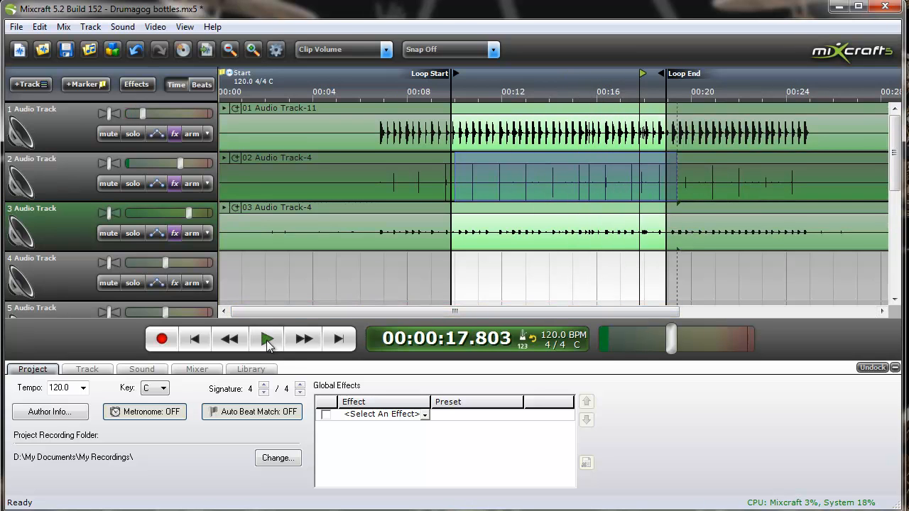